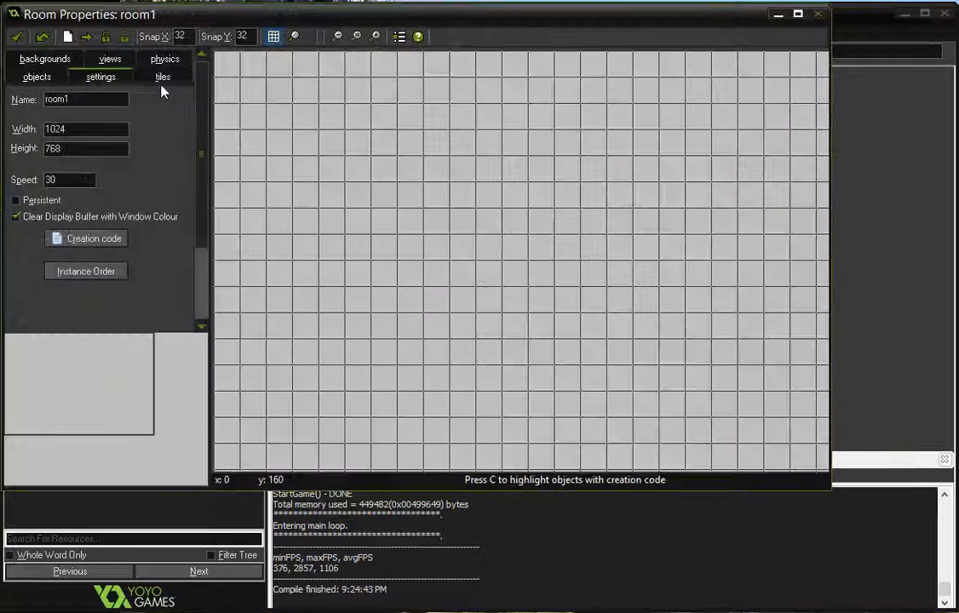
mouse_move(526, 189)
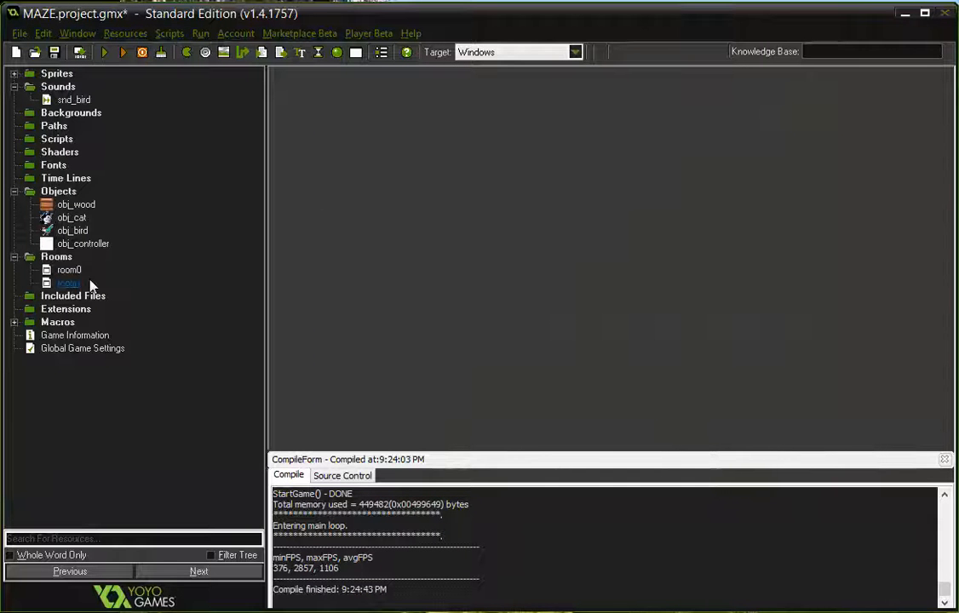
- Expand the Sprites folder to show spr_wood, spr_cat and spr_bird
click(69, 270)
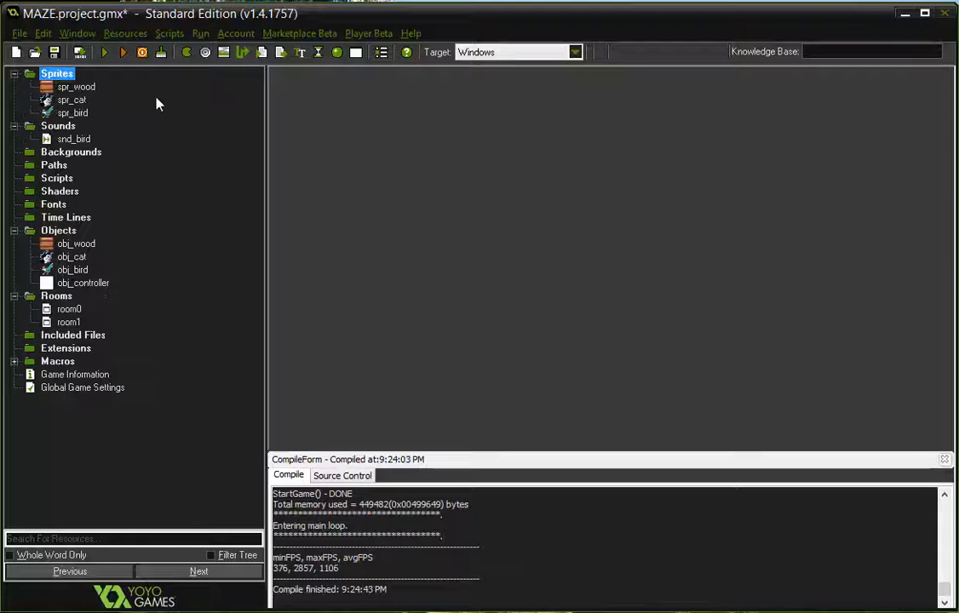
mouse_move(102, 104)
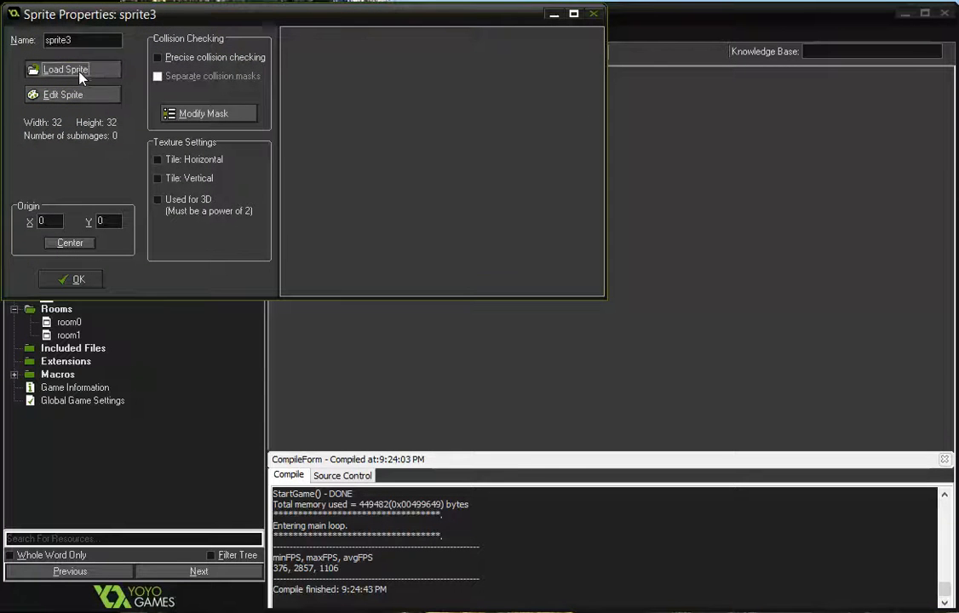
- Start loading a sprite image, browsing Google Drive > Game On > res051 into Motion
click(66, 69)
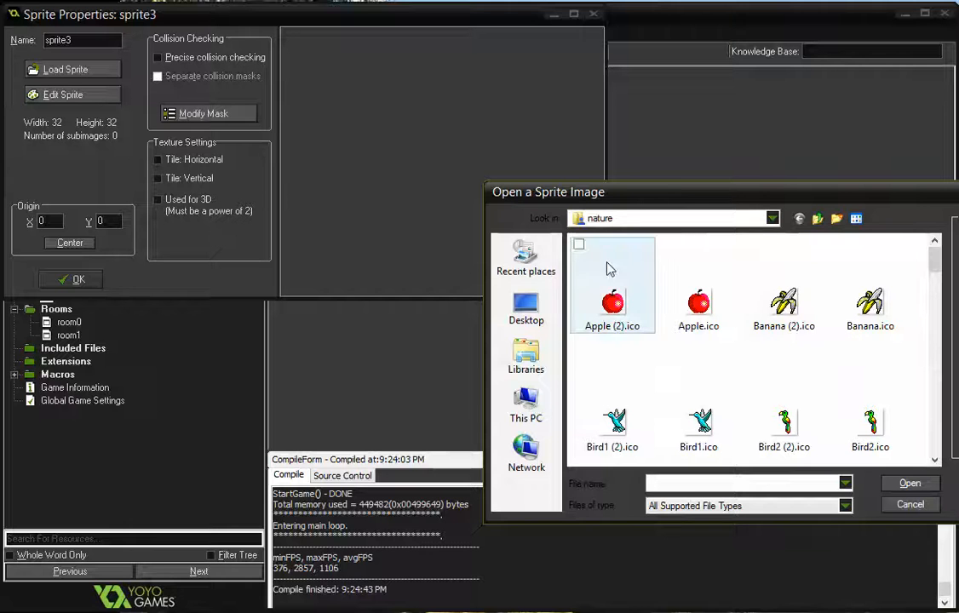
mouse_move(526, 406)
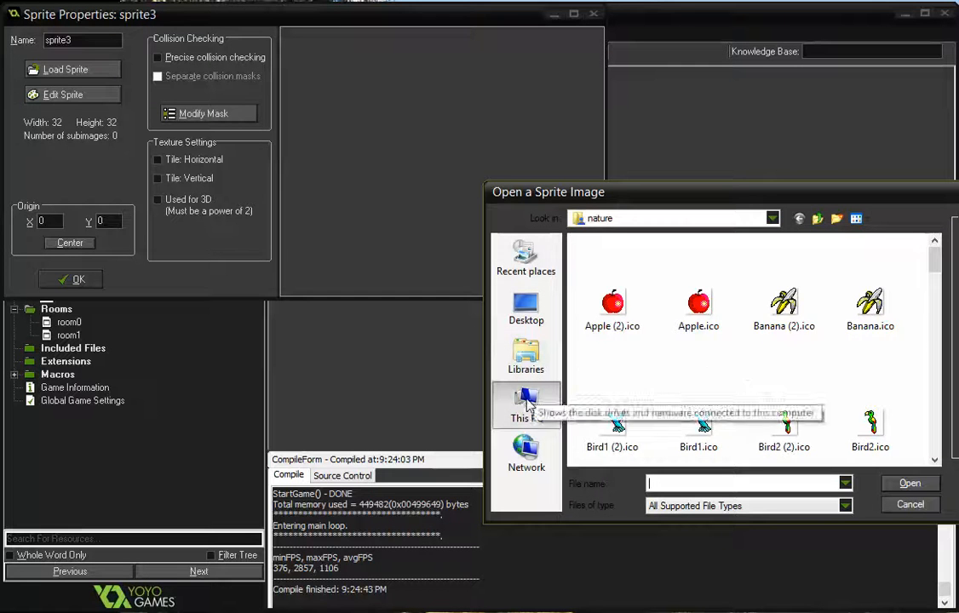
click(526, 405)
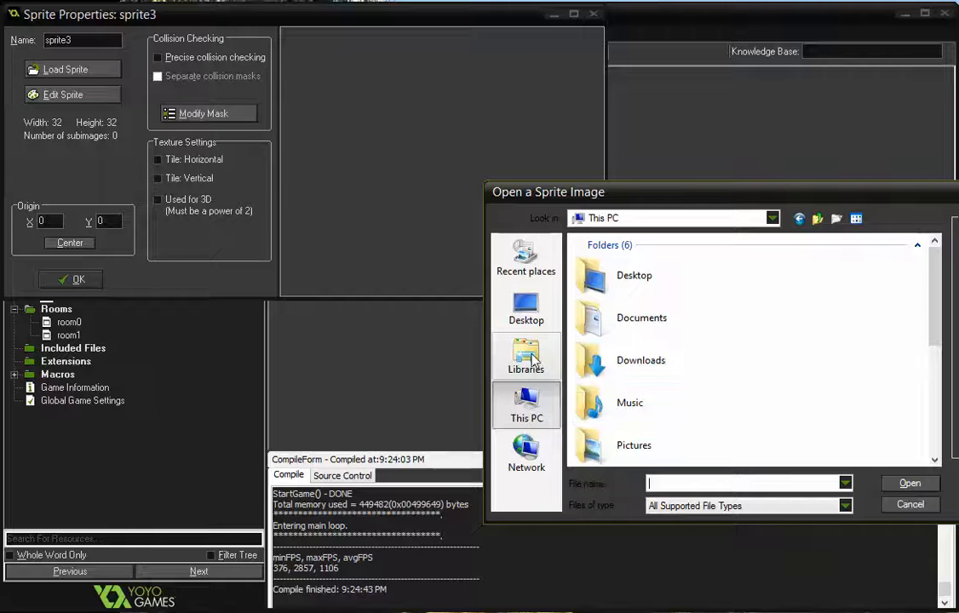
mouse_move(856, 262)
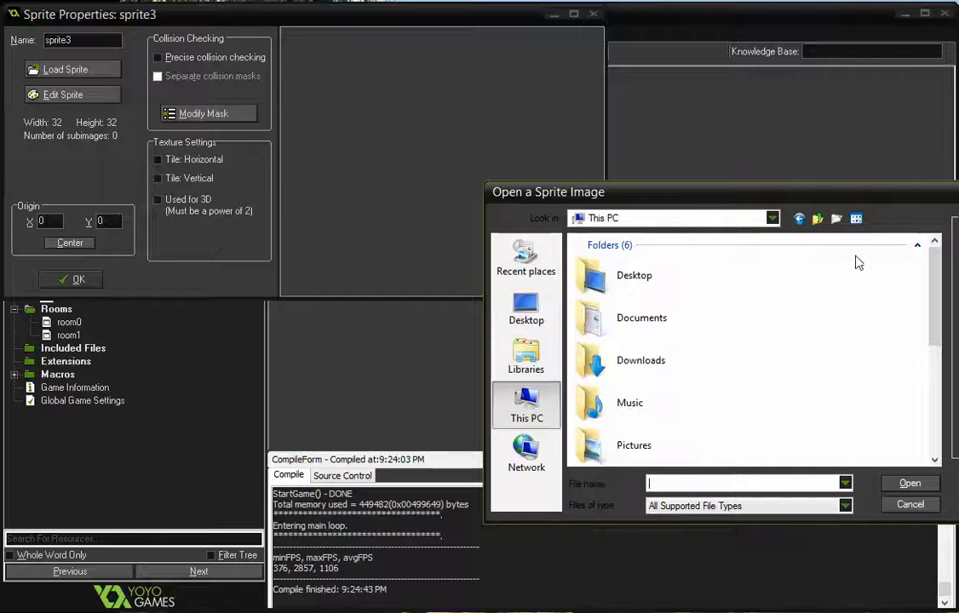
click(525, 259)
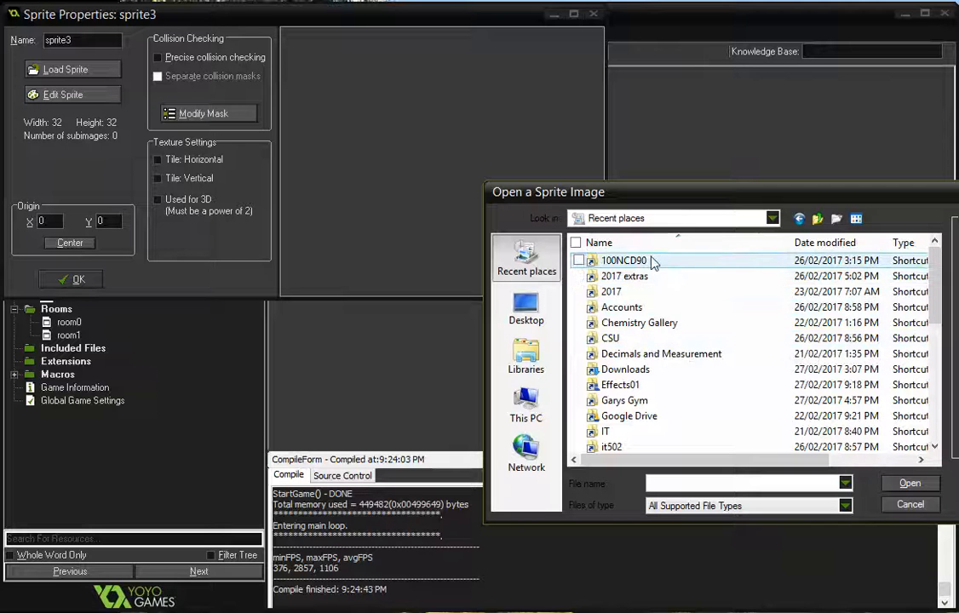
mouse_move(647, 260)
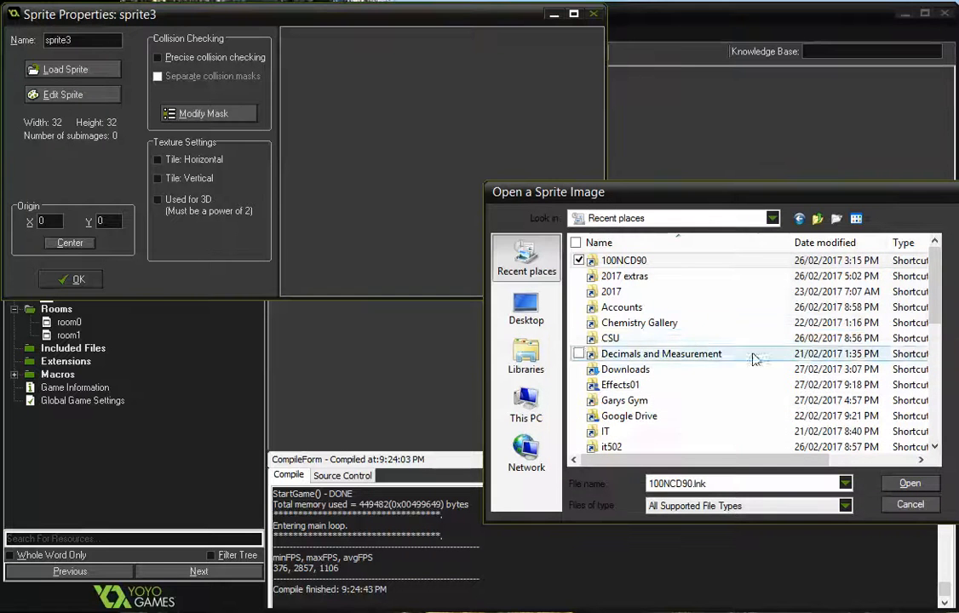
click(629, 415)
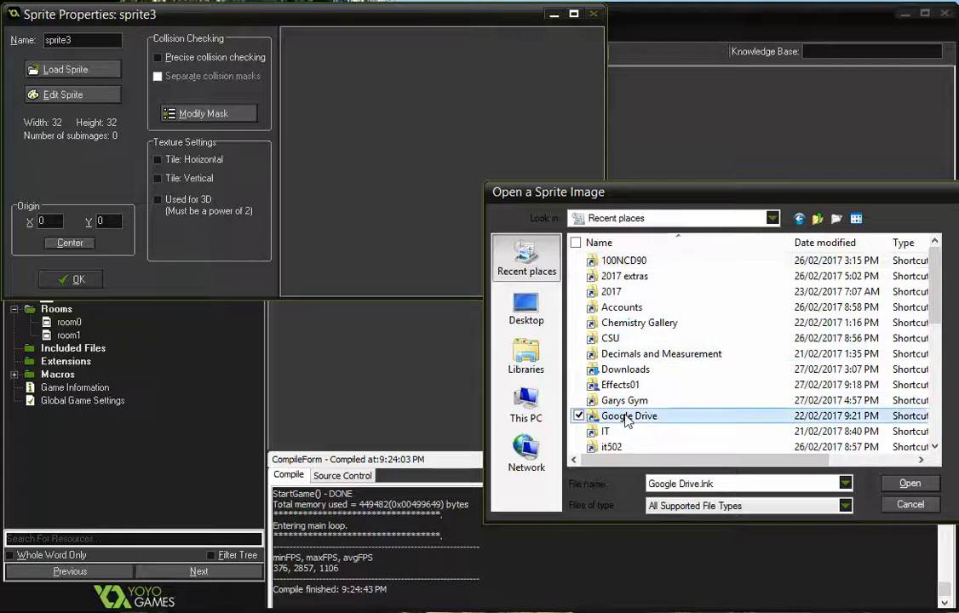
double_click(629, 415)
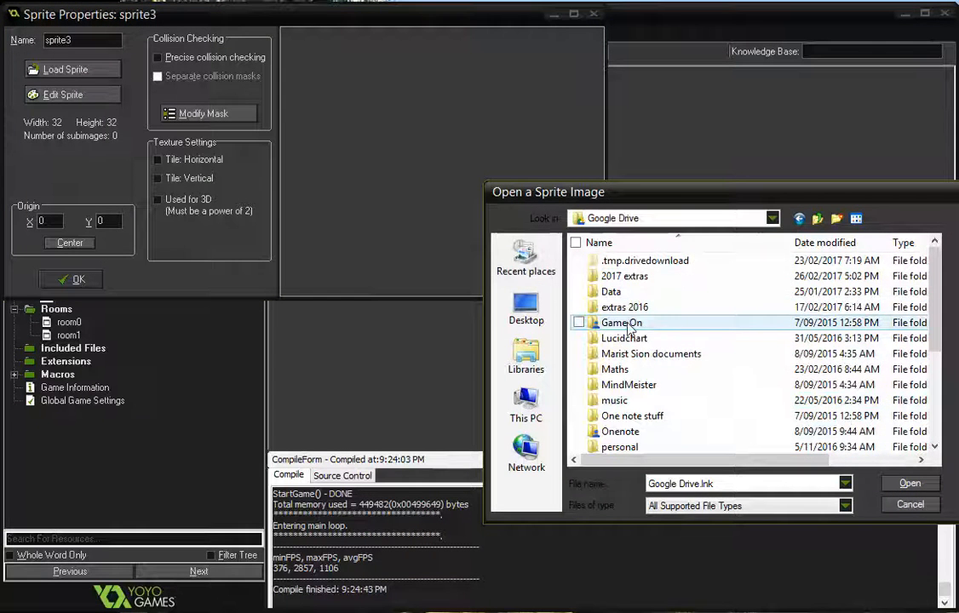
double_click(622, 322)
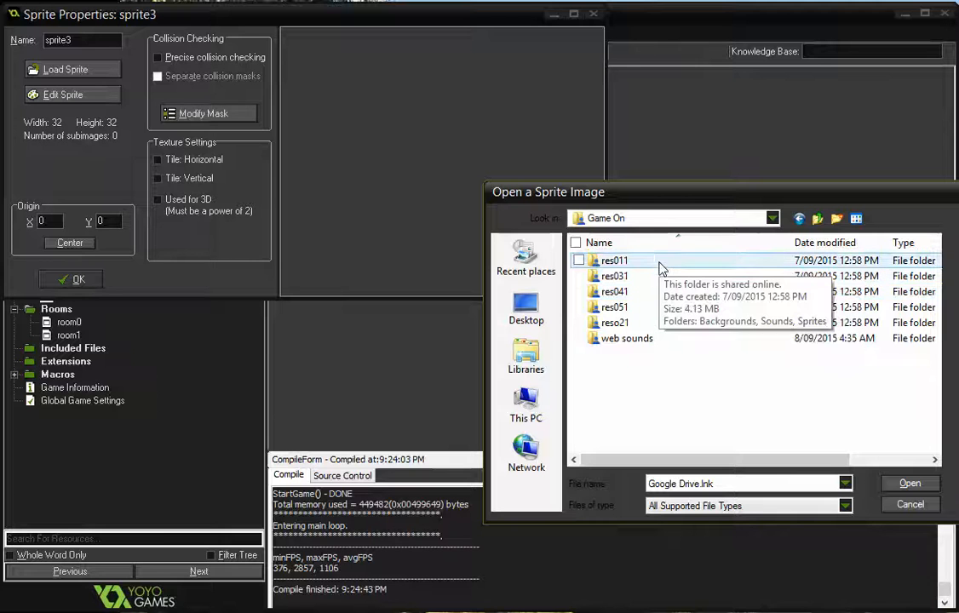
mouse_move(634, 306)
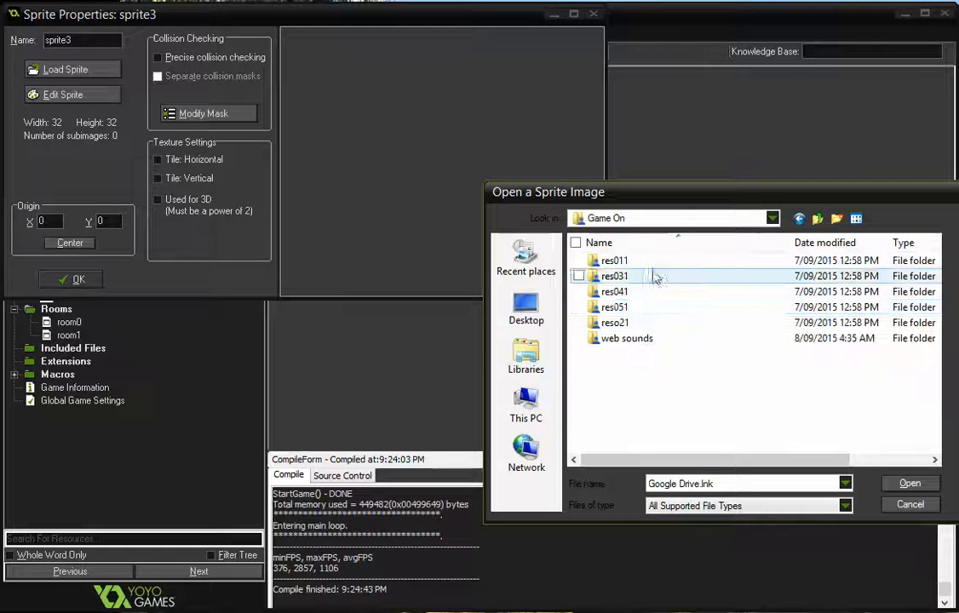
double_click(614, 306)
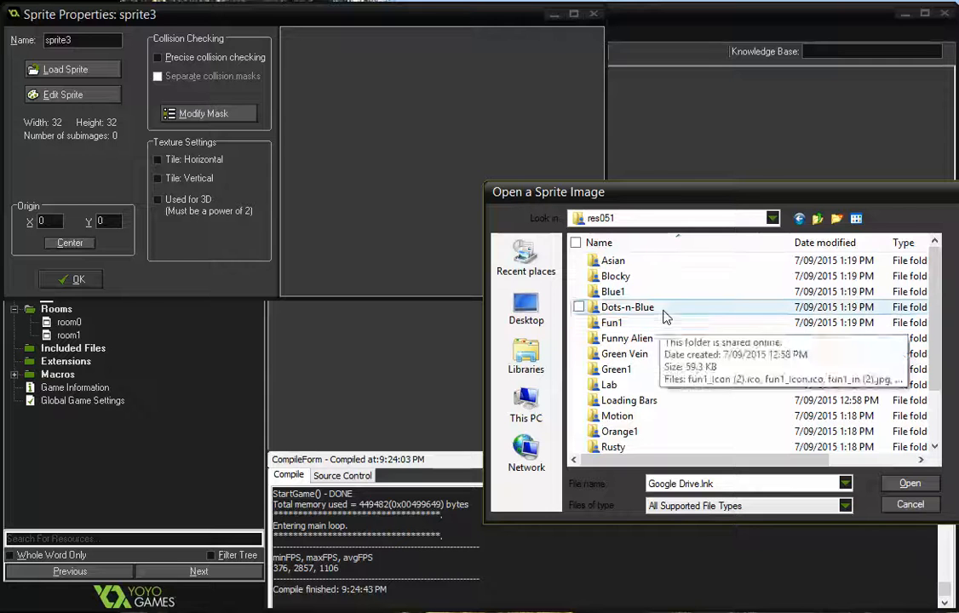
mouse_move(673, 276)
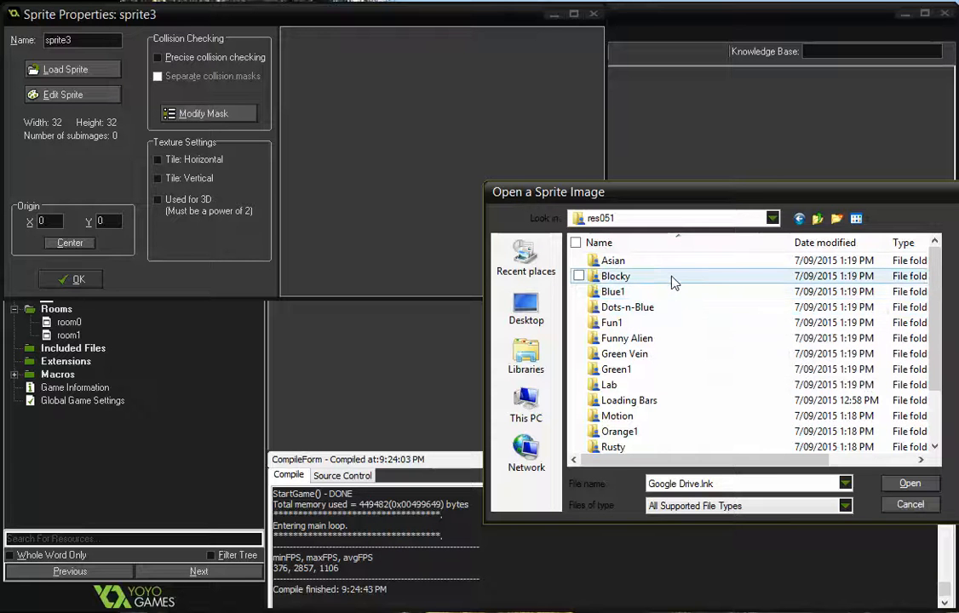
mouse_move(618, 416)
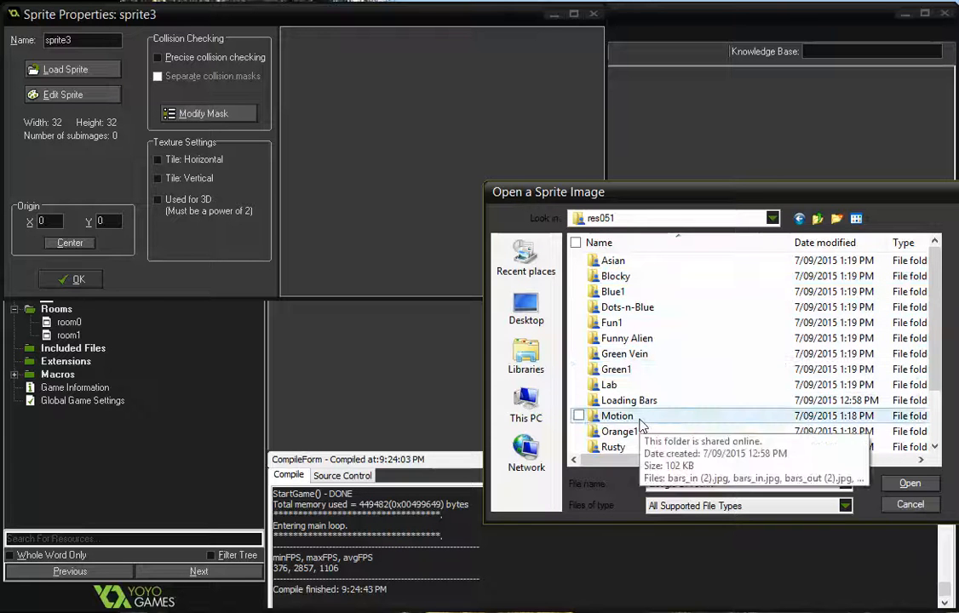
scroll(down, 3)
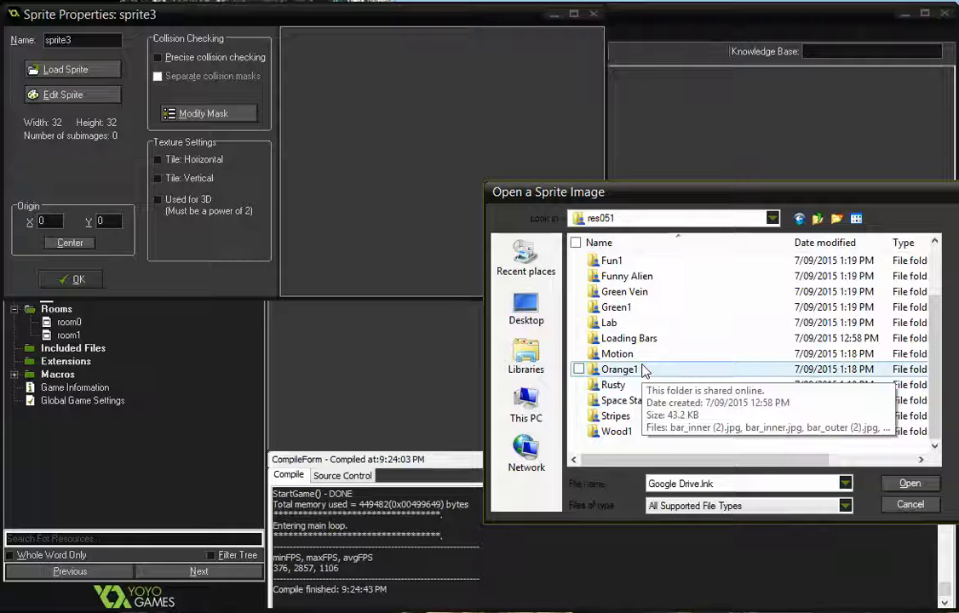
double_click(617, 354)
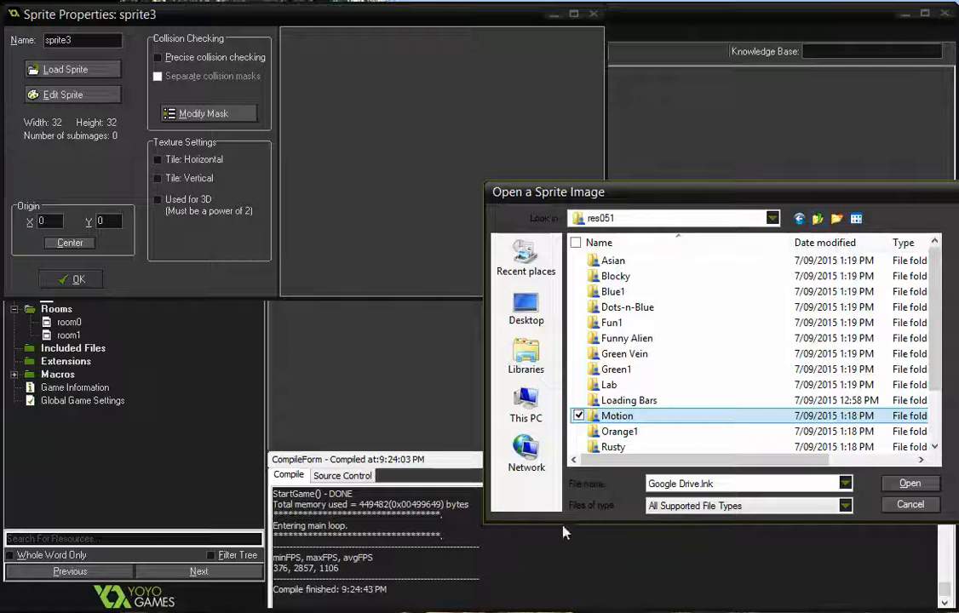
- Load the 64×64 wooden crate image from Sprites/pack2 into the new spr_box sprite
click(909, 483)
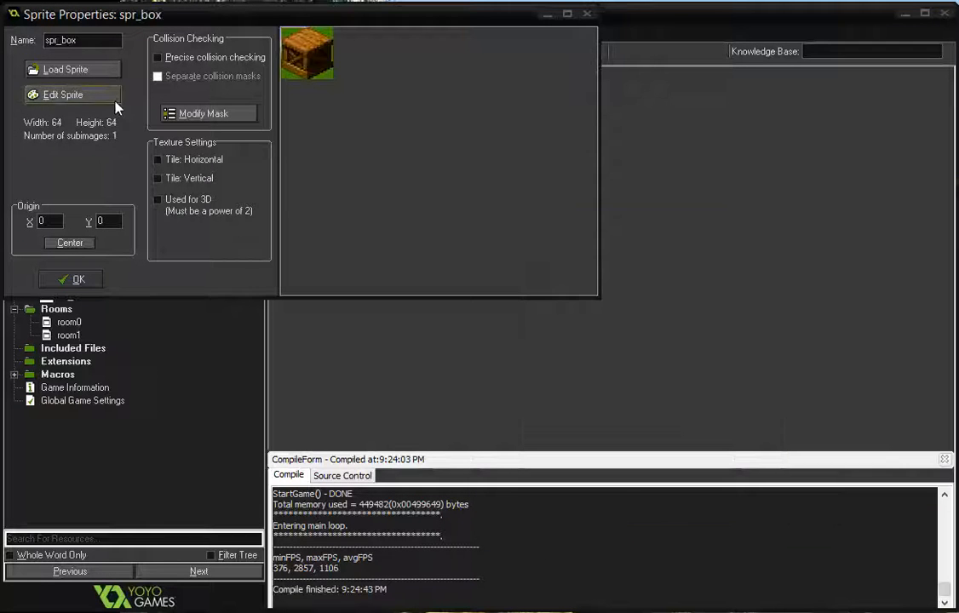
click(66, 69)
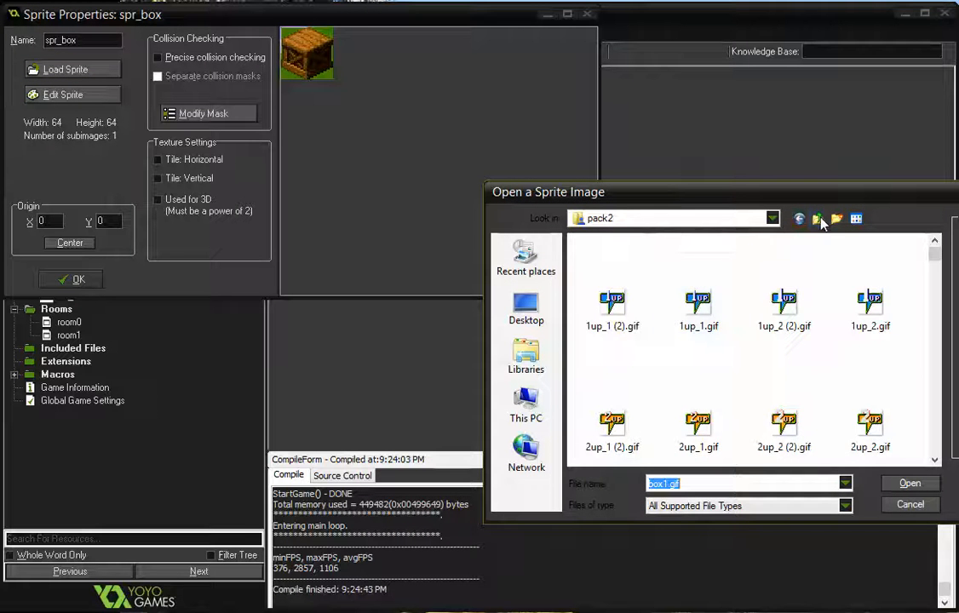
click(816, 219)
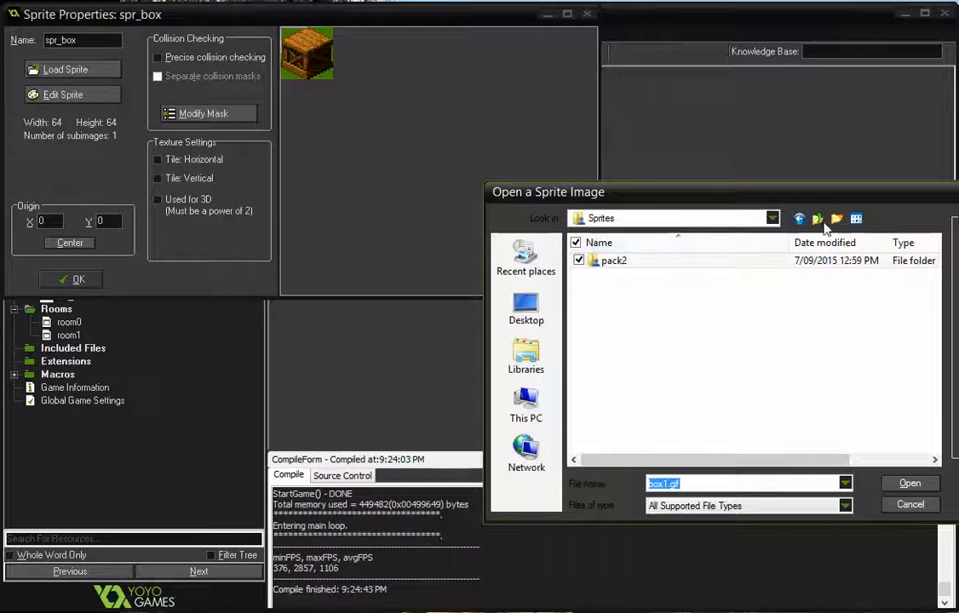
click(817, 219)
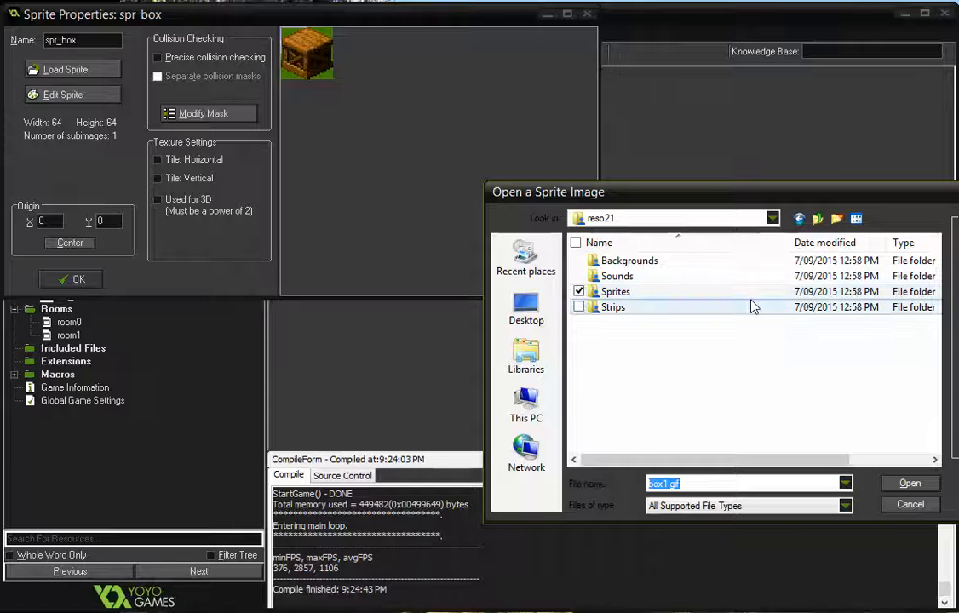
mouse_move(817, 219)
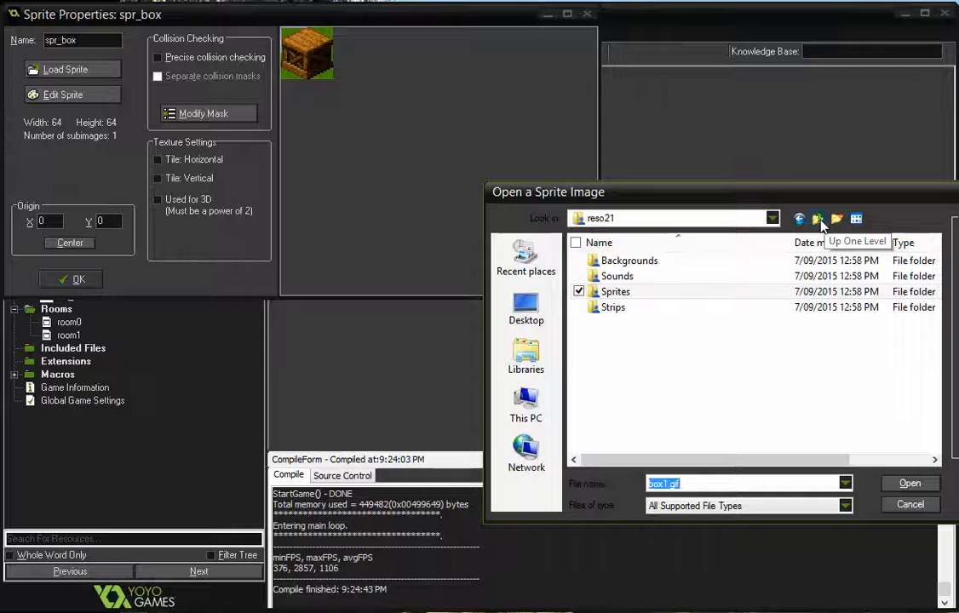
double_click(615, 291)
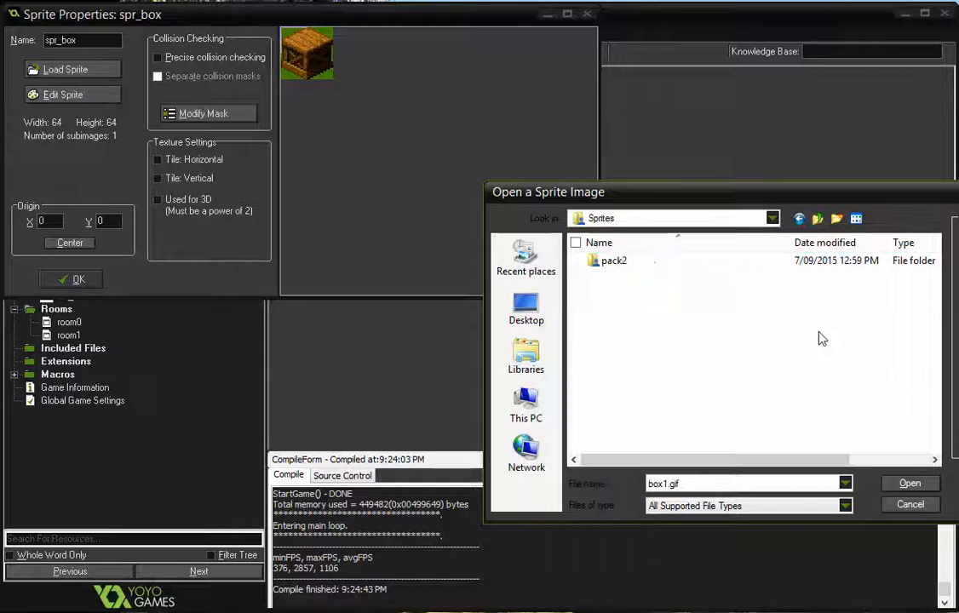
double_click(613, 260)
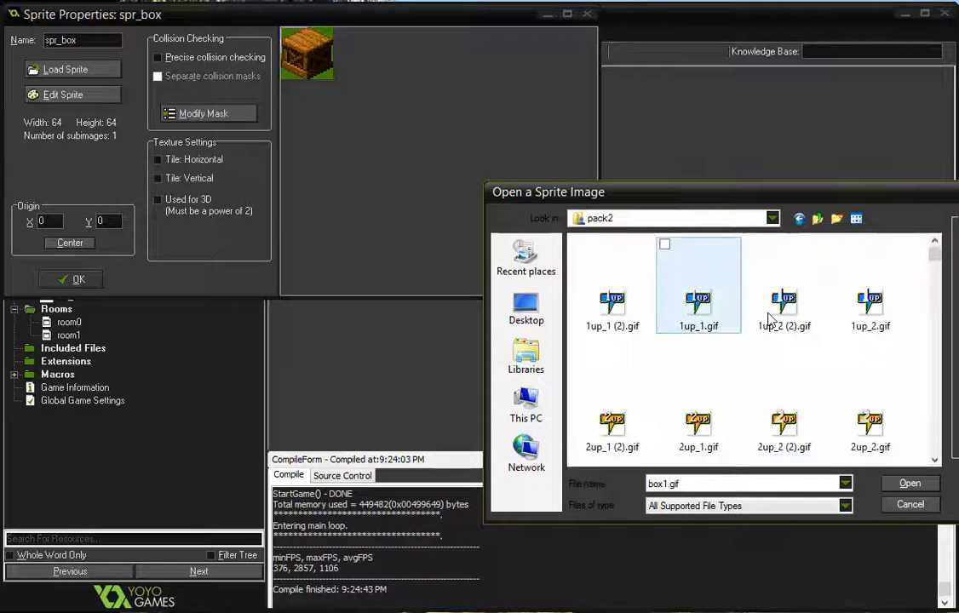
scroll(up, 3)
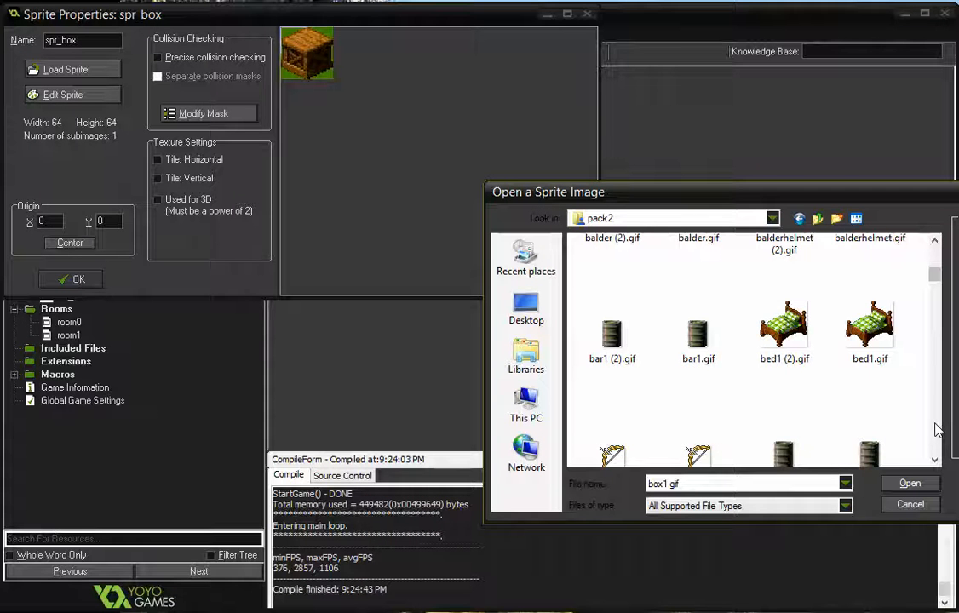
scroll(down, 3)
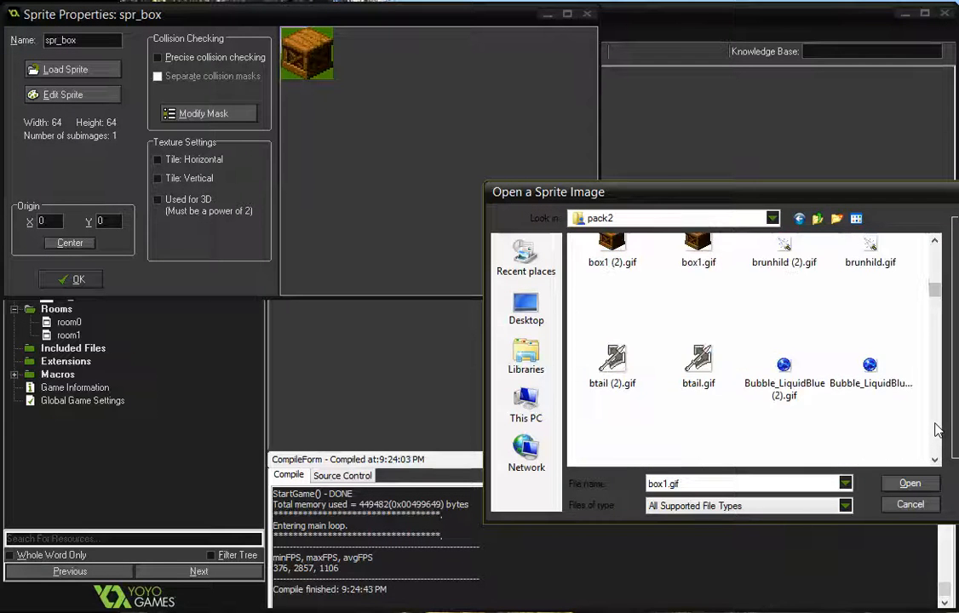
mouse_move(699, 247)
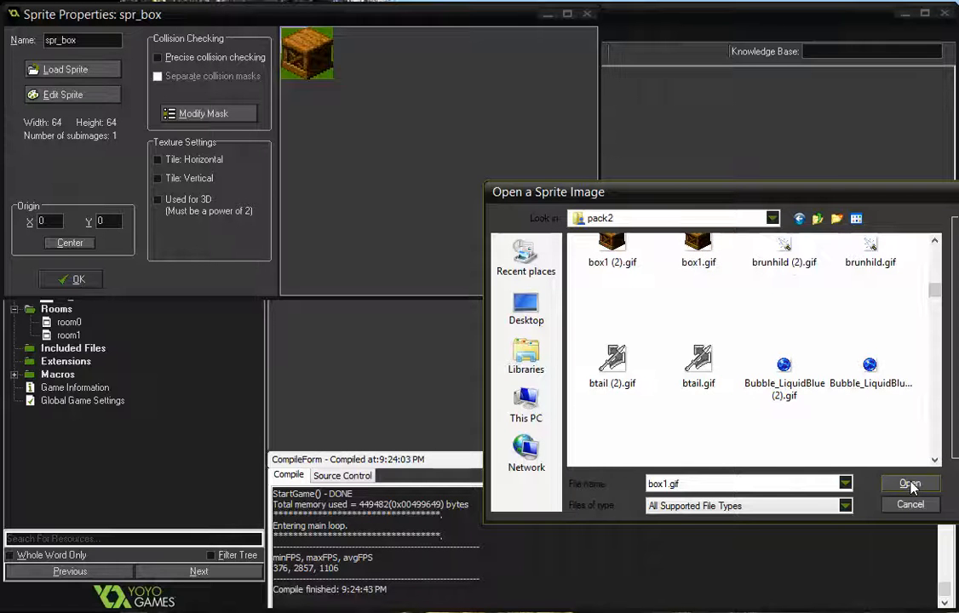
mouse_move(905, 511)
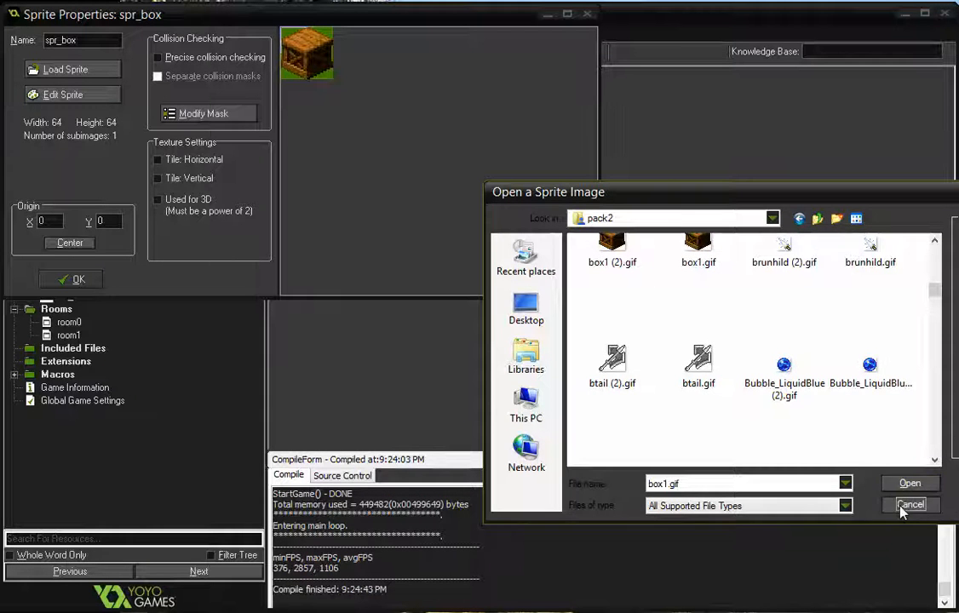
click(909, 504)
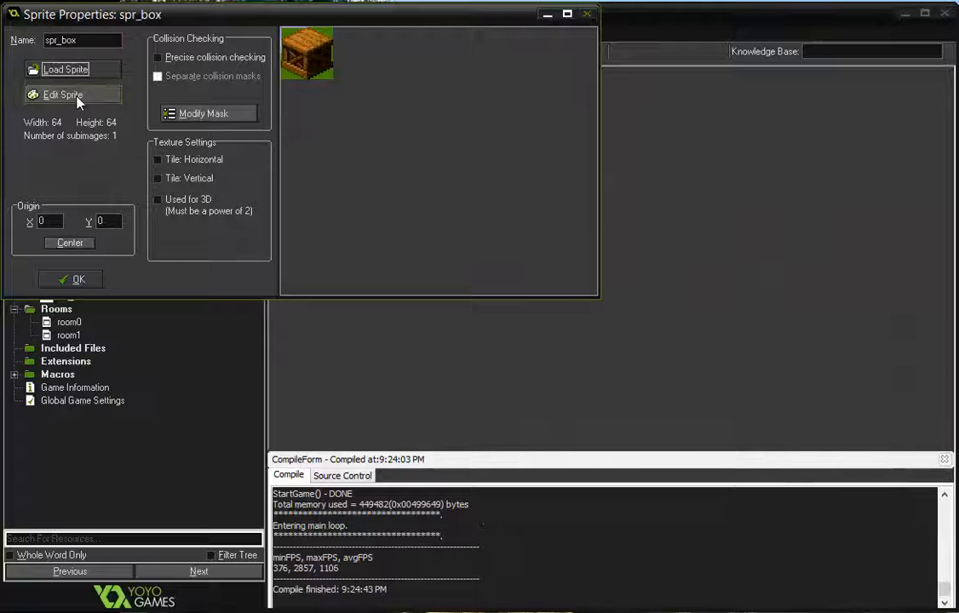
- Open spr_box in the sprite editor, cancel Resize Canvas, then close the editor and properties
click(63, 94)
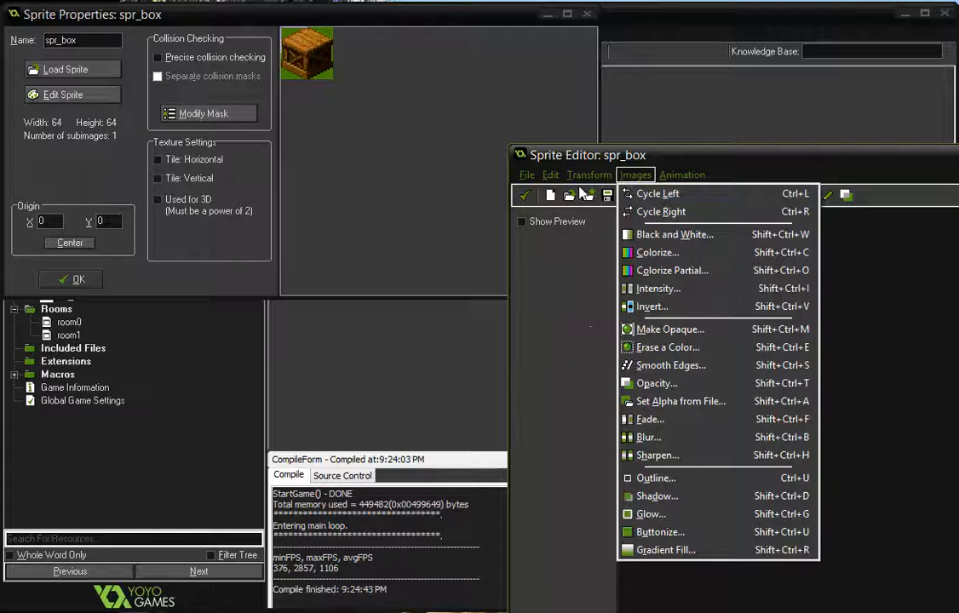
click(590, 174)
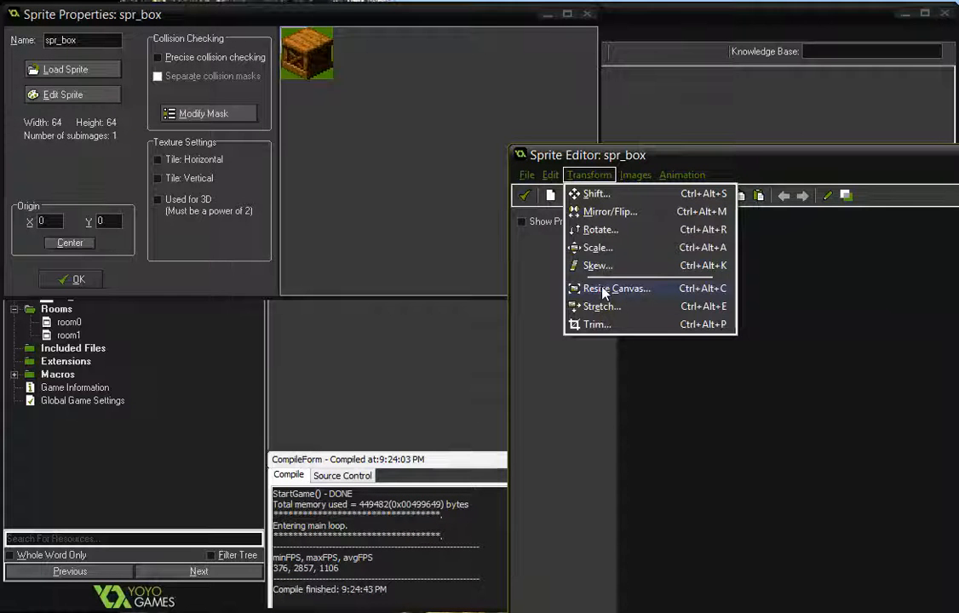
click(601, 306)
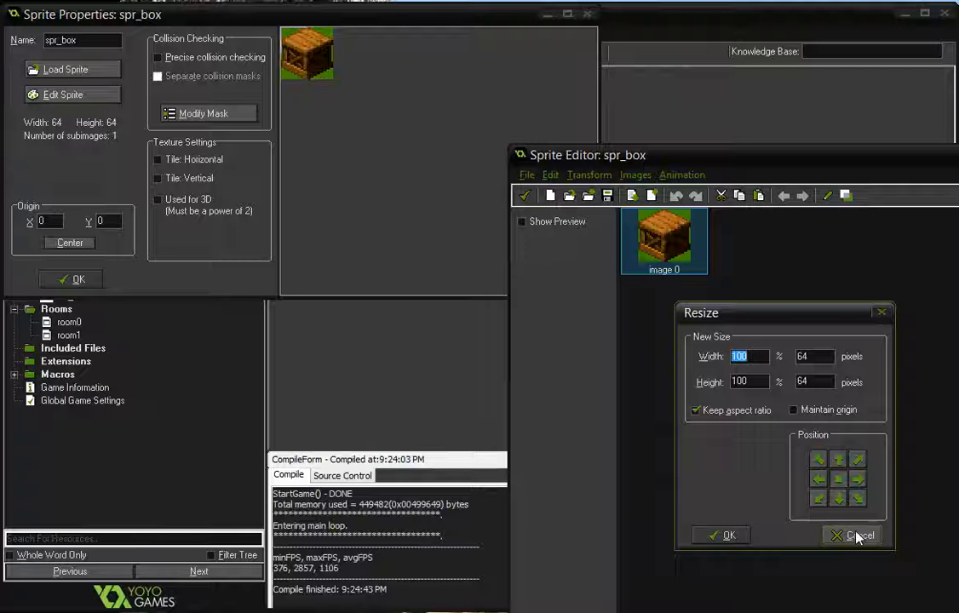
click(852, 535)
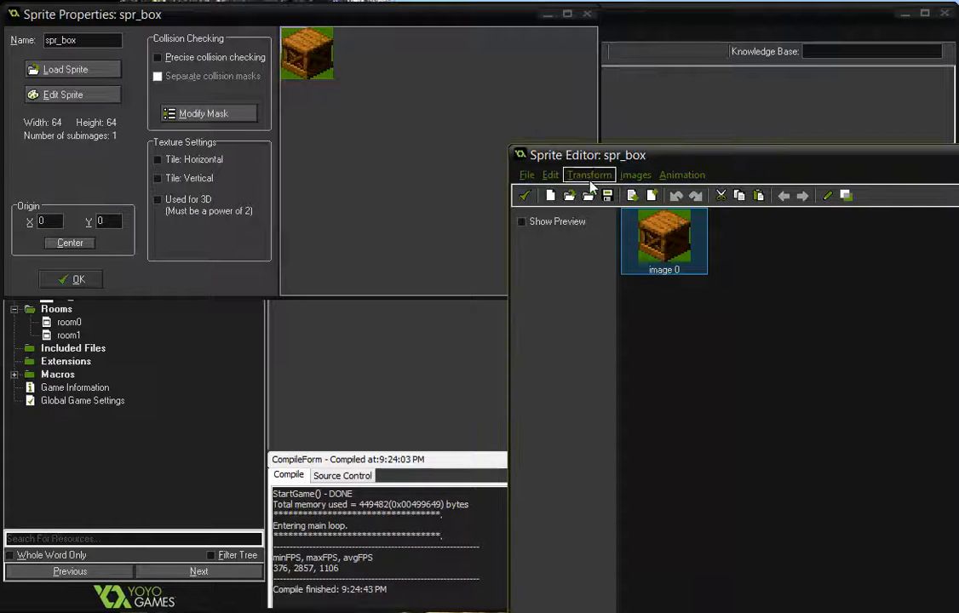
click(588, 175)
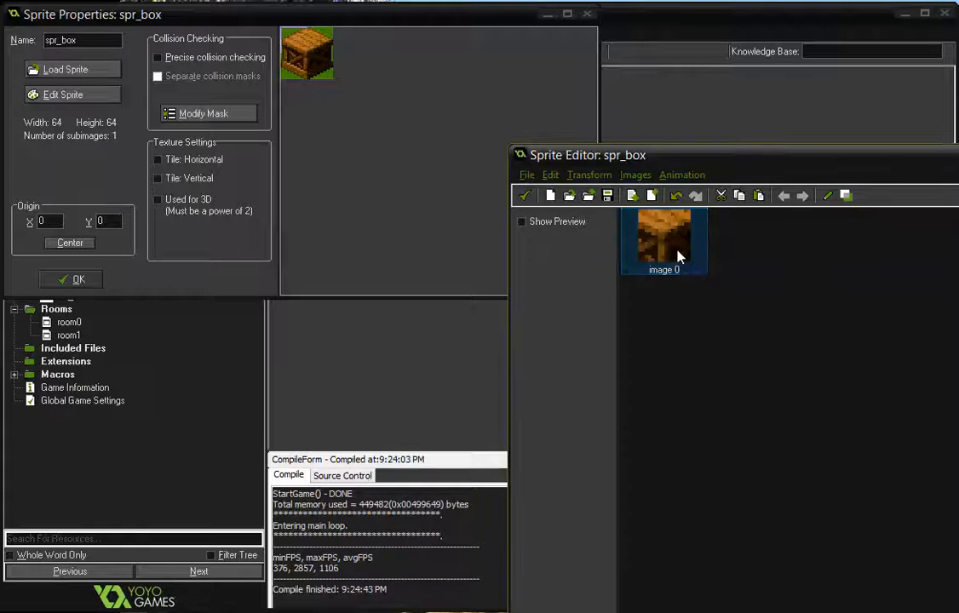
click(664, 241)
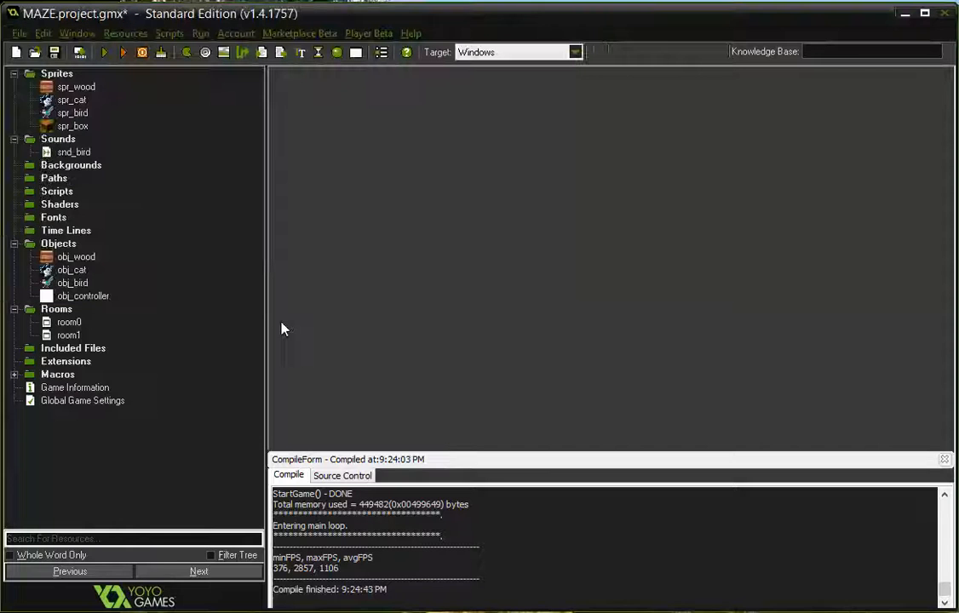
click(72, 125)
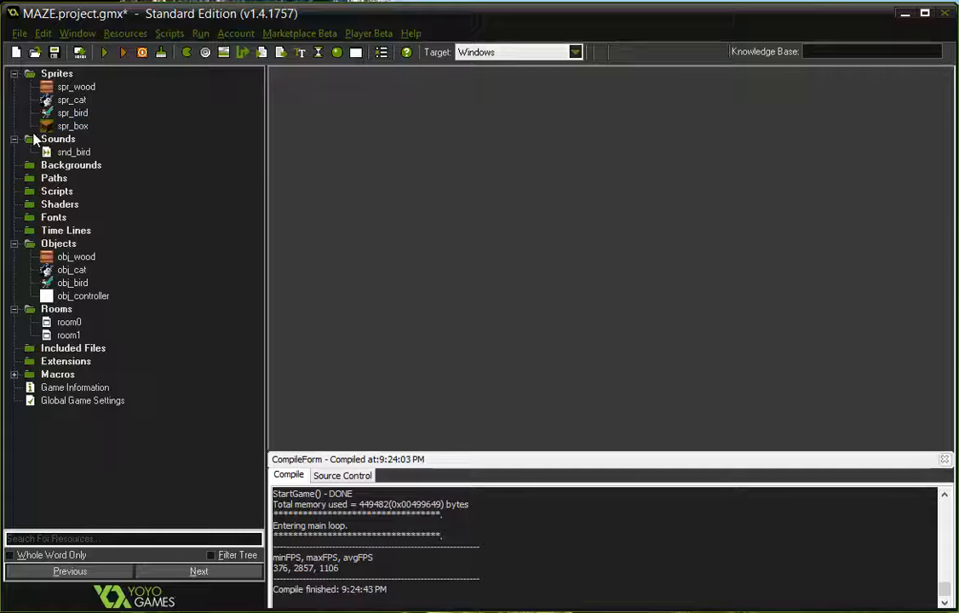
click(72, 126)
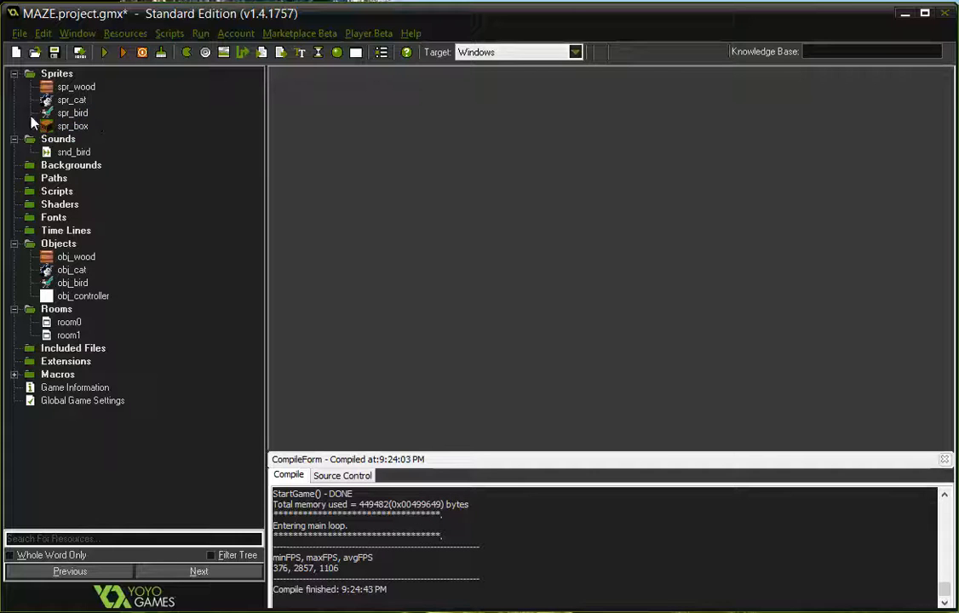
click(73, 127)
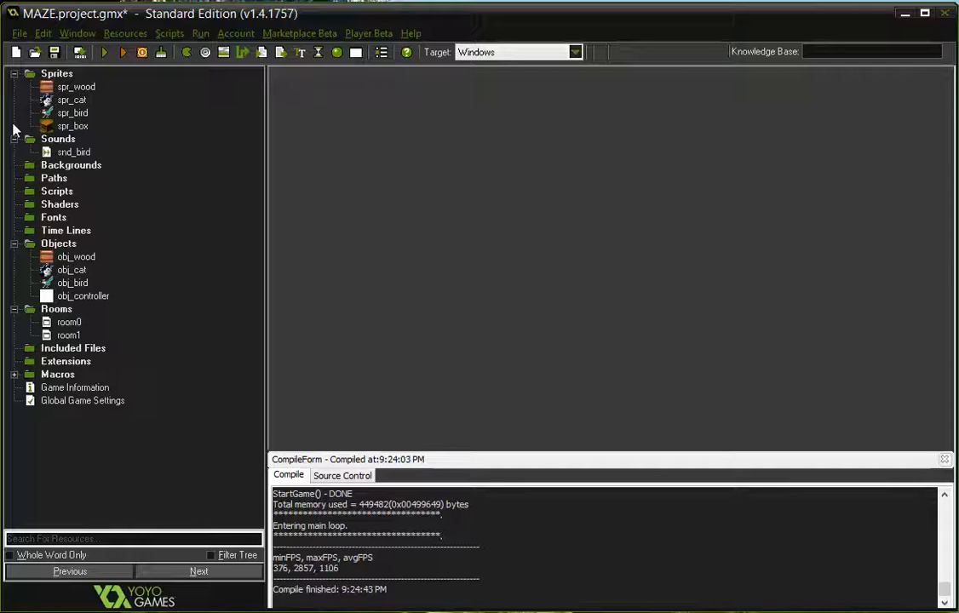
mouse_move(101, 137)
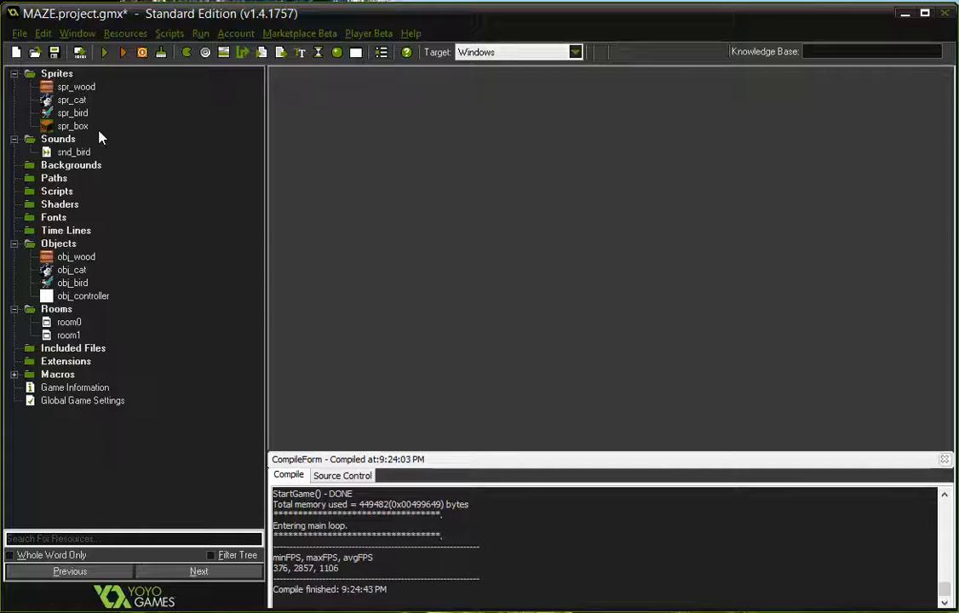
mouse_move(126, 132)
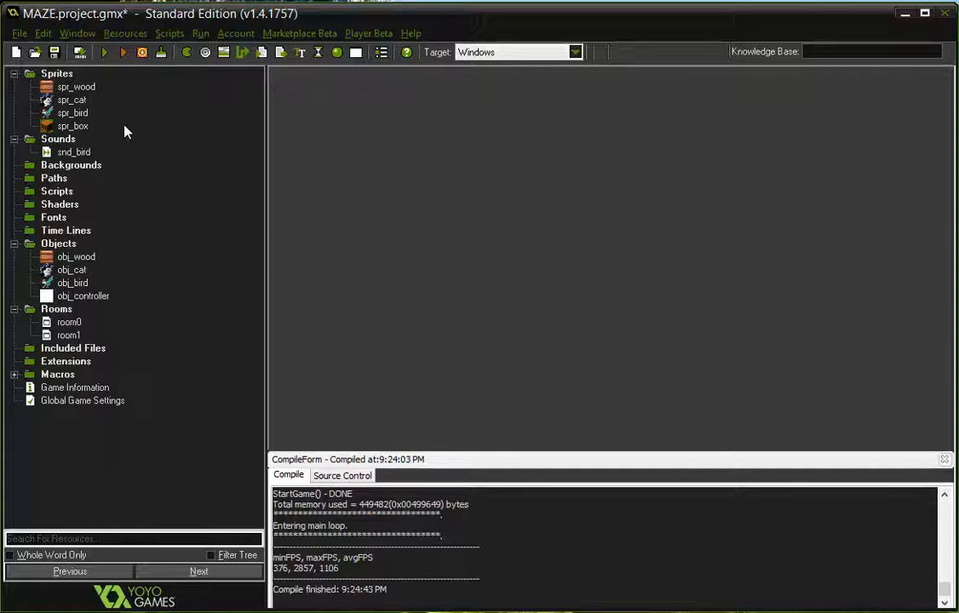
mouse_move(108, 138)
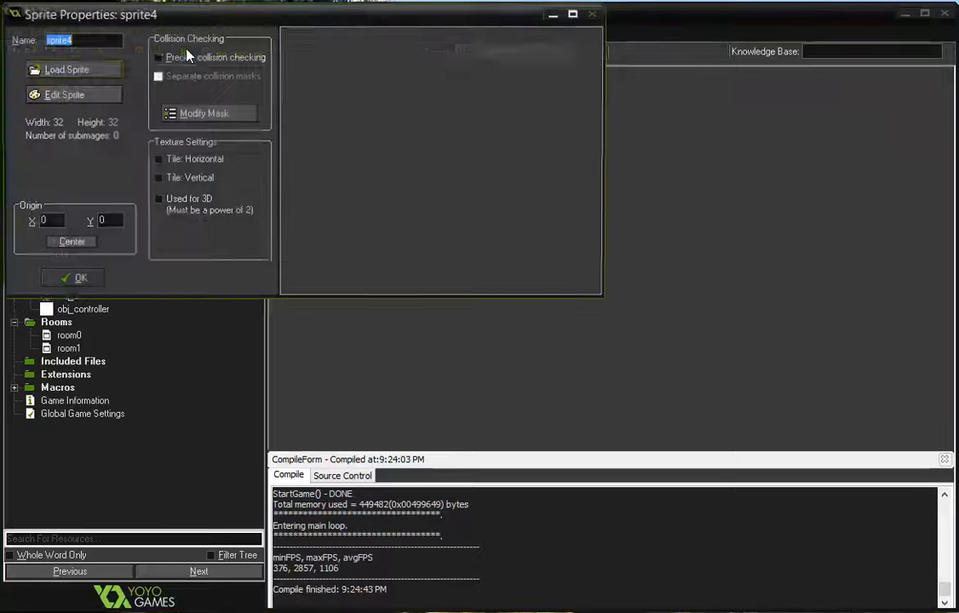
- Load tomeofknowledge.gif from the pack2 folder into sprite4 as a 64×64 image
click(66, 69)
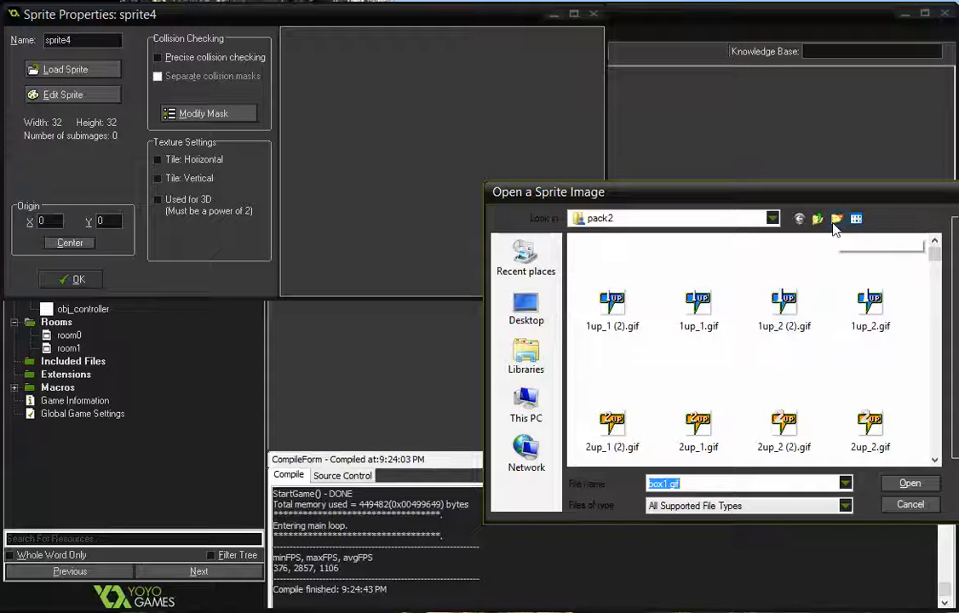
click(817, 219)
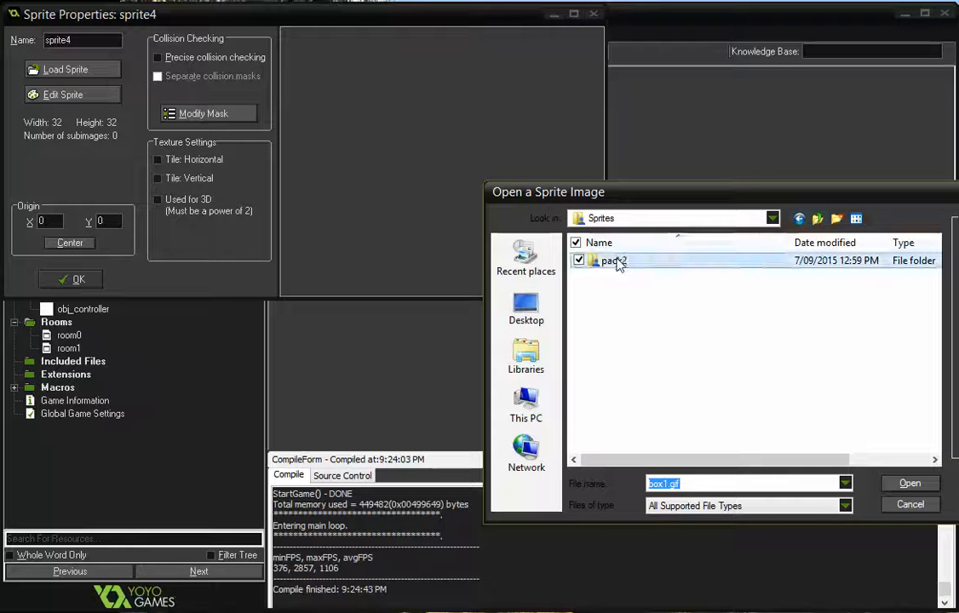
double_click(612, 261)
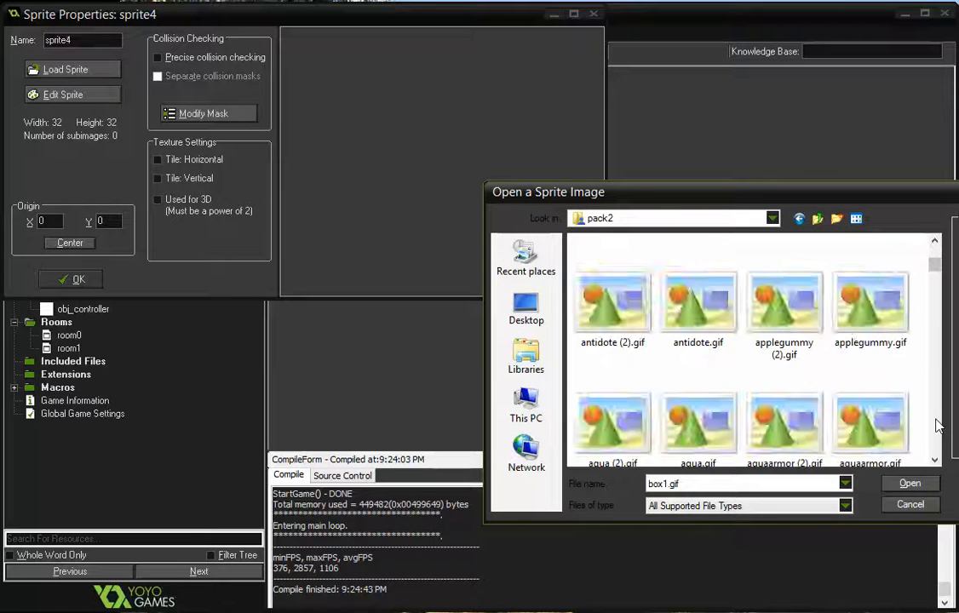
scroll(down, 3)
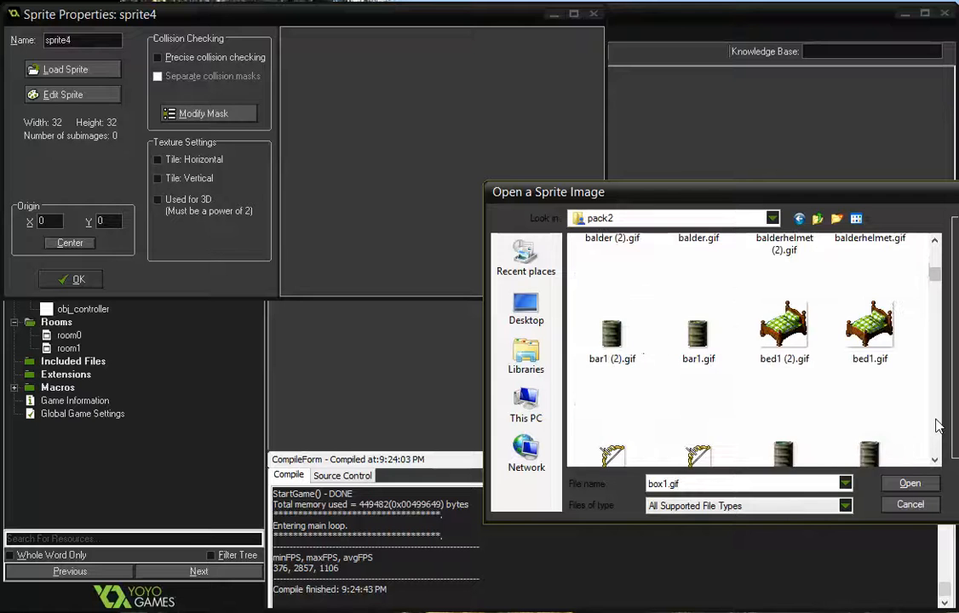
scroll(down, 3)
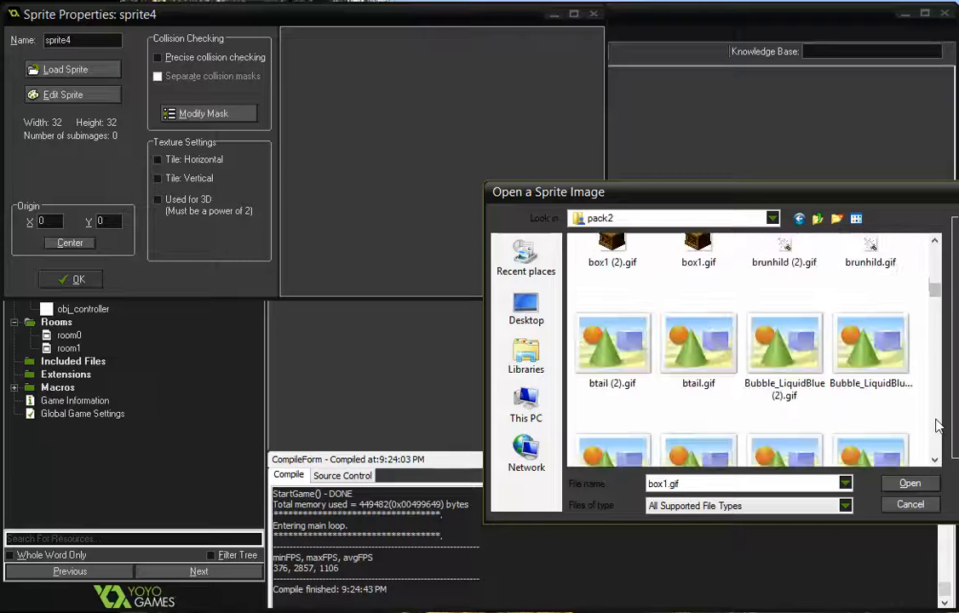
scroll(down, 3)
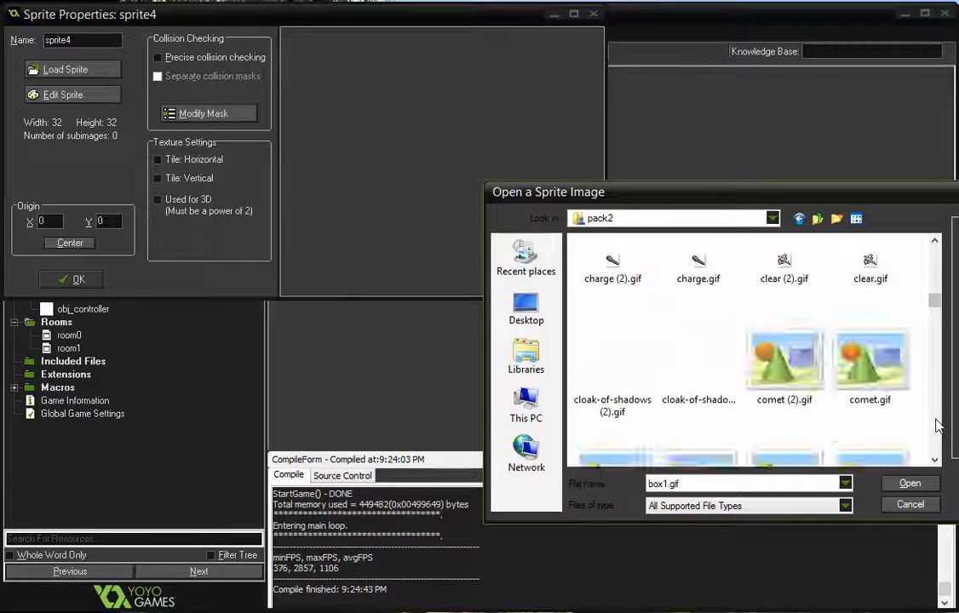
scroll(down, 3)
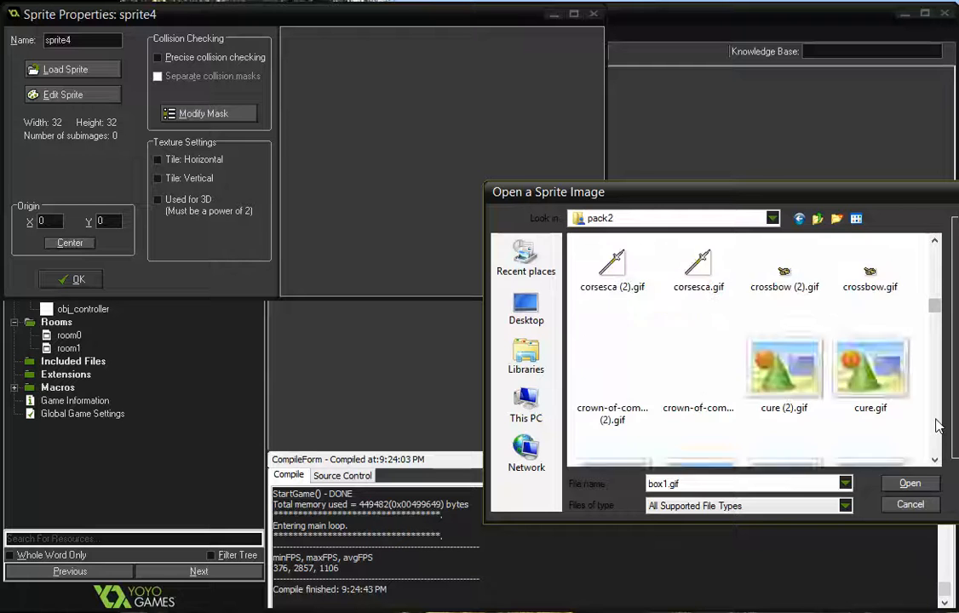
scroll(down, 3)
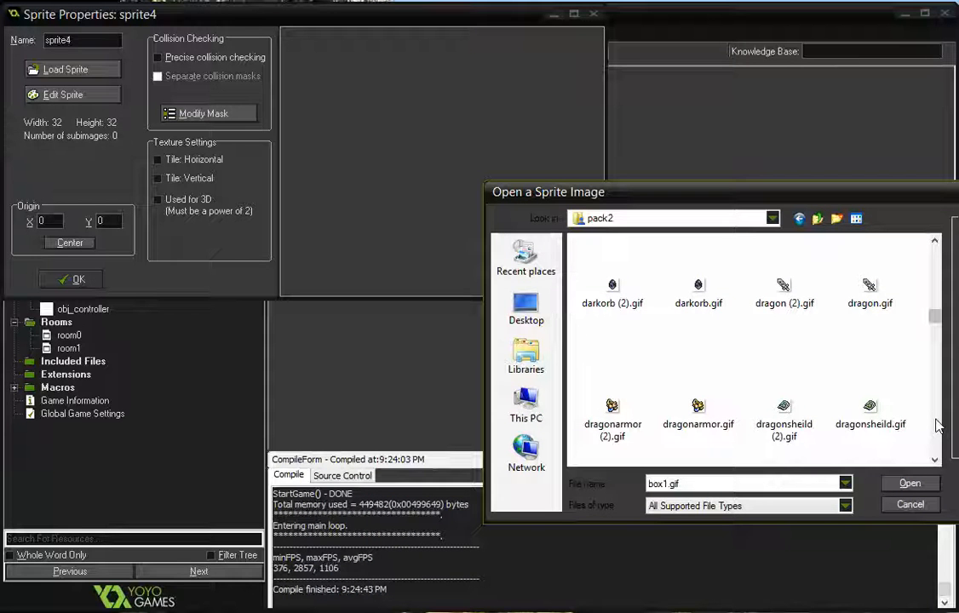
scroll(down, 3)
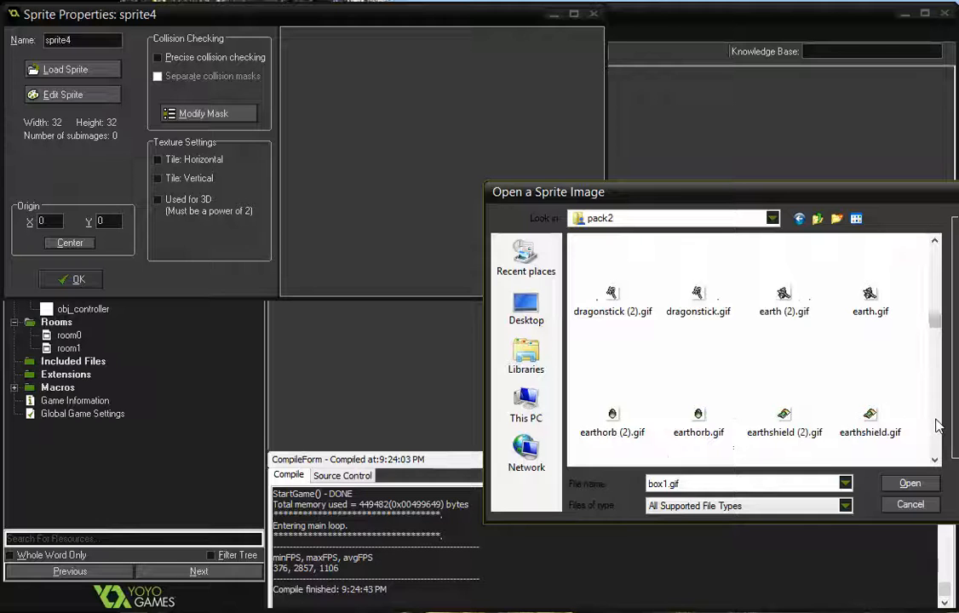
scroll(down, 3)
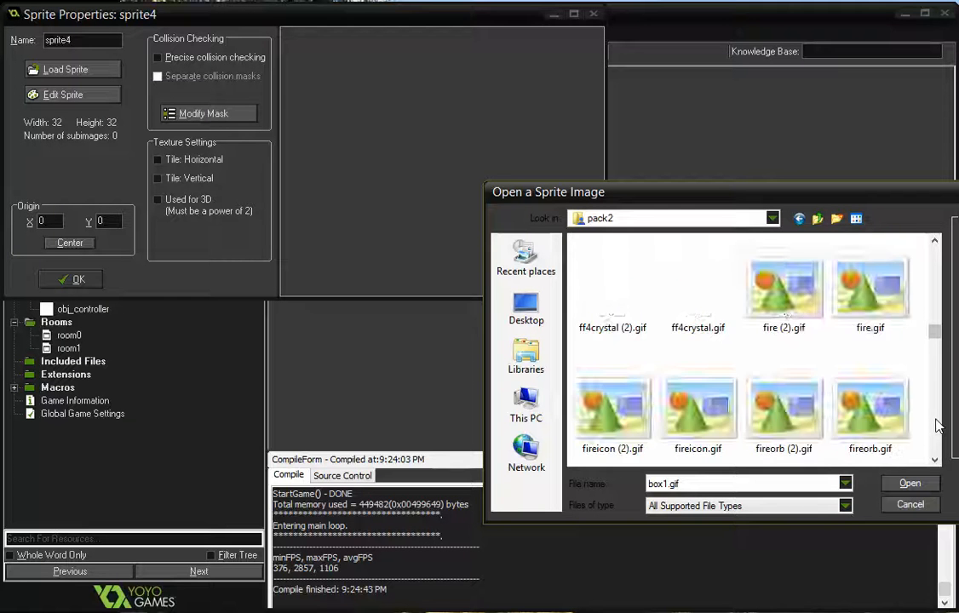
scroll(down, 3)
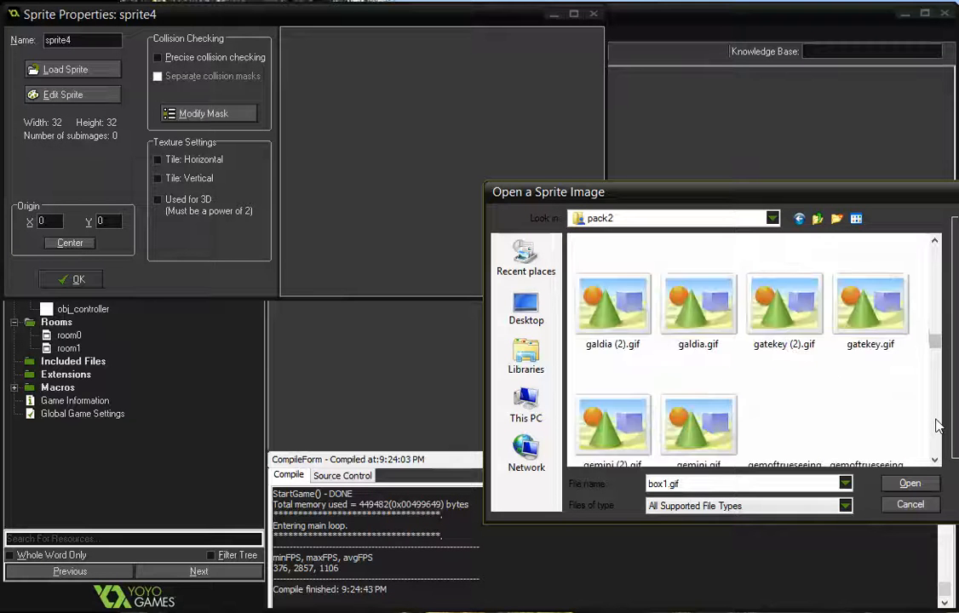
scroll(down, 3)
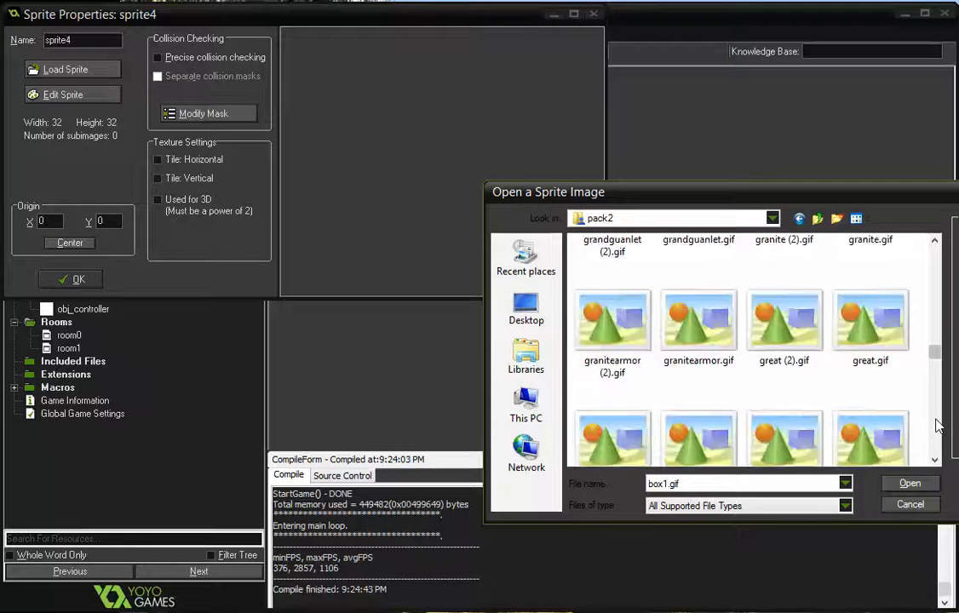
scroll(down, 3)
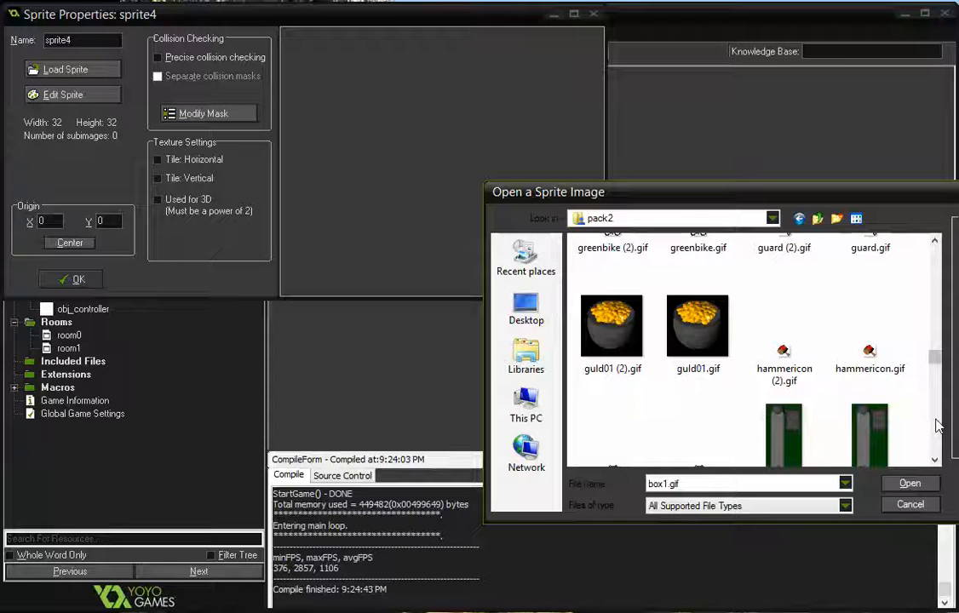
scroll(down, 3)
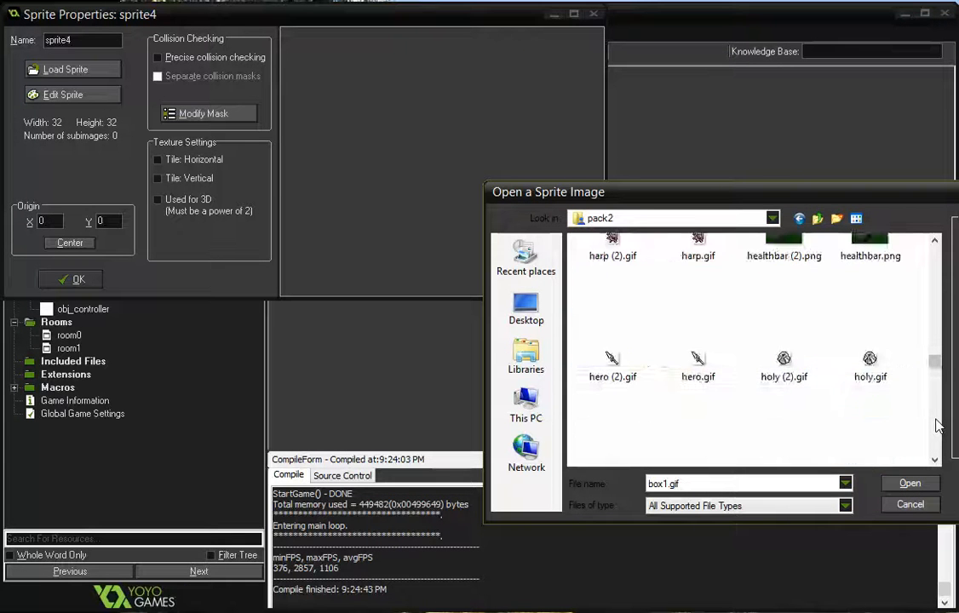
scroll(down, 3)
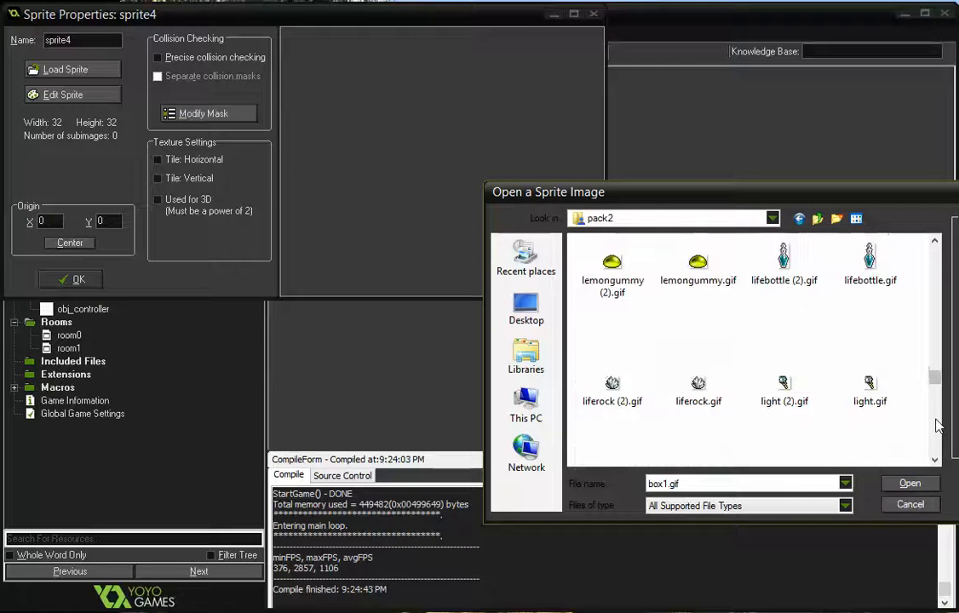
scroll(down, 3)
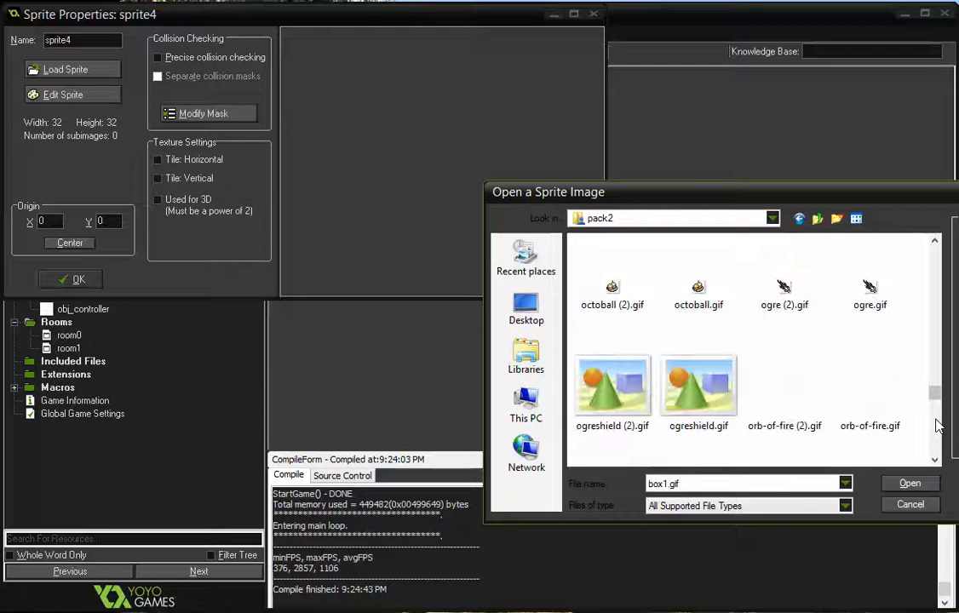
scroll(down, 3)
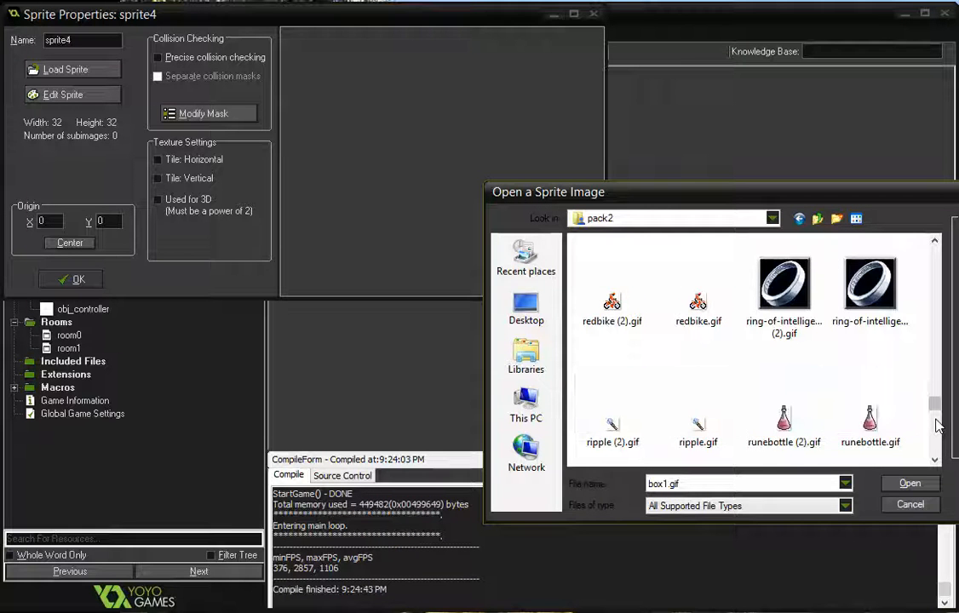
scroll(down, 3)
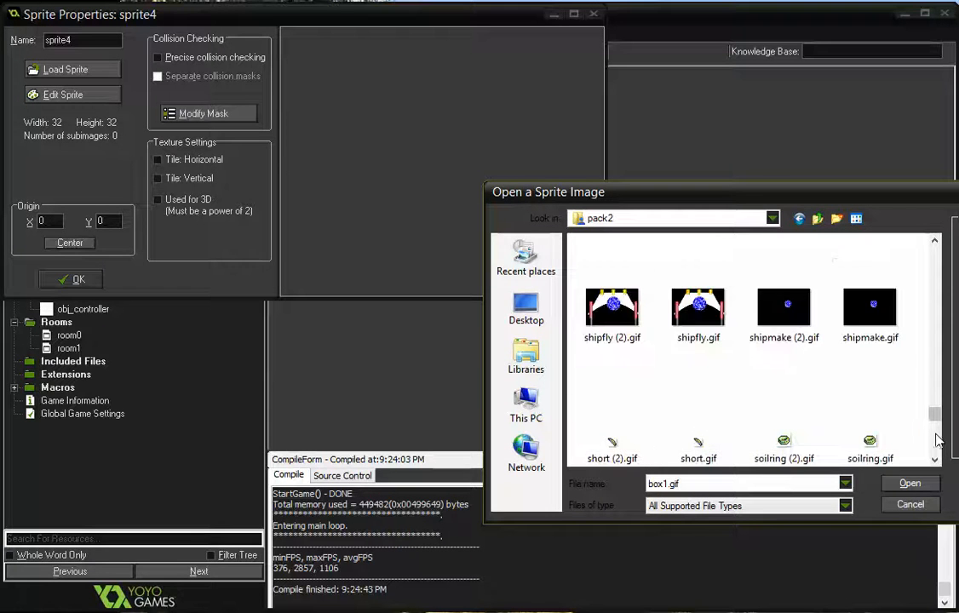
scroll(down, 3)
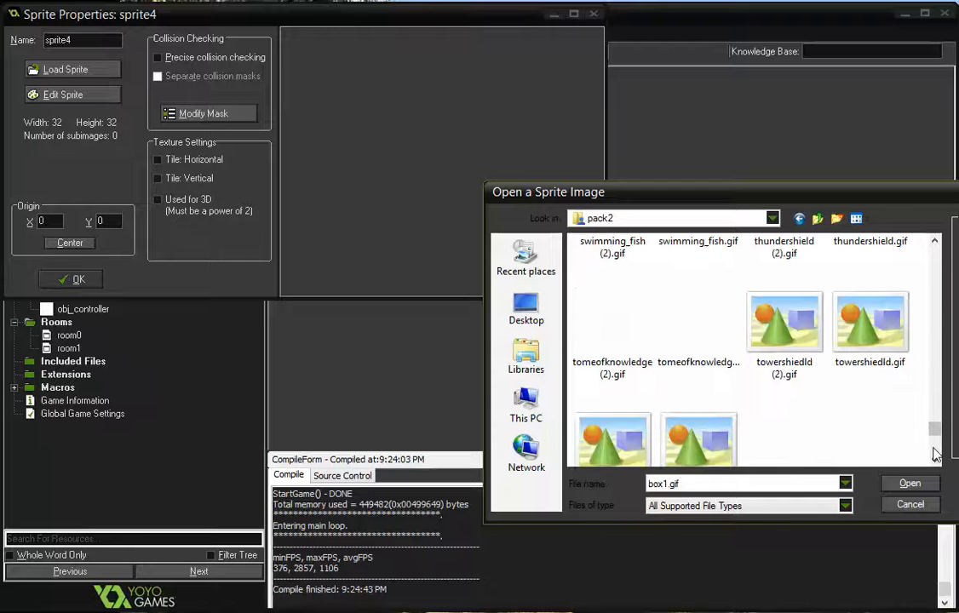
scroll(down, 3)
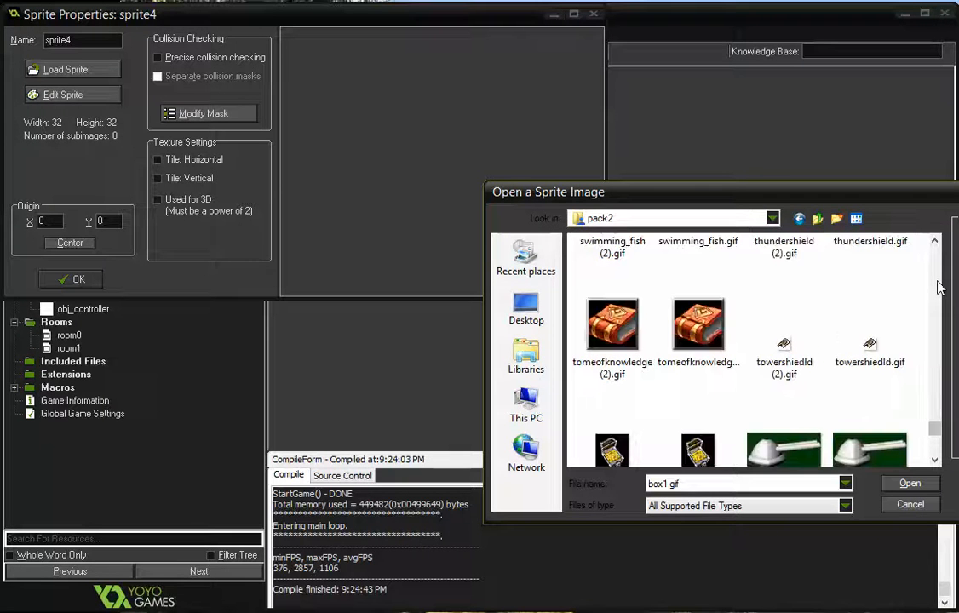
scroll(down, 3)
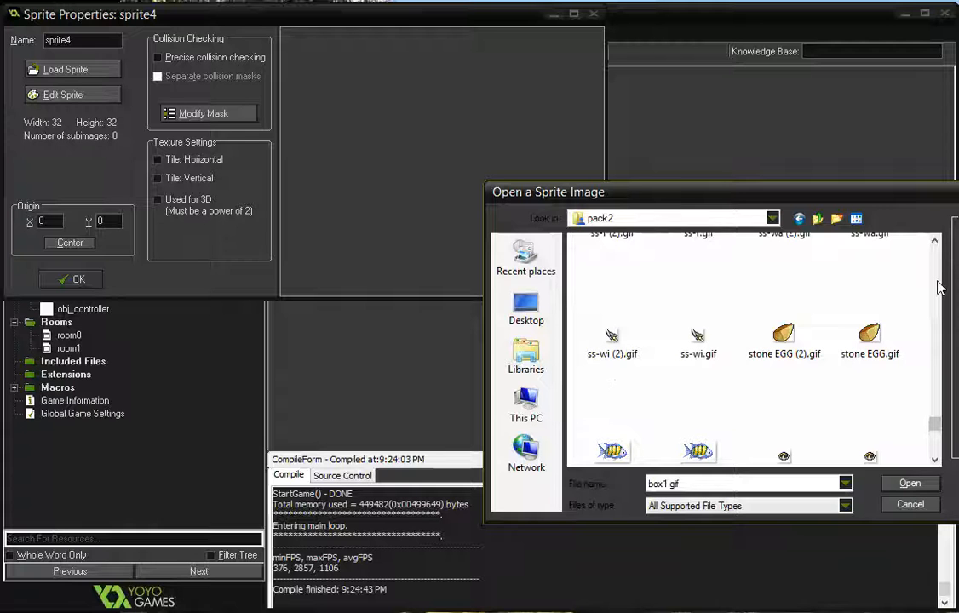
scroll(down, 3)
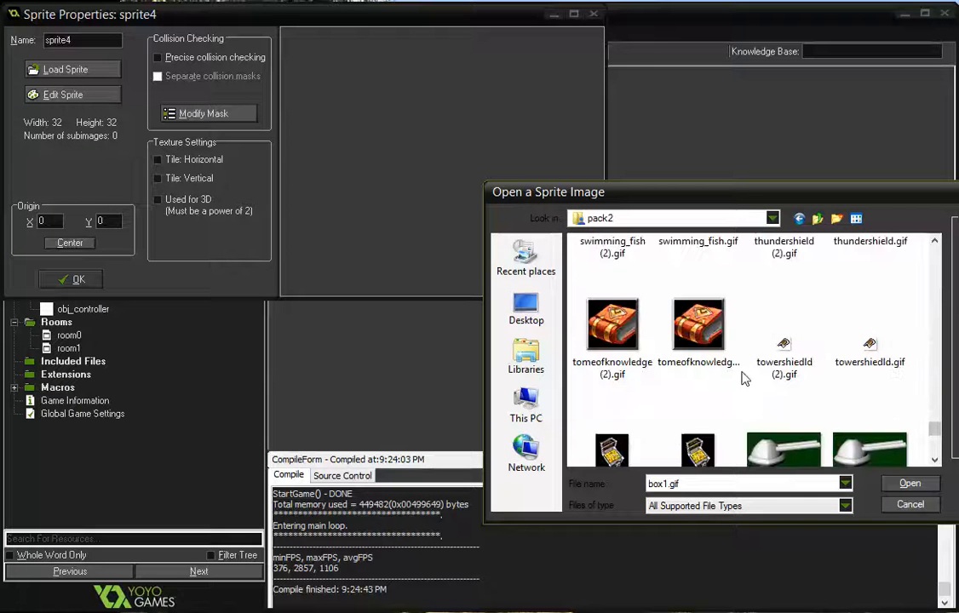
click(909, 483)
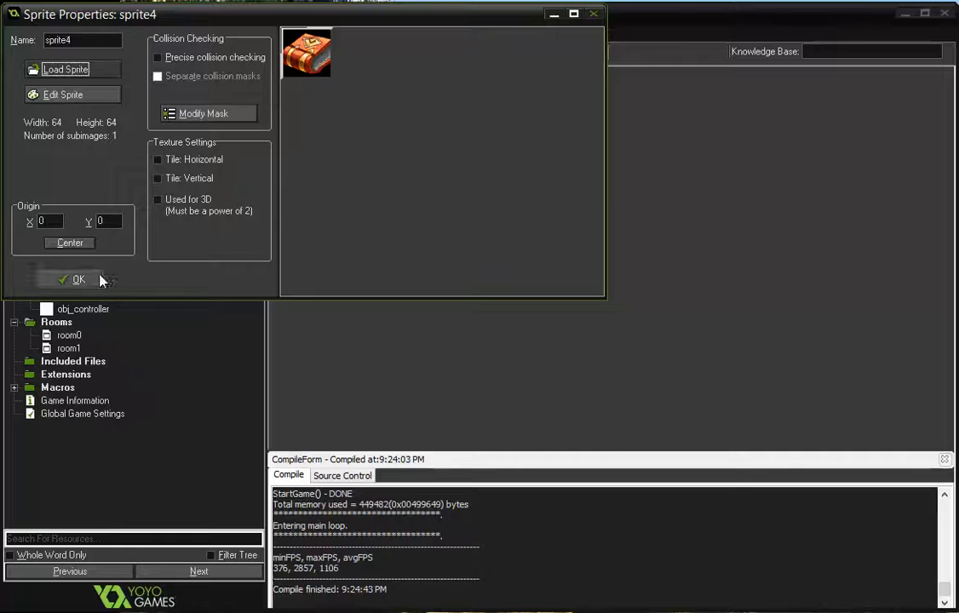
- Create a solid object named obj__box, then reopen it and assign spr_box
click(78, 279)
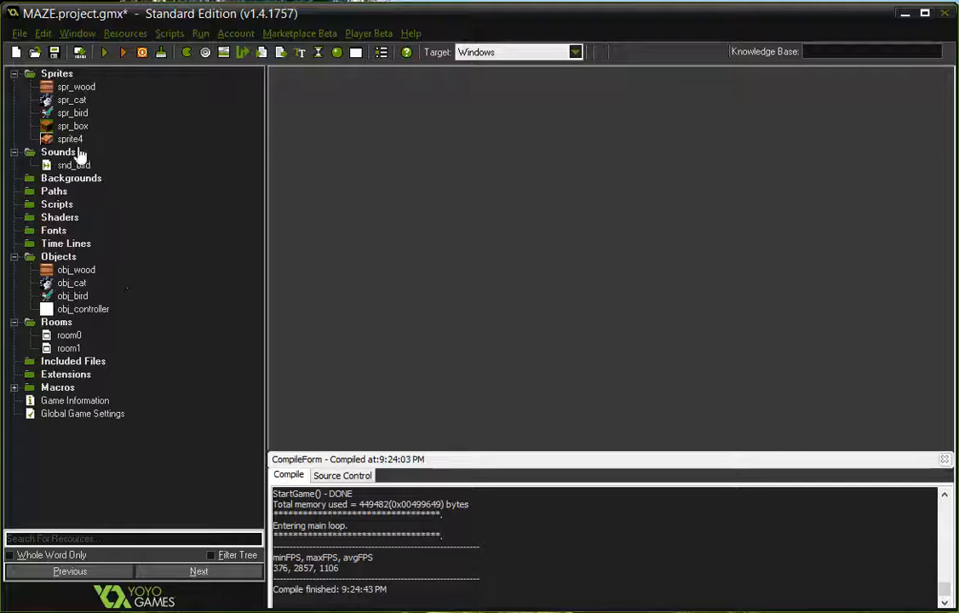
click(82, 309)
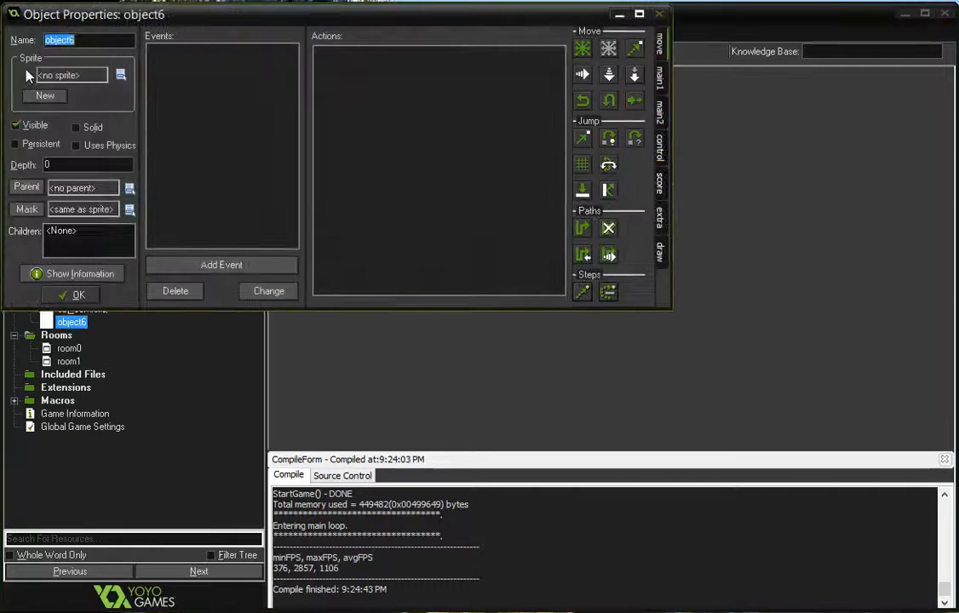
mouse_move(85, 40)
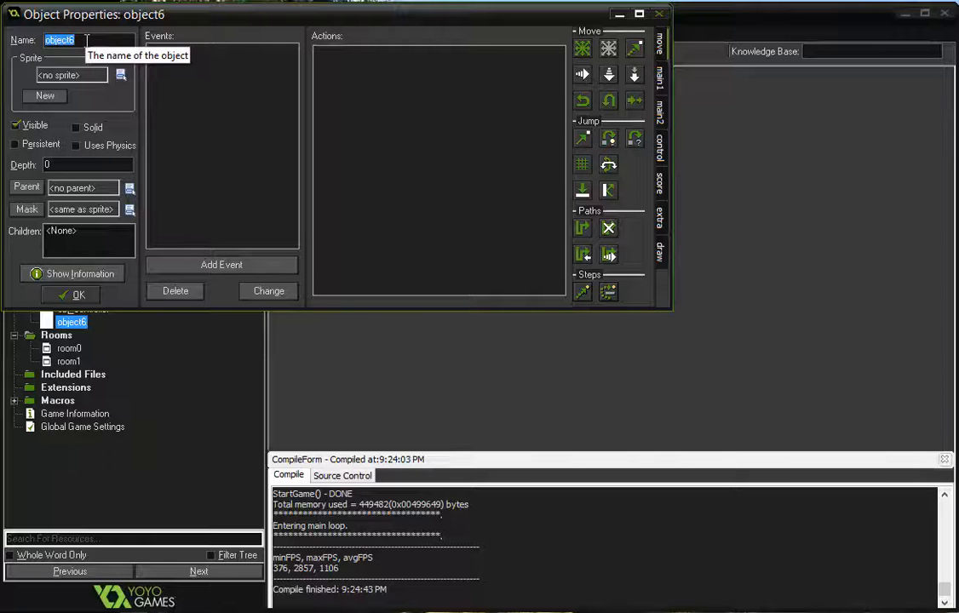
text(obj)
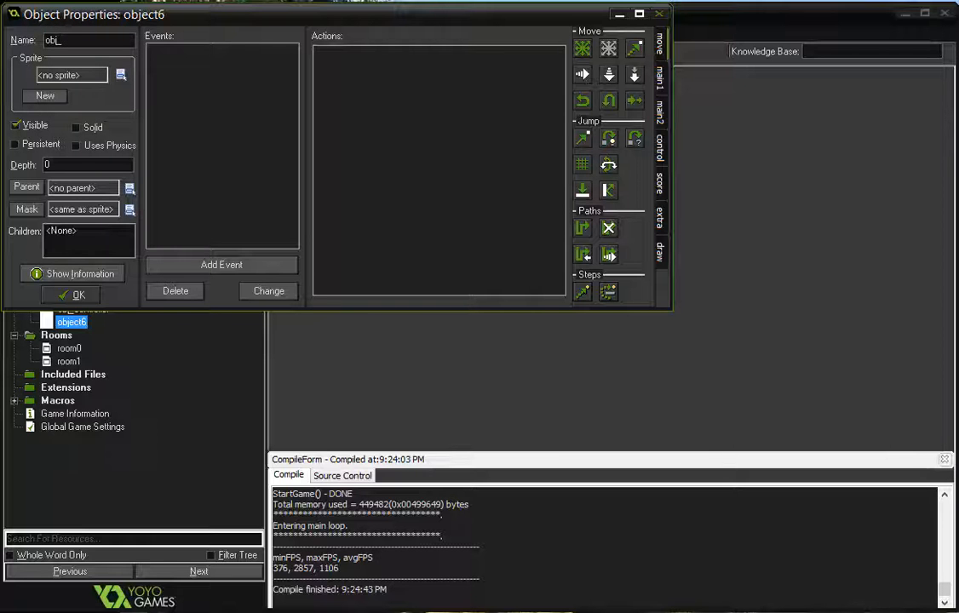
text(_box)
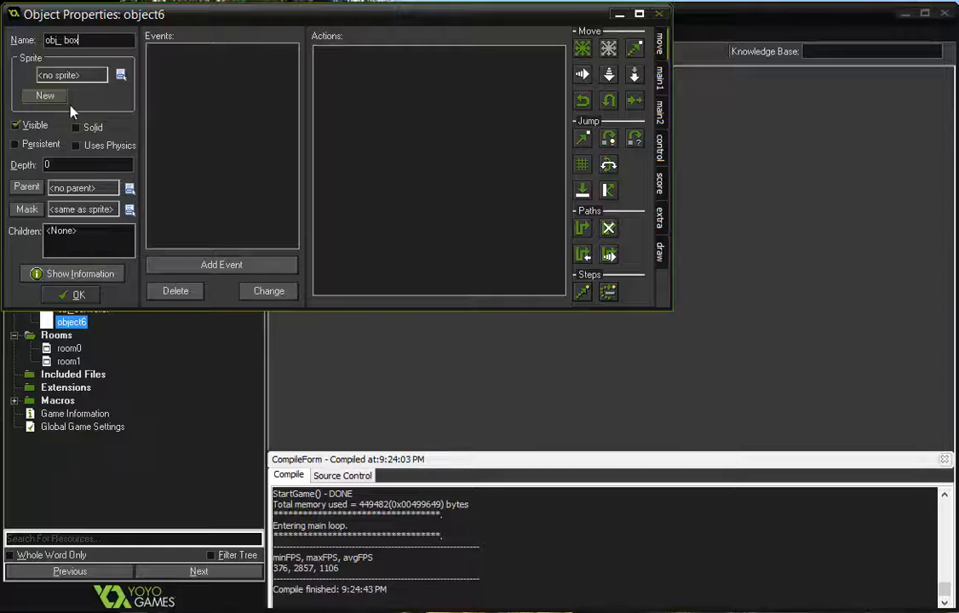
click(76, 127)
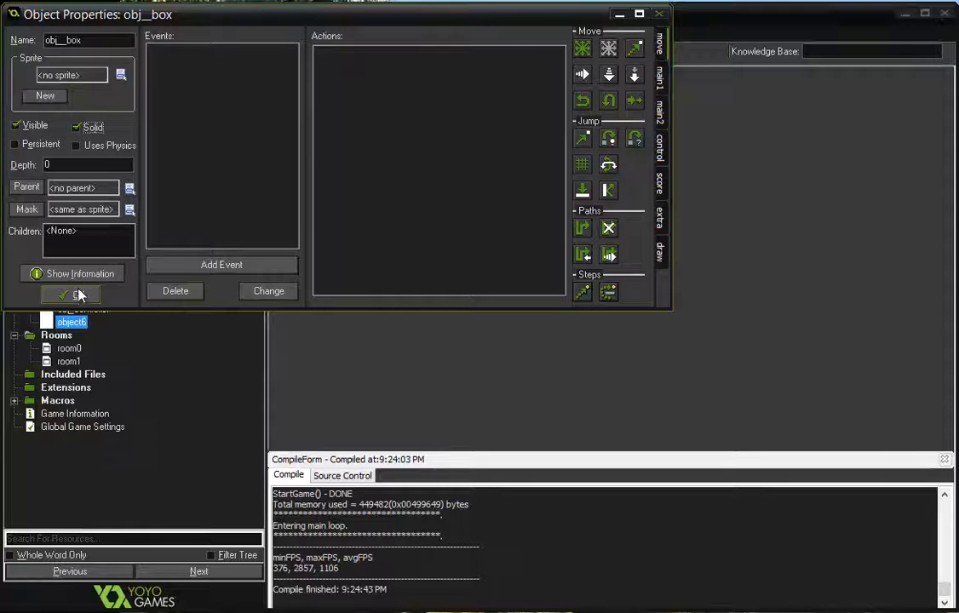
click(70, 295)
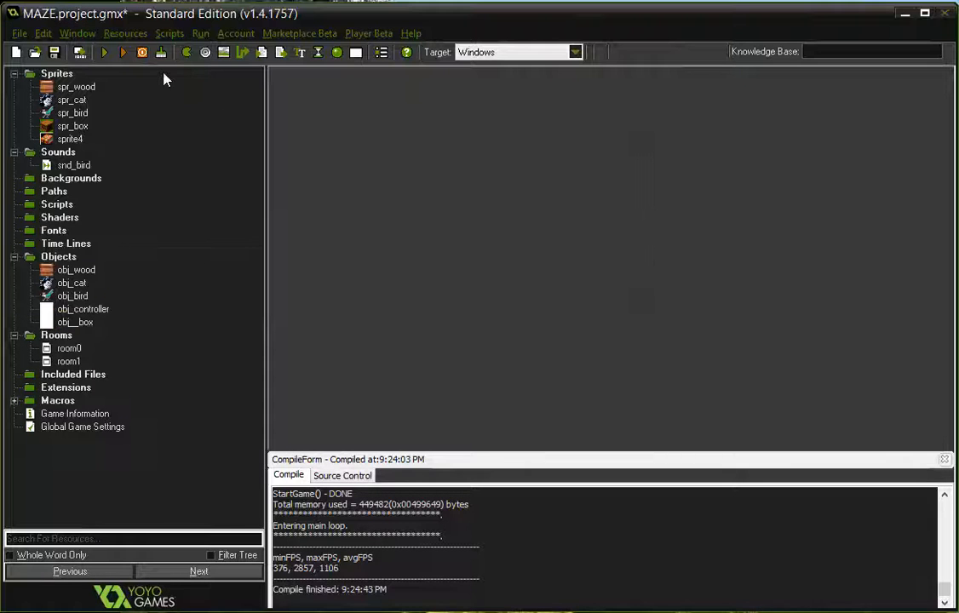
mouse_move(92, 342)
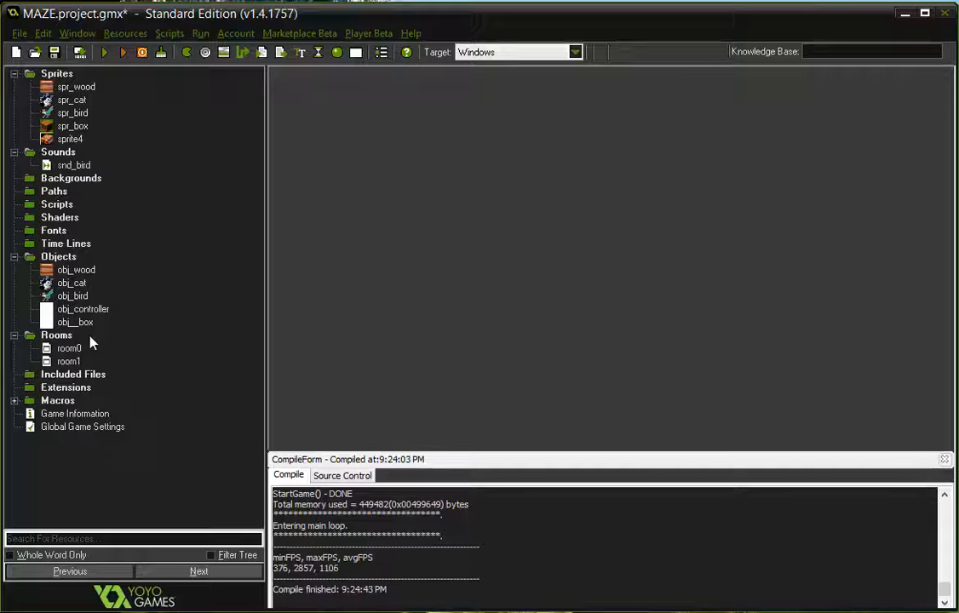
click(74, 322)
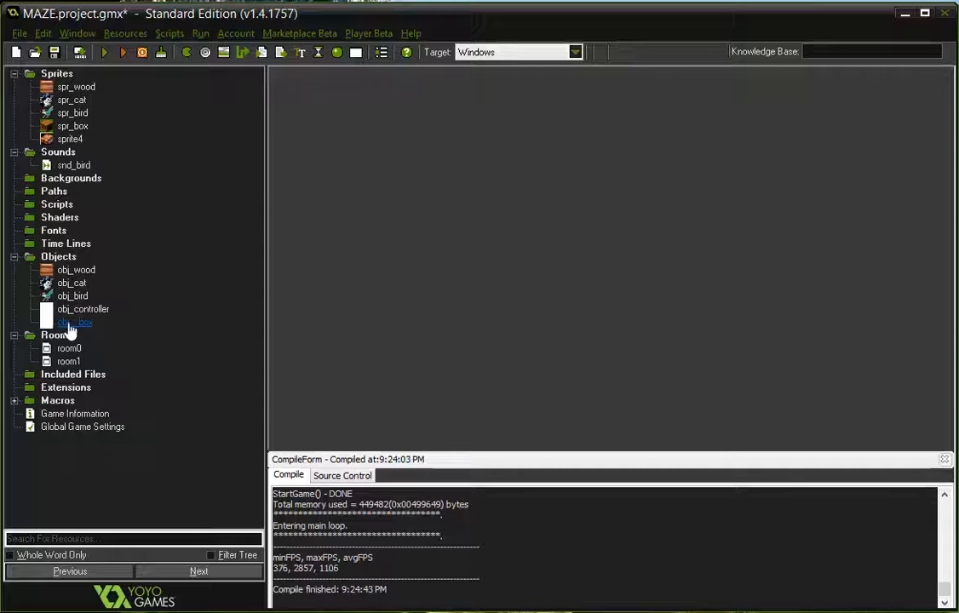
double_click(77, 322)
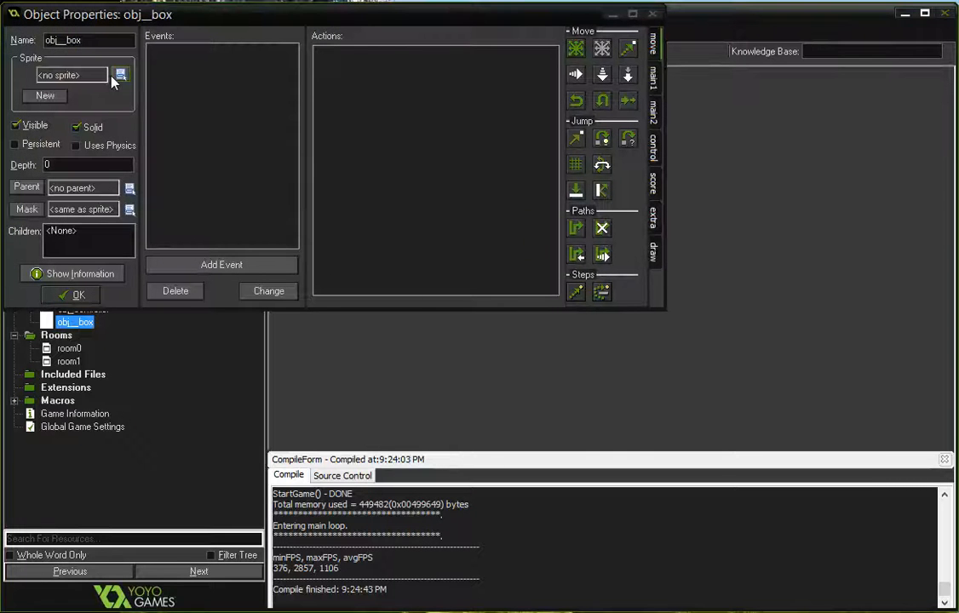
click(120, 75)
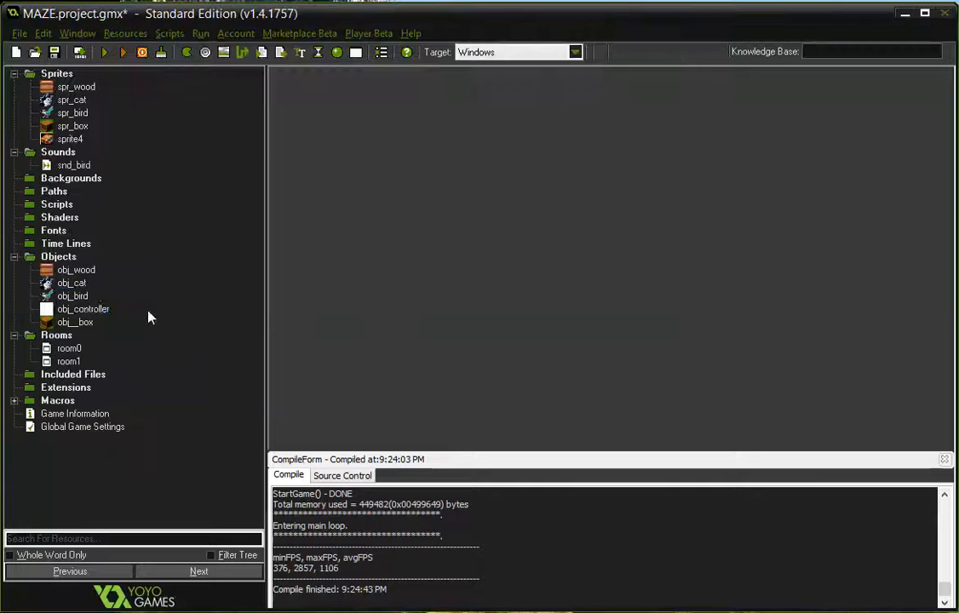
mouse_move(96, 26)
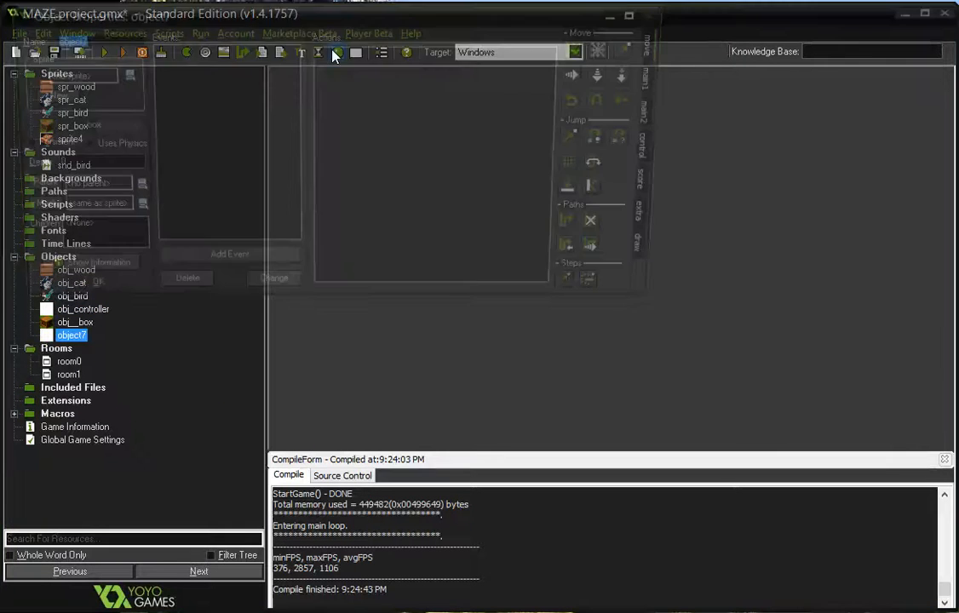
- Name the new object obj_book with sprite4, then close it discarding the changes
double_click(71, 334)
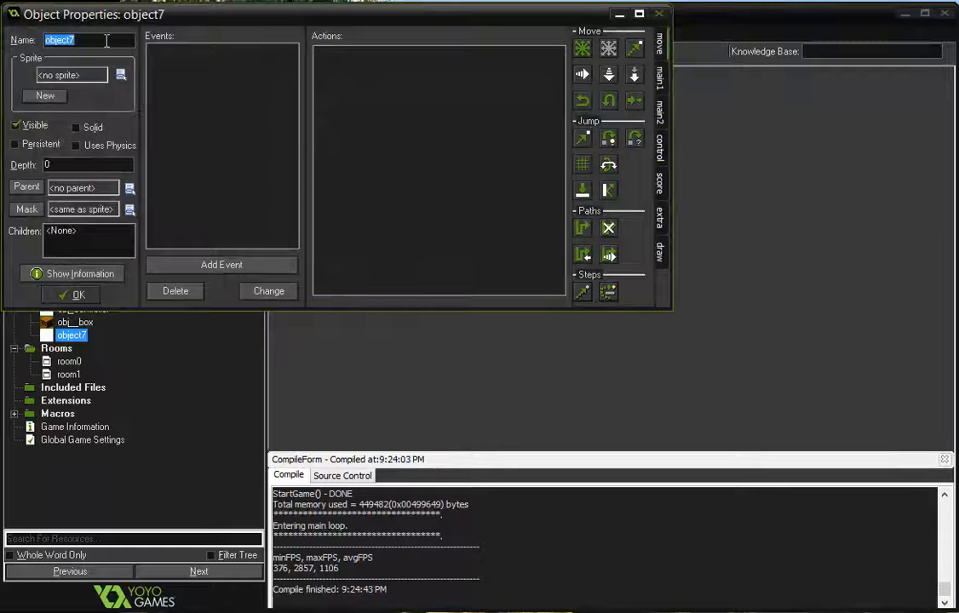
text(obj_b)
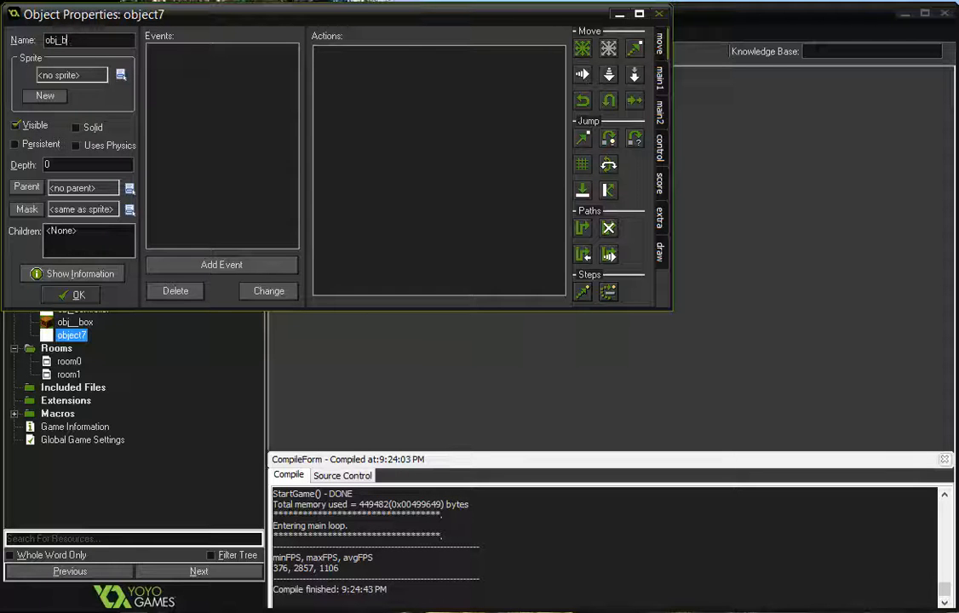
text(ook)
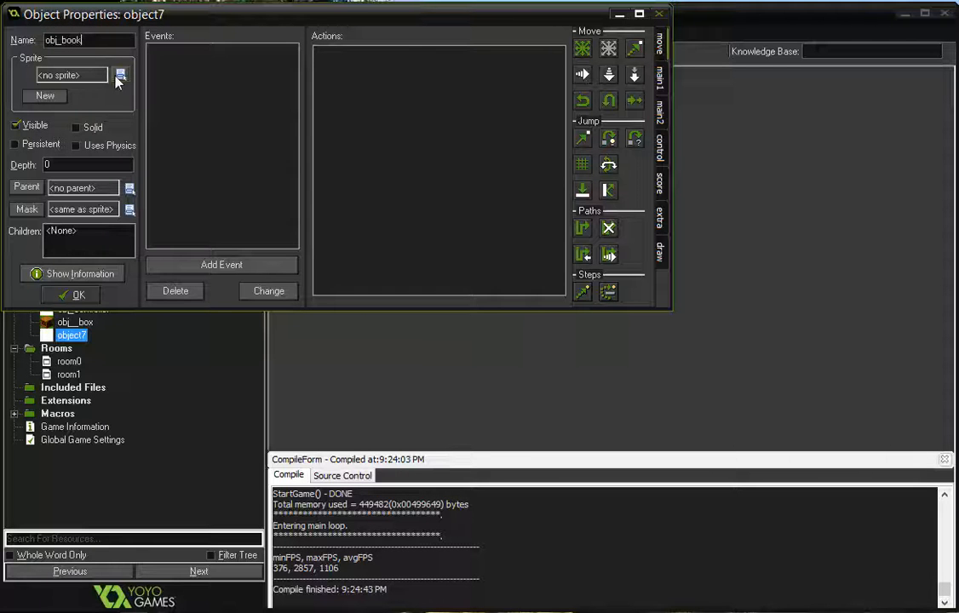
click(121, 75)
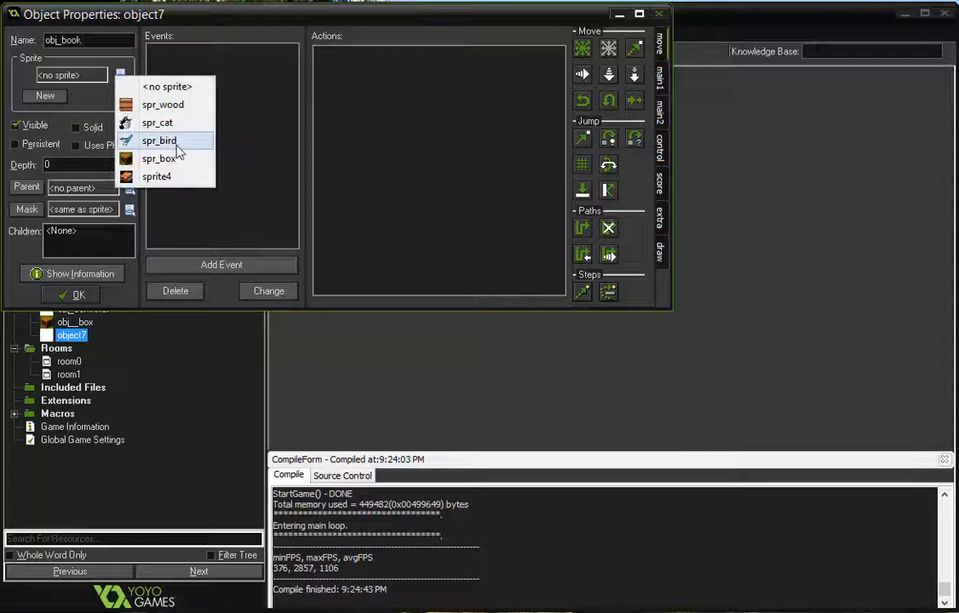
click(157, 176)
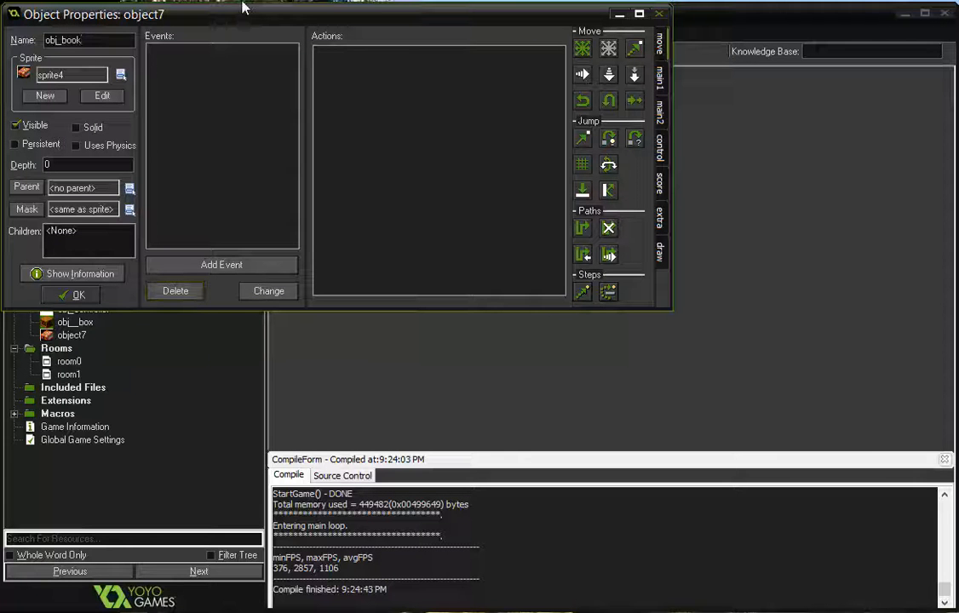
click(79, 295)
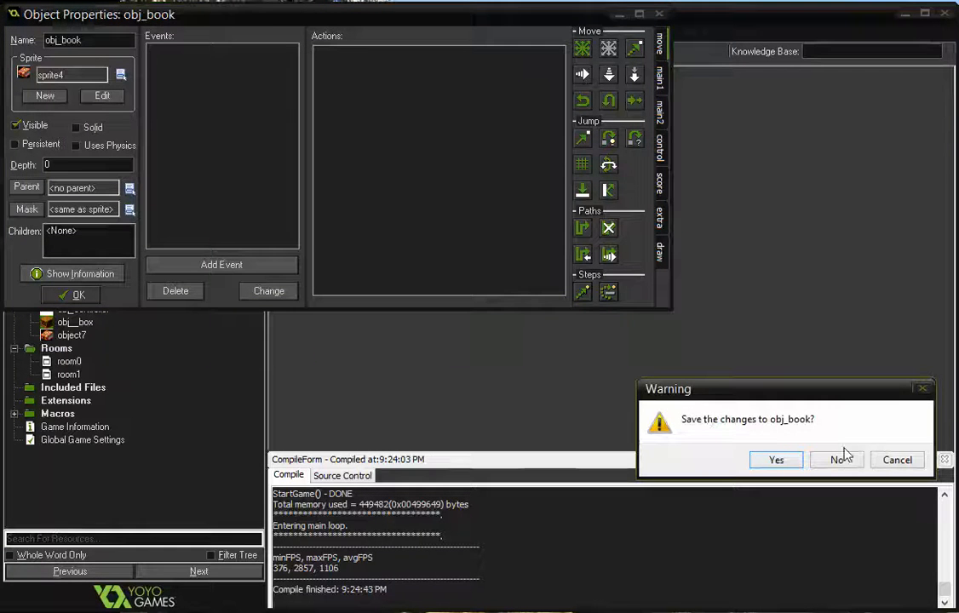
click(839, 460)
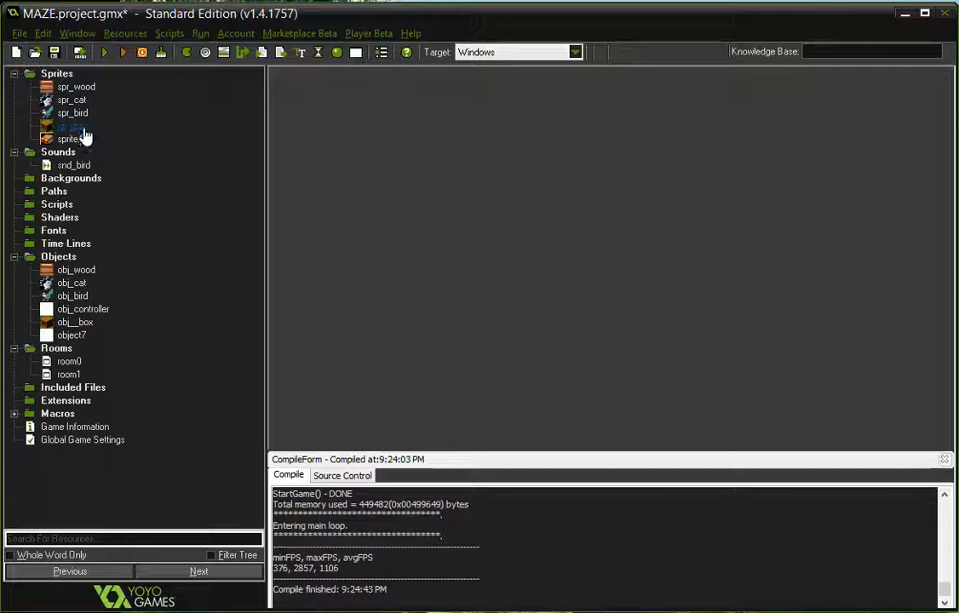
- Rename sprite4 to spr_book
double_click(69, 126)
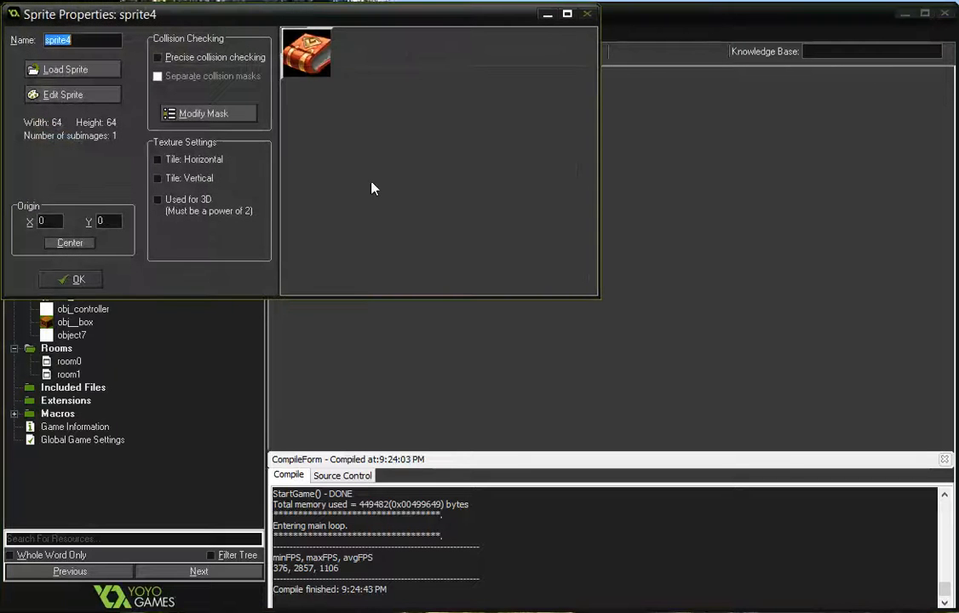
click(77, 40)
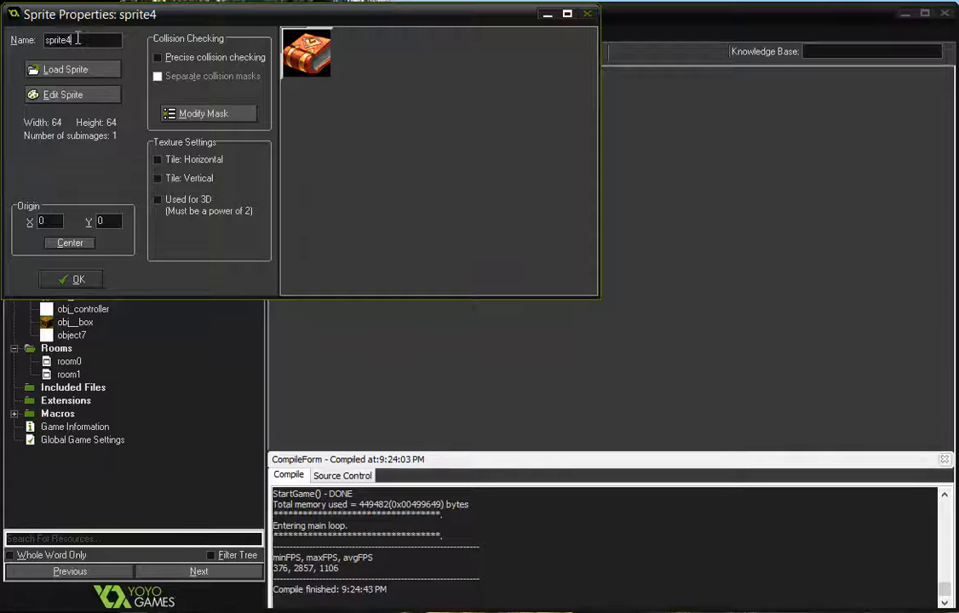
text(spr_book)
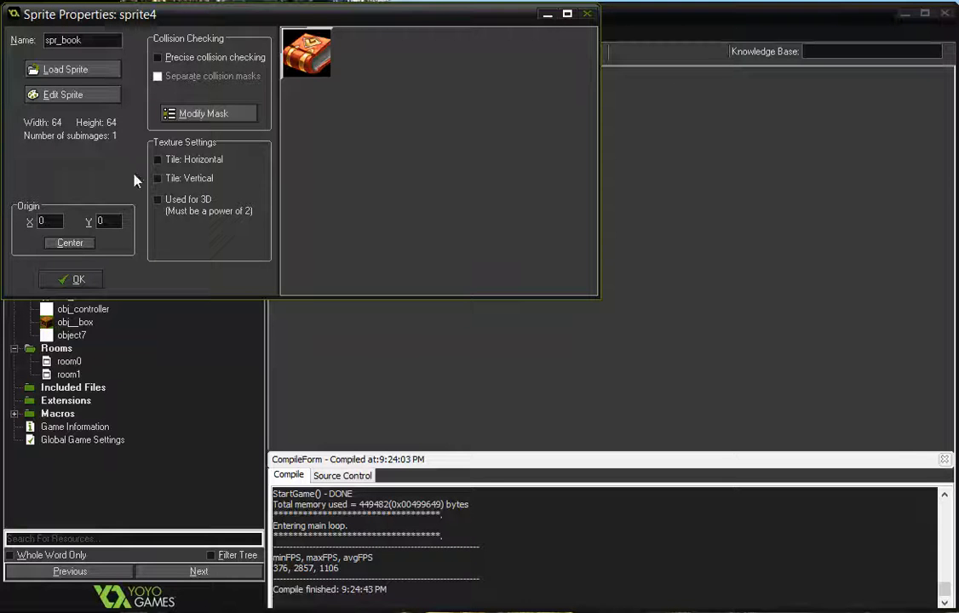
click(70, 280)
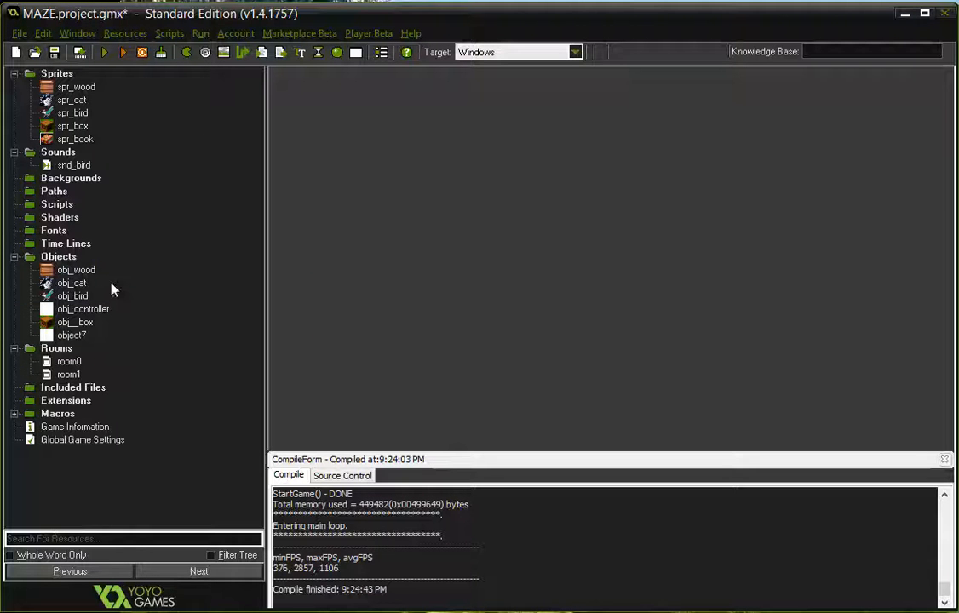
- Rename object7 to obj_book, assign spr_book, and make it solid
click(71, 335)
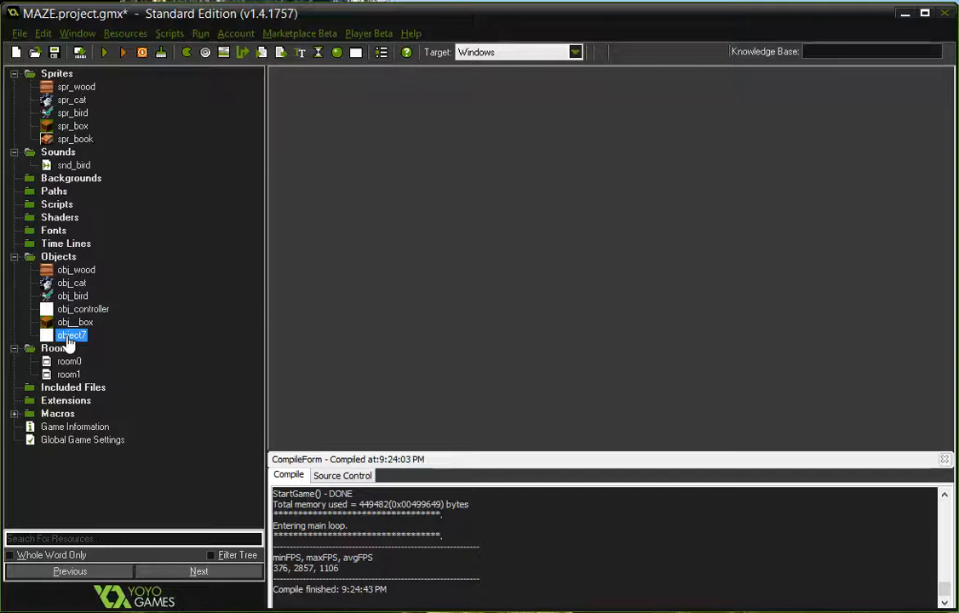
double_click(71, 335)
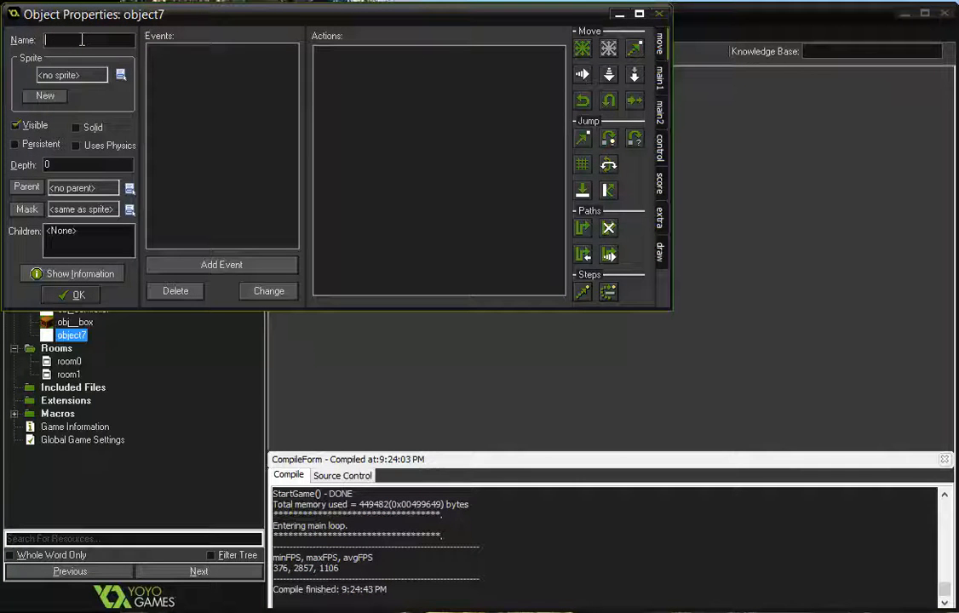
text(bj_)
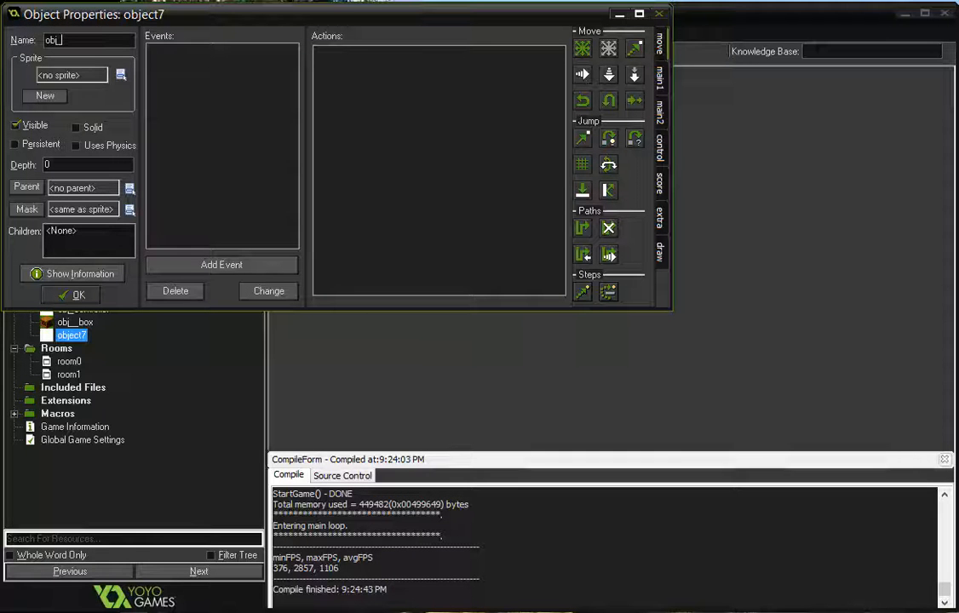
text(book)
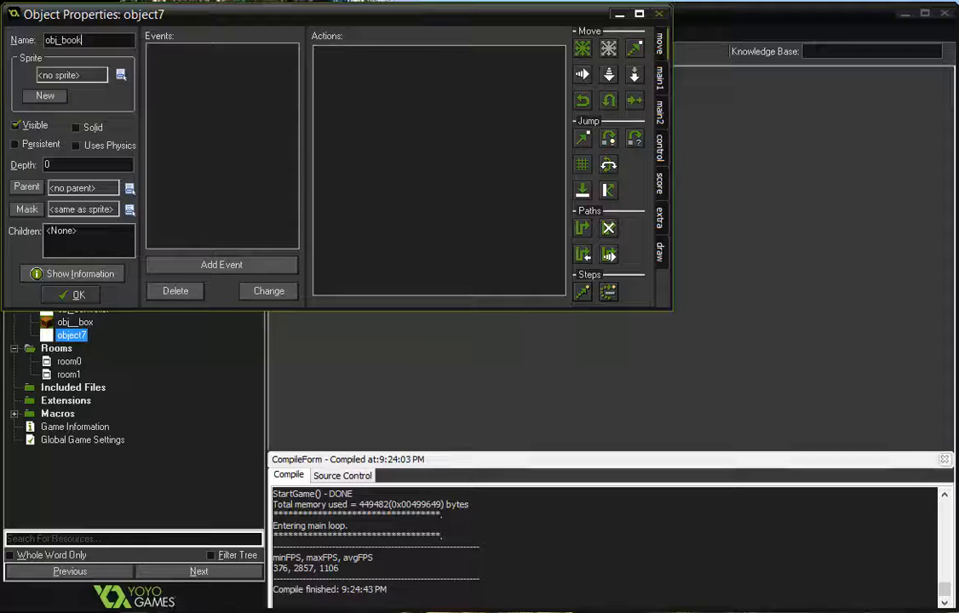
click(120, 74)
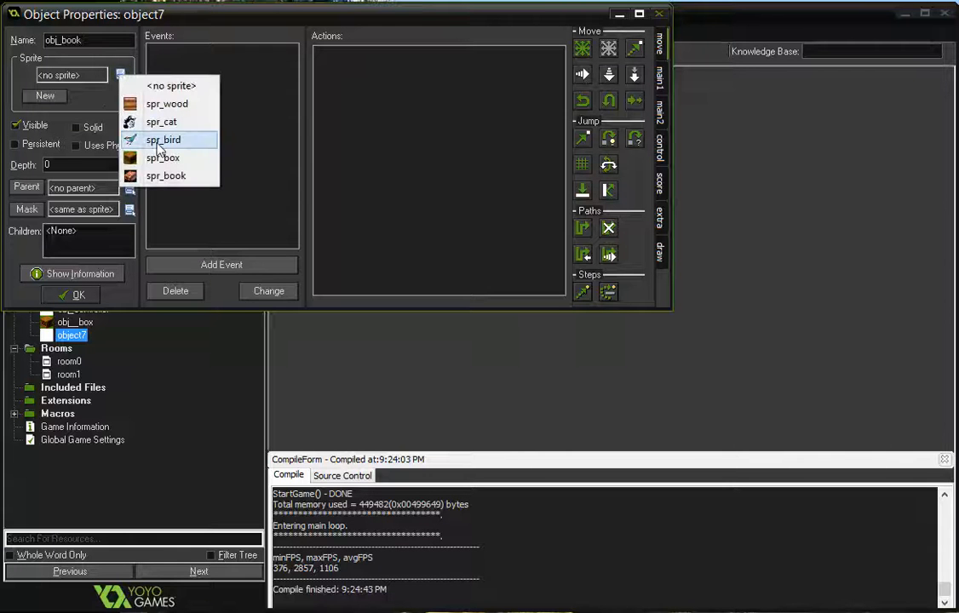
click(166, 176)
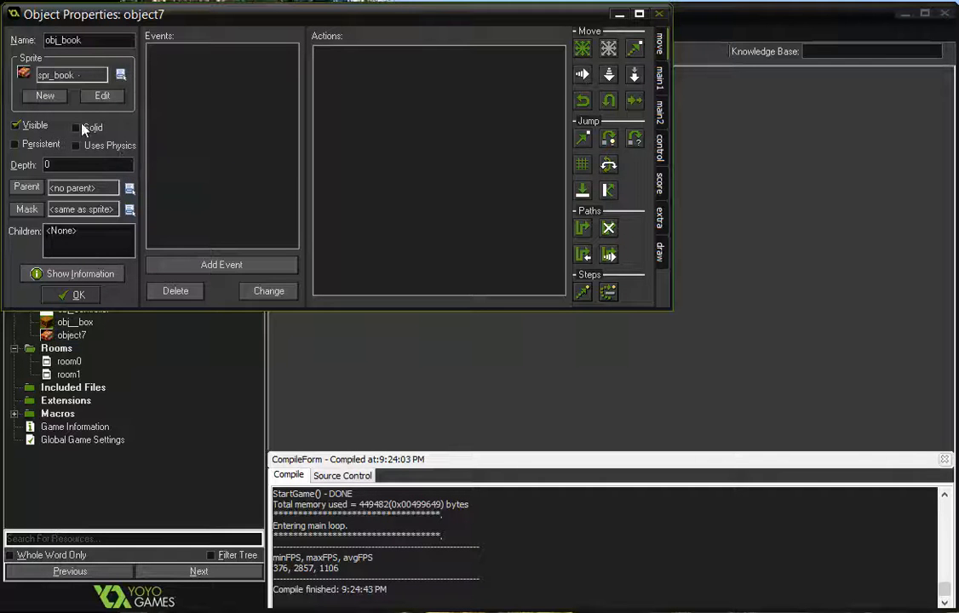
click(77, 127)
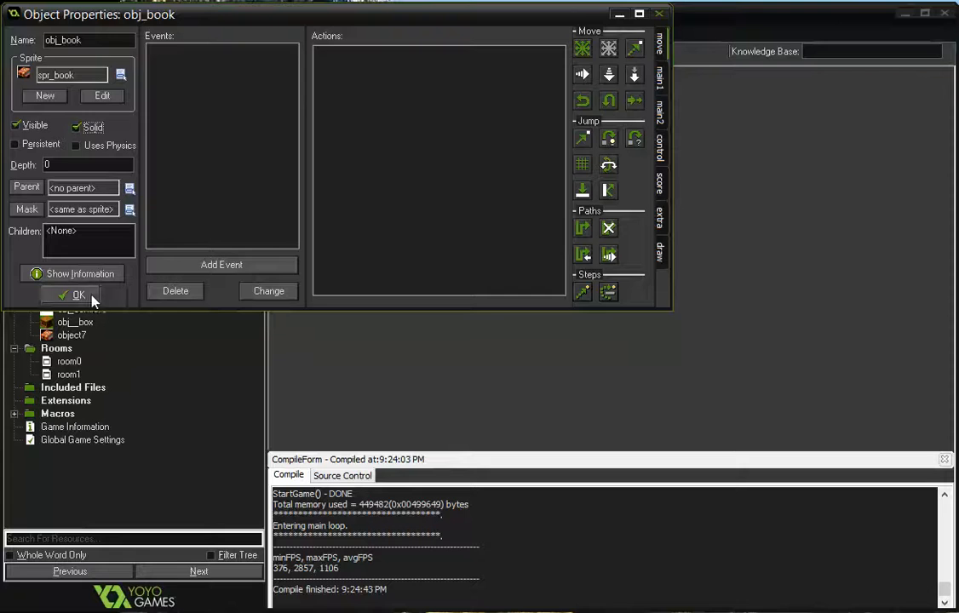
click(78, 295)
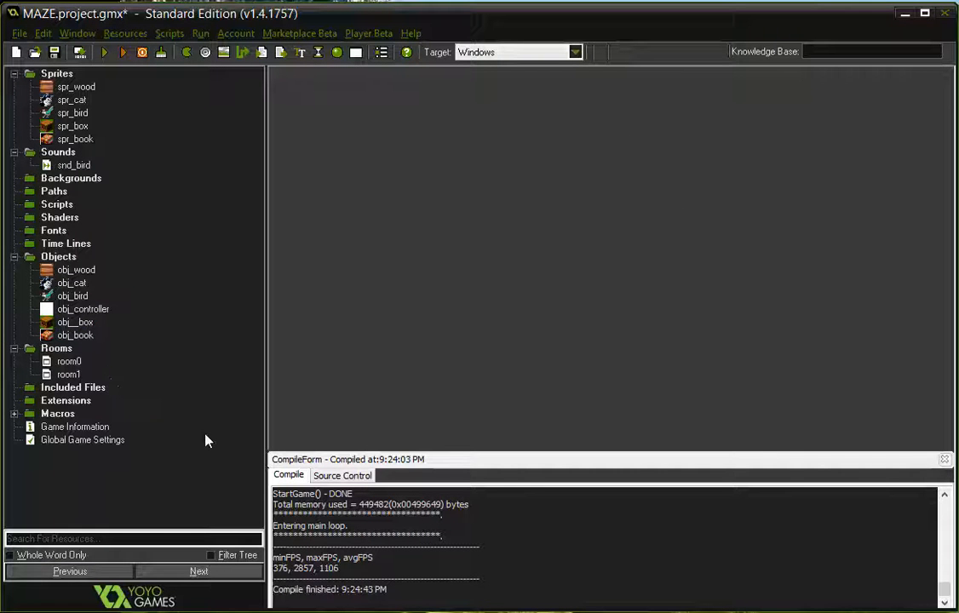
mouse_move(180, 462)
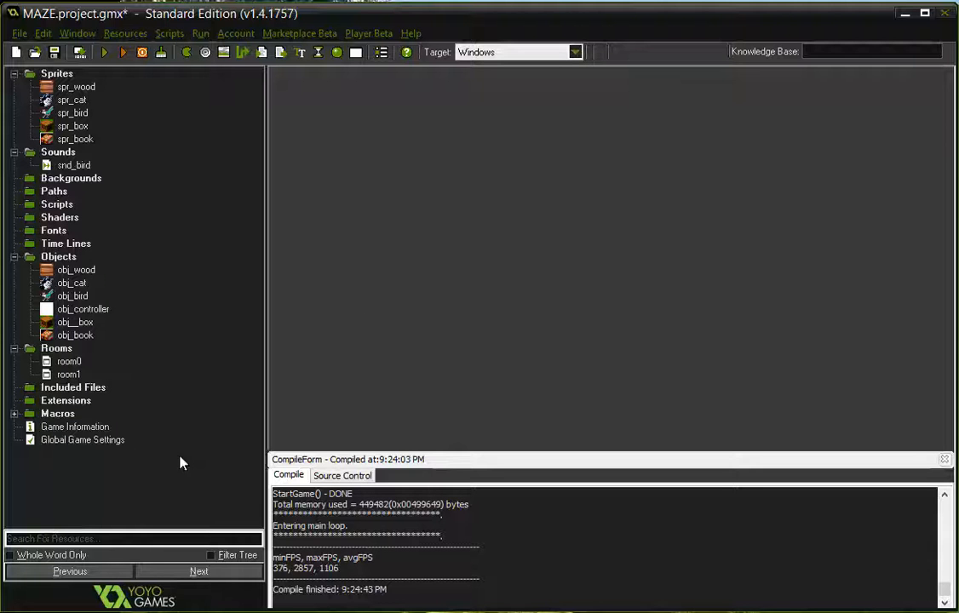
- In room0, place obj__box in the top-right corridor with obj_book directly above
double_click(69, 361)
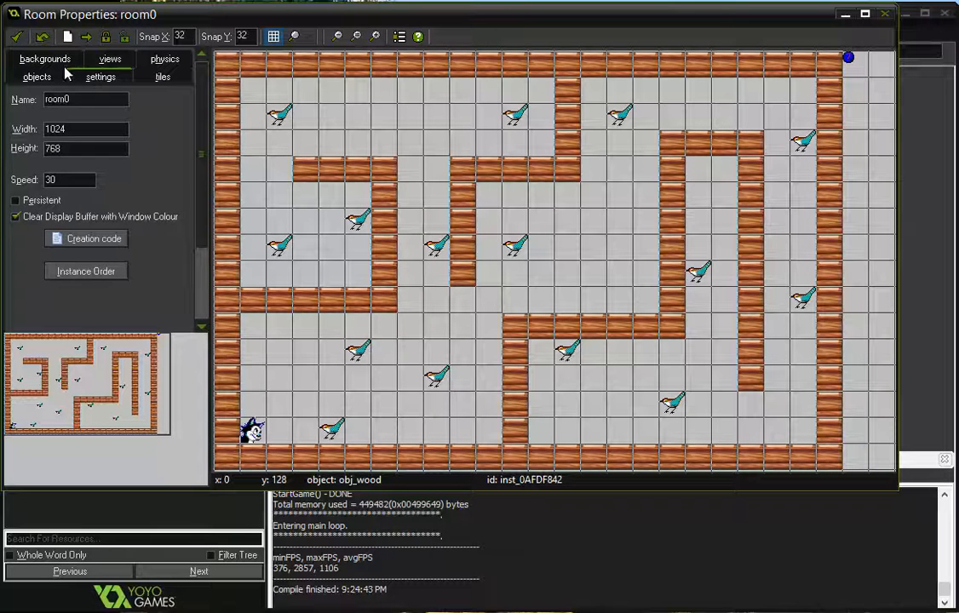
click(36, 77)
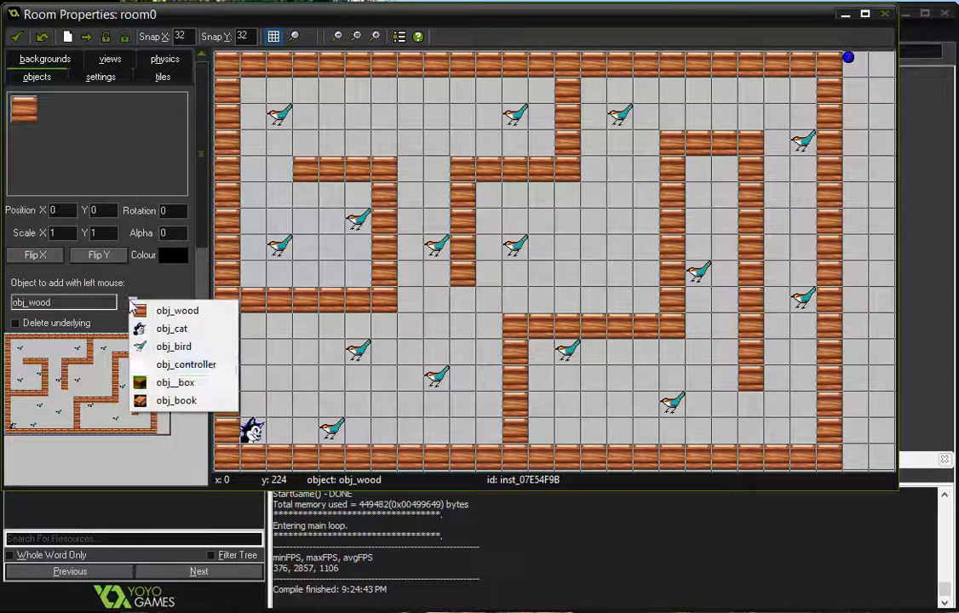
click(174, 382)
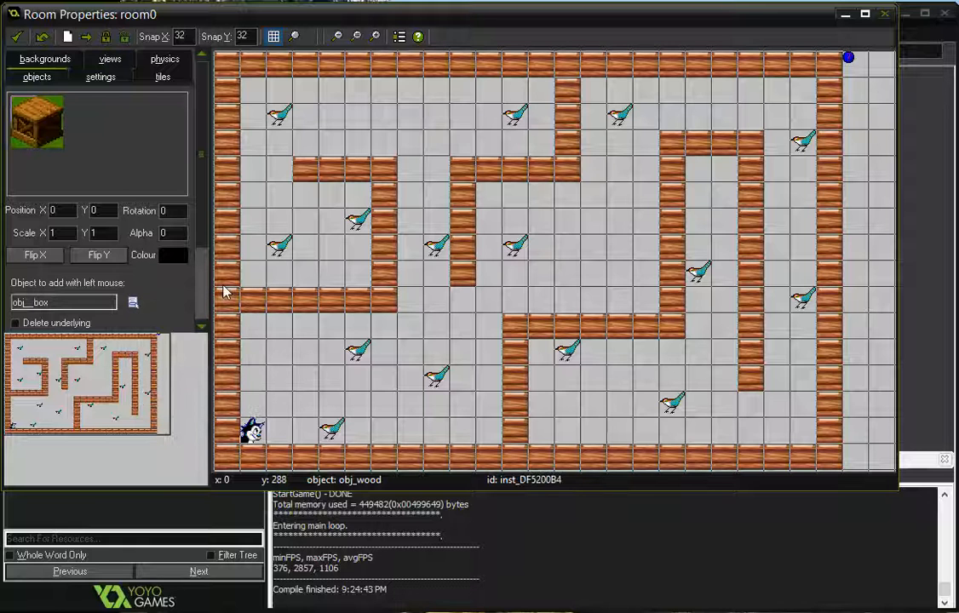
mouse_move(698, 179)
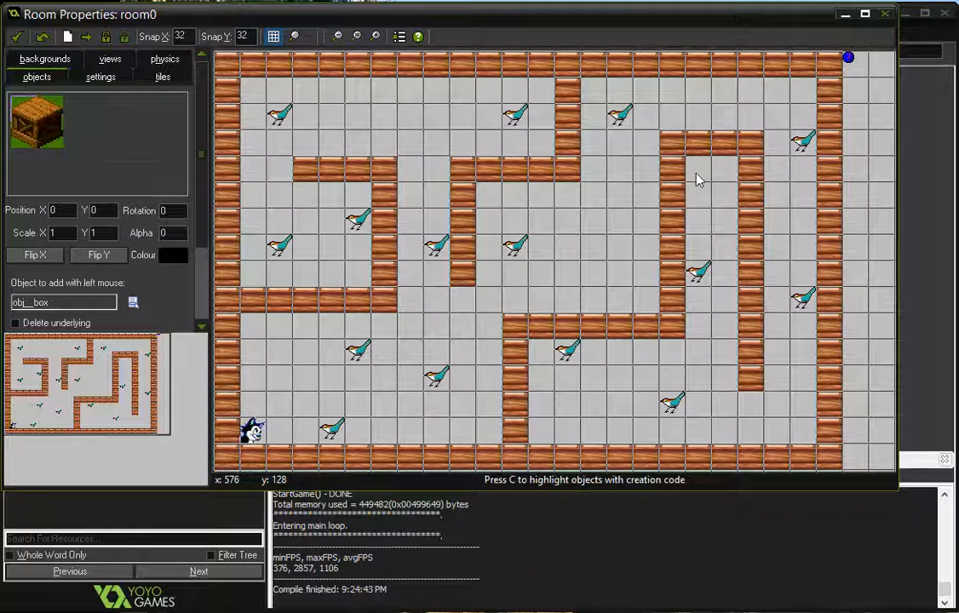
click(711, 239)
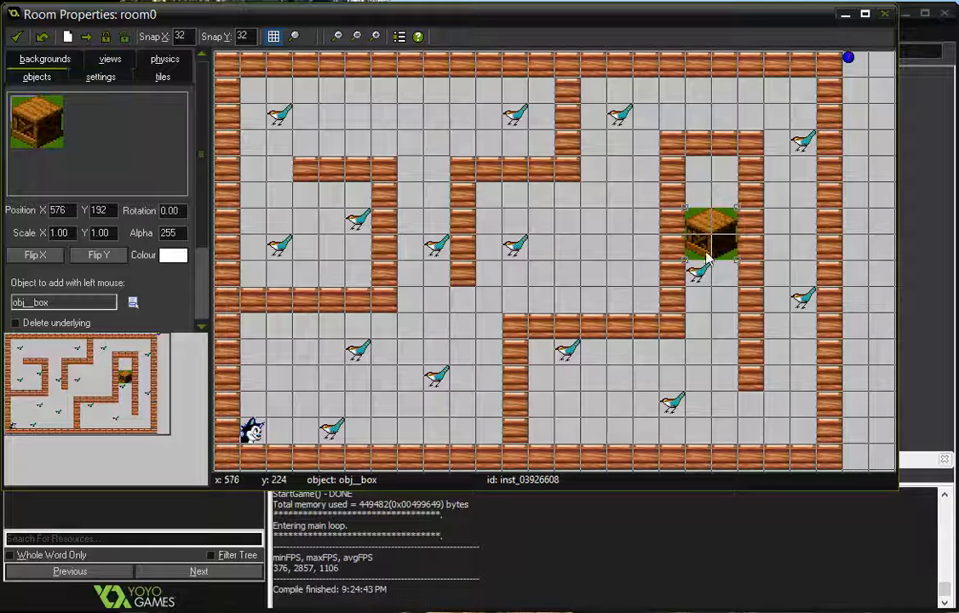
mouse_move(290, 243)
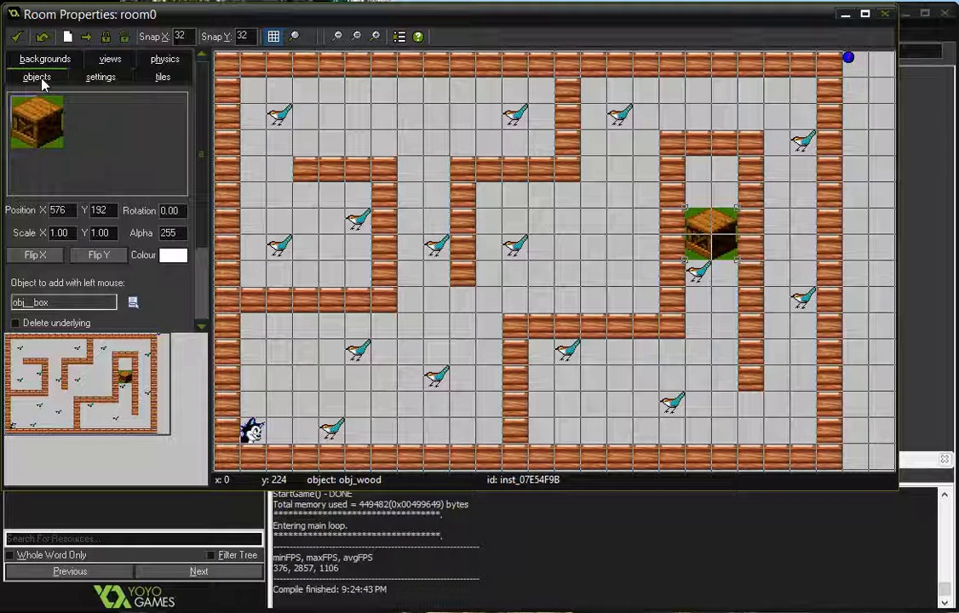
click(132, 302)
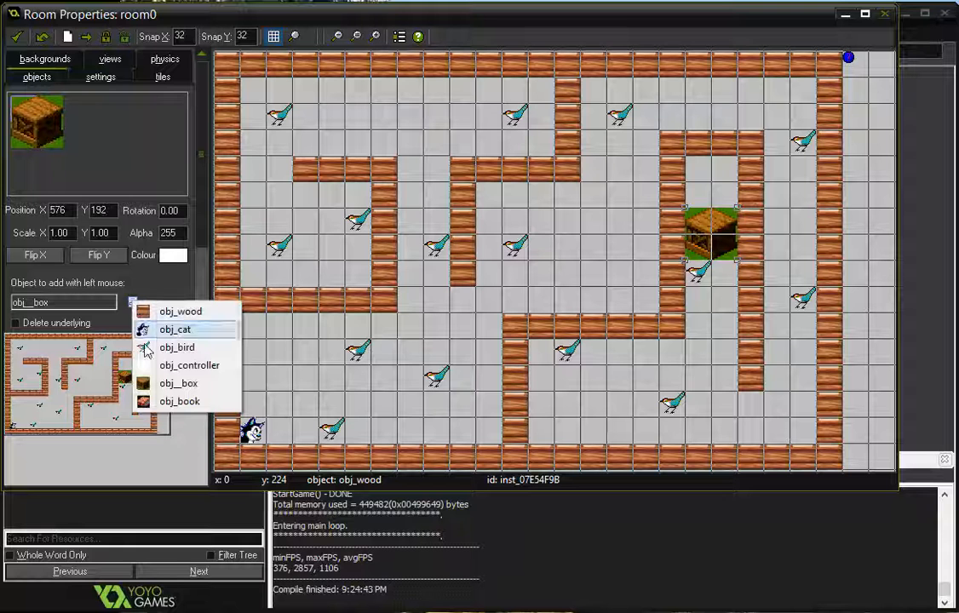
click(179, 401)
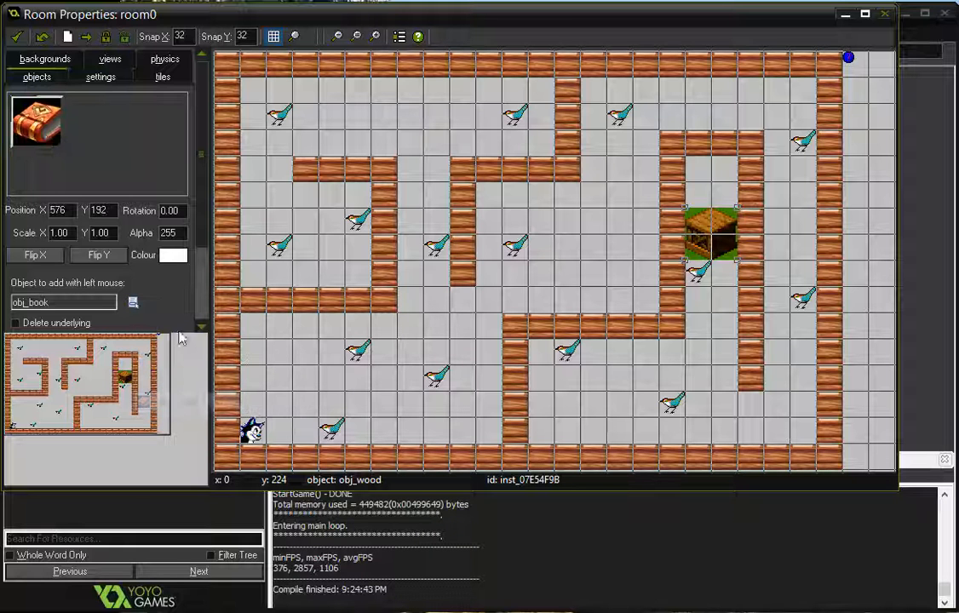
mouse_move(722, 157)
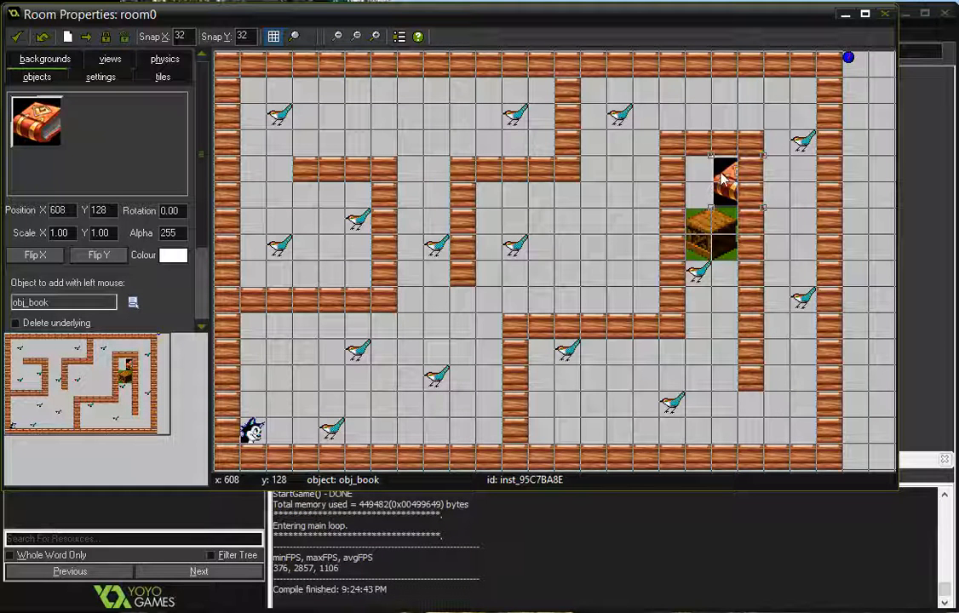
click(711, 179)
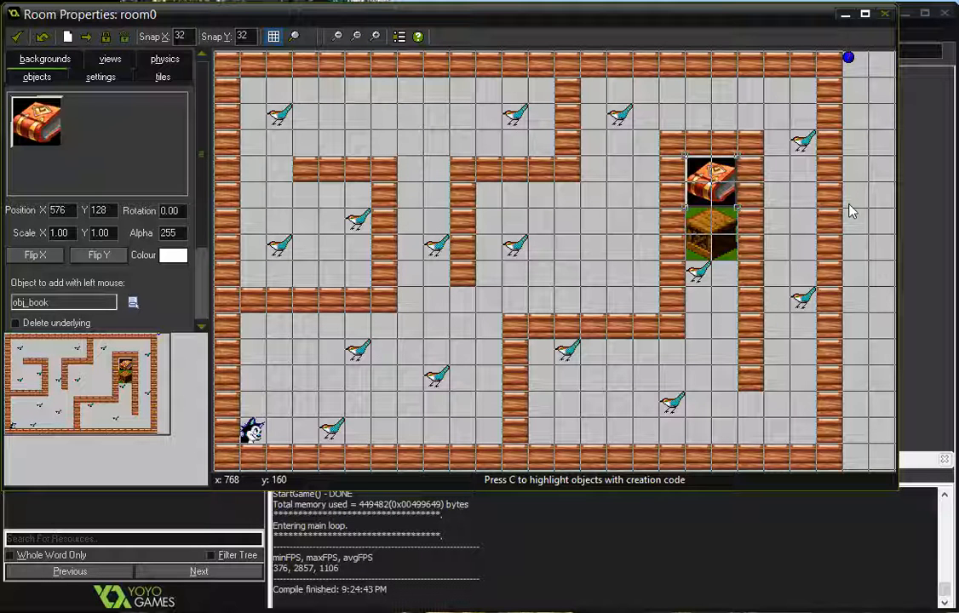
mouse_move(714, 222)
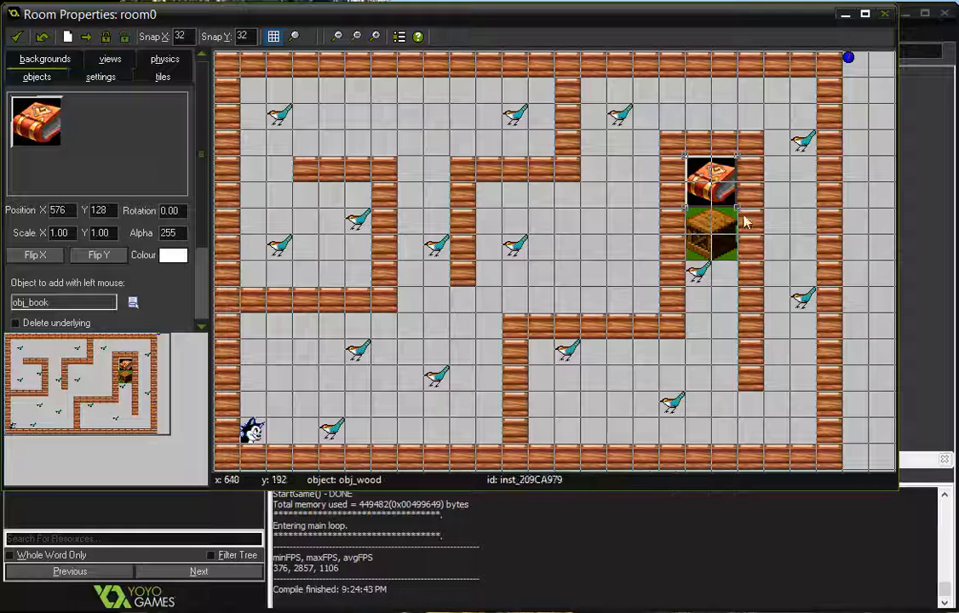
mouse_move(715, 260)
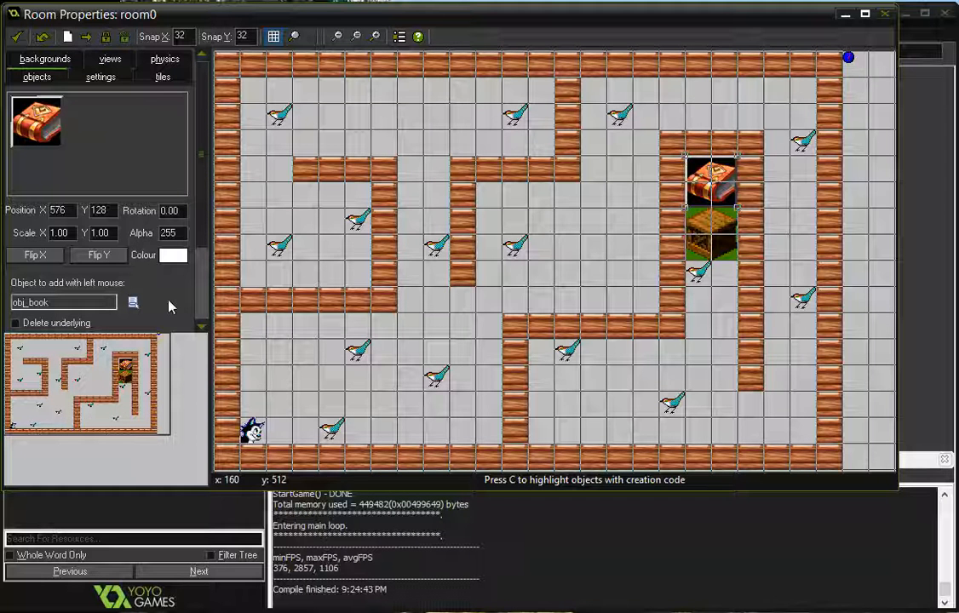
mouse_move(753, 267)
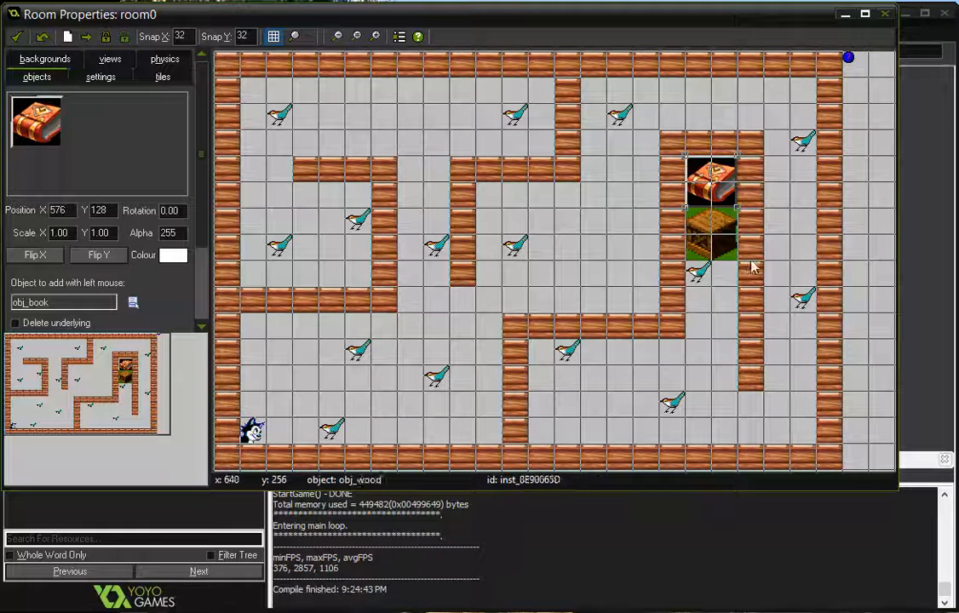
mouse_move(711, 251)
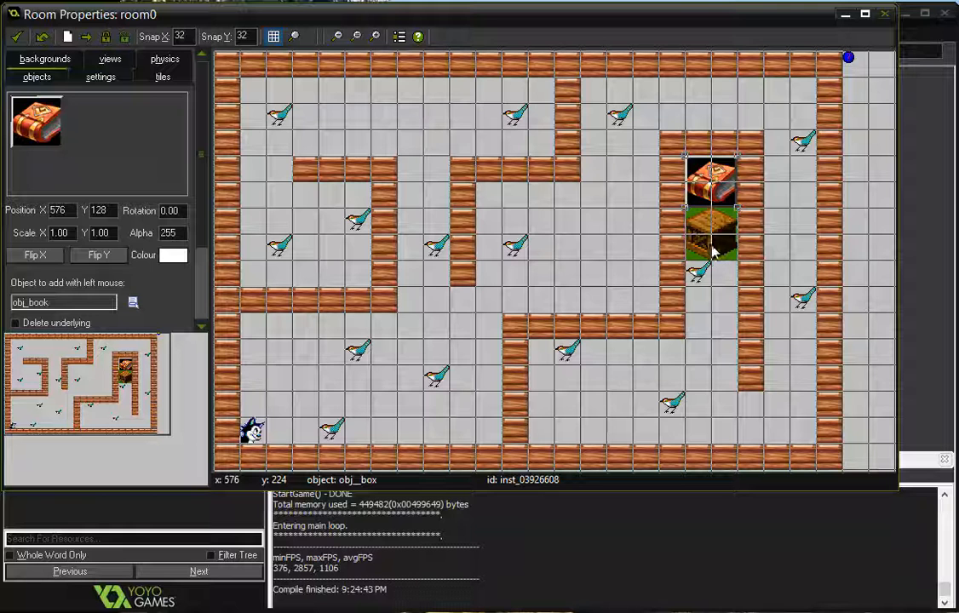
mouse_move(732, 234)
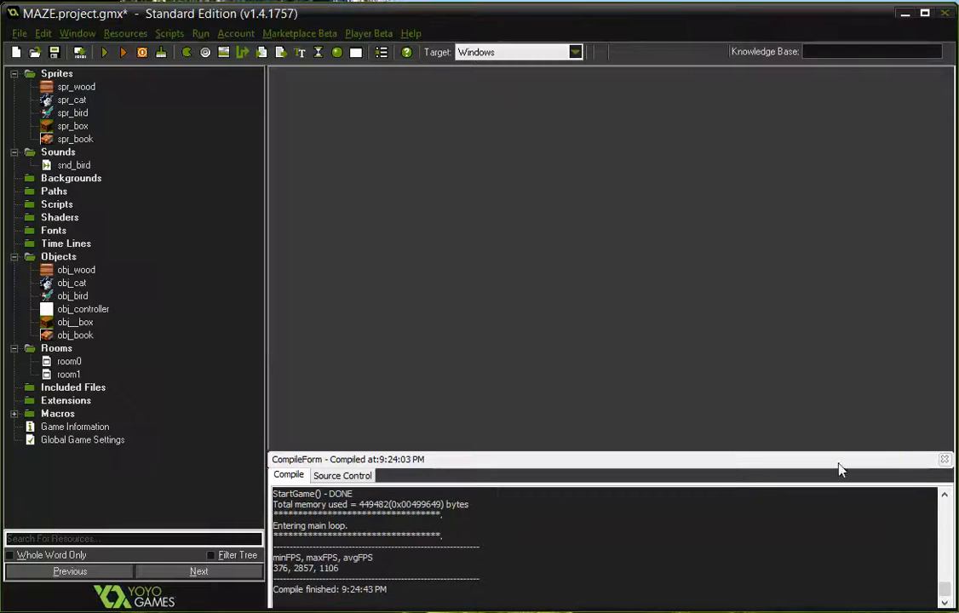
- Add a collision event with obj__box to obj_cat
click(72, 283)
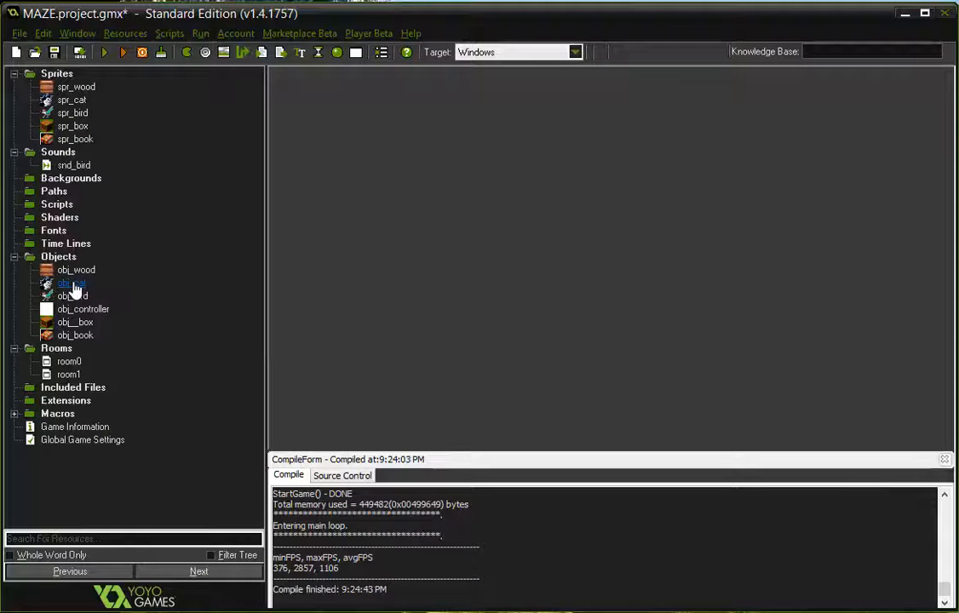
click(70, 283)
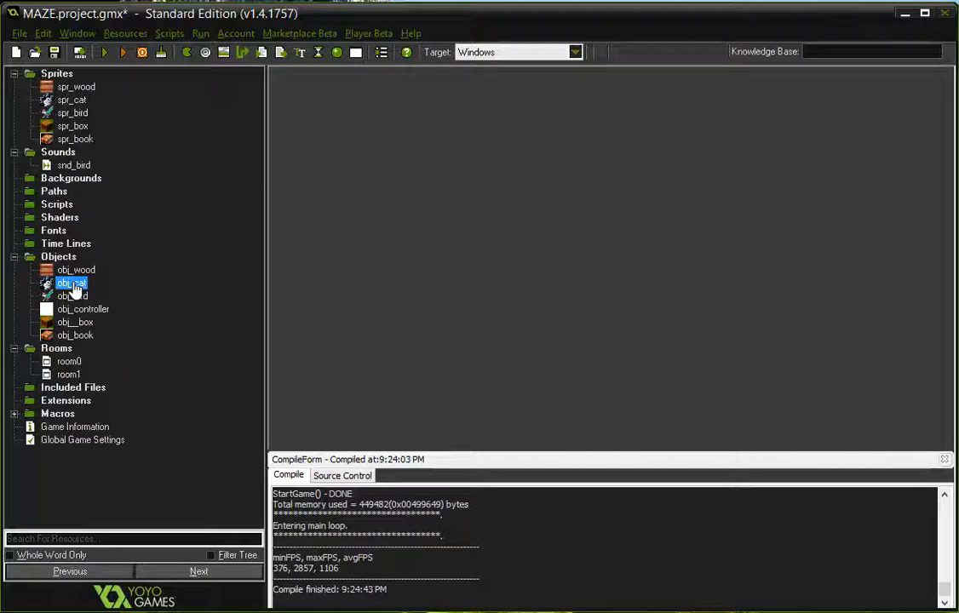
double_click(71, 283)
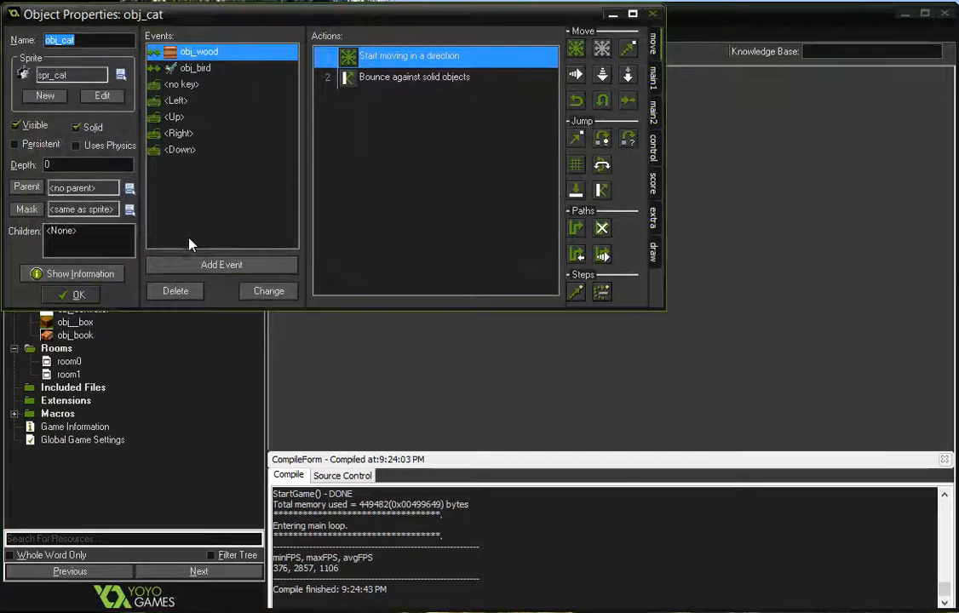
click(221, 265)
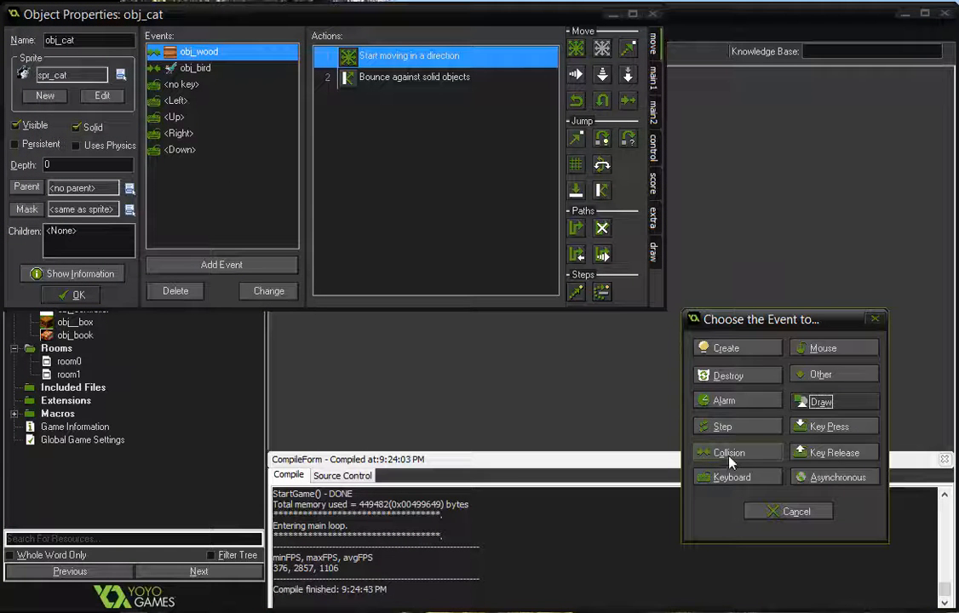
click(729, 452)
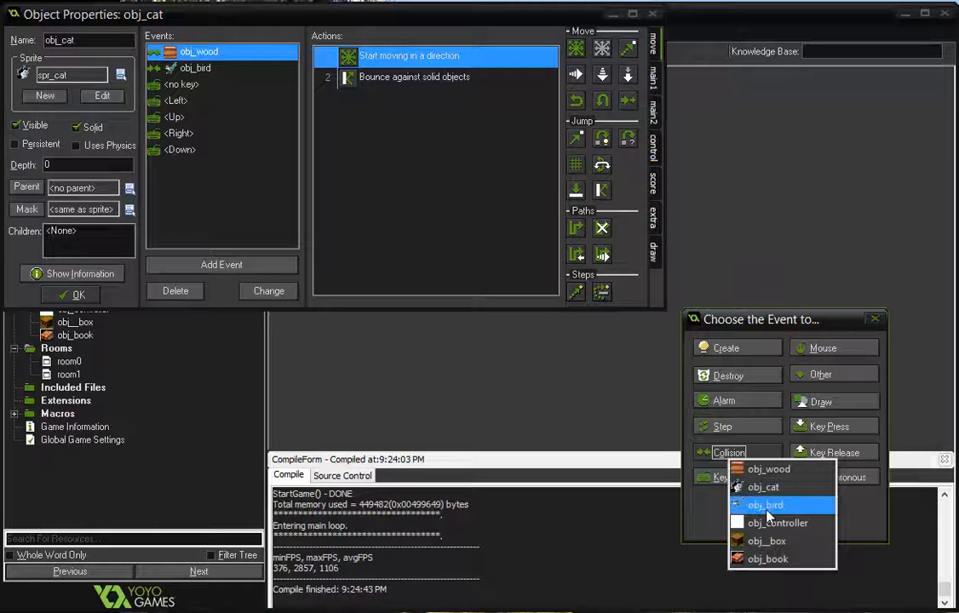
mouse_move(766, 541)
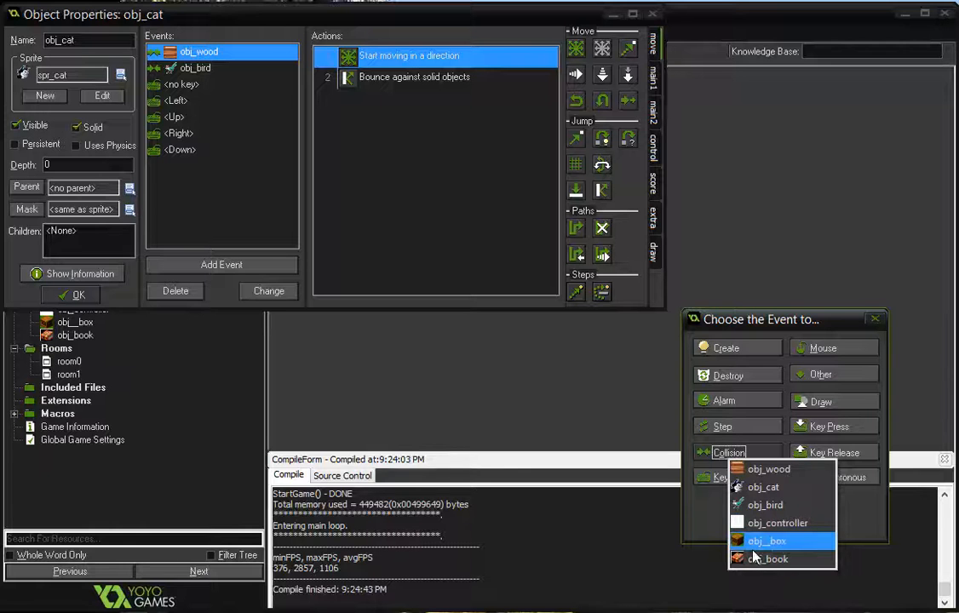
click(766, 541)
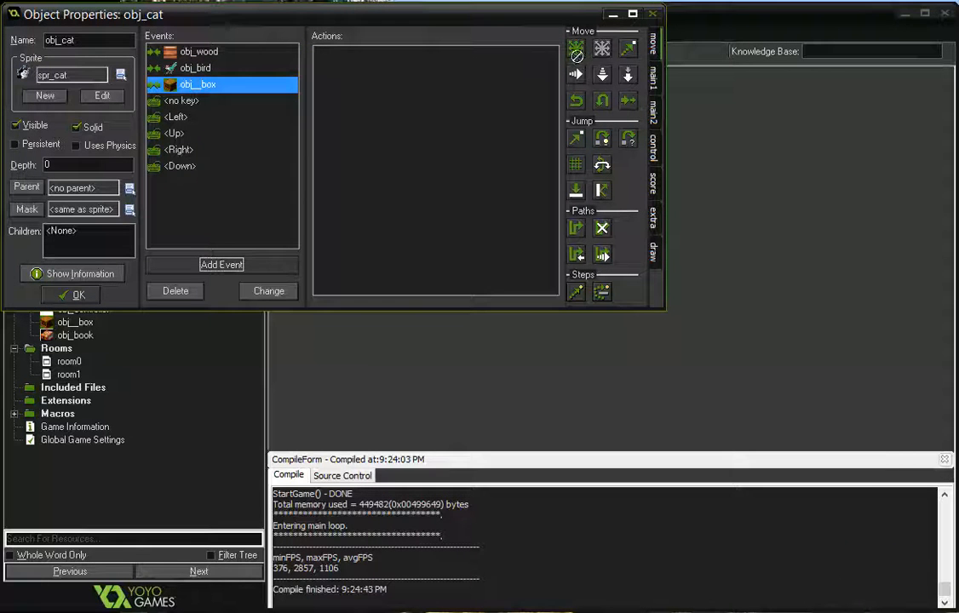
- Confirm the fixed movement and add Bounce against solid objects to that collision
click(576, 48)
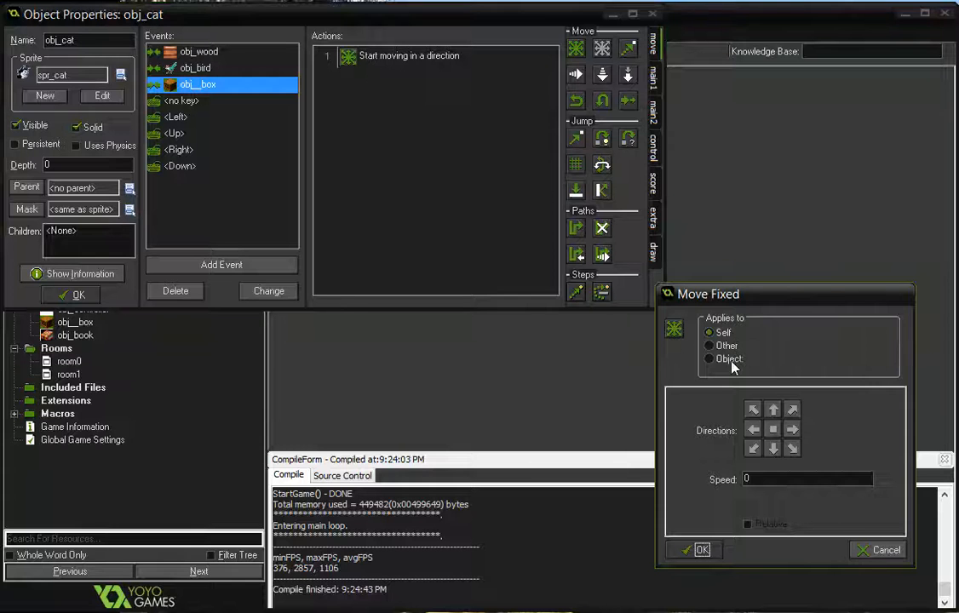
click(886, 549)
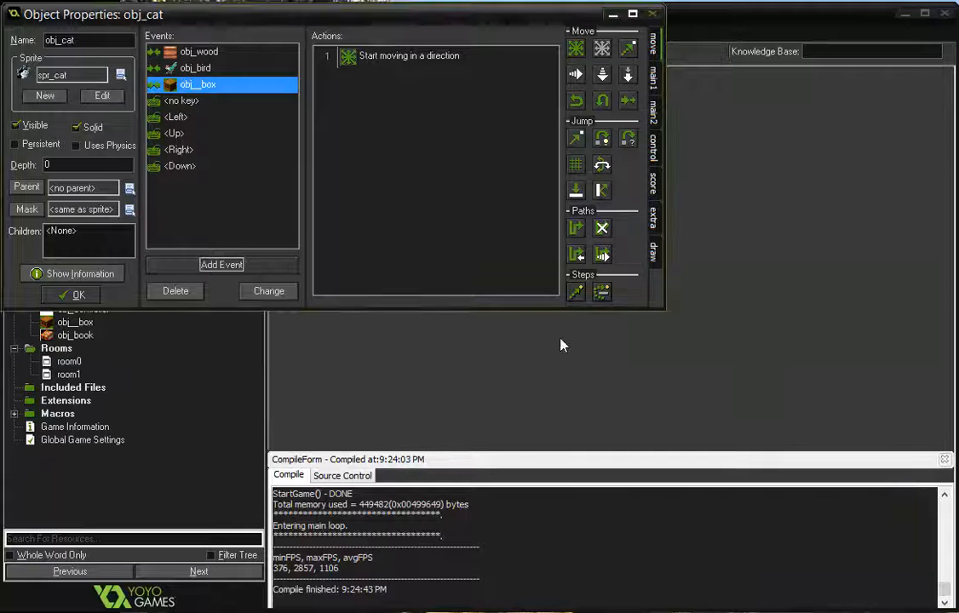
mouse_move(607, 191)
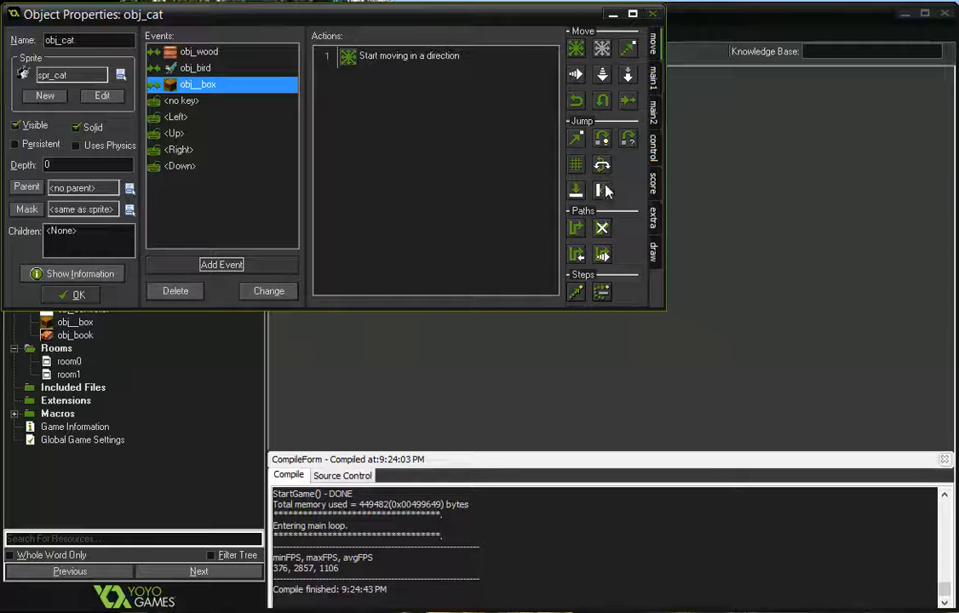
click(601, 190)
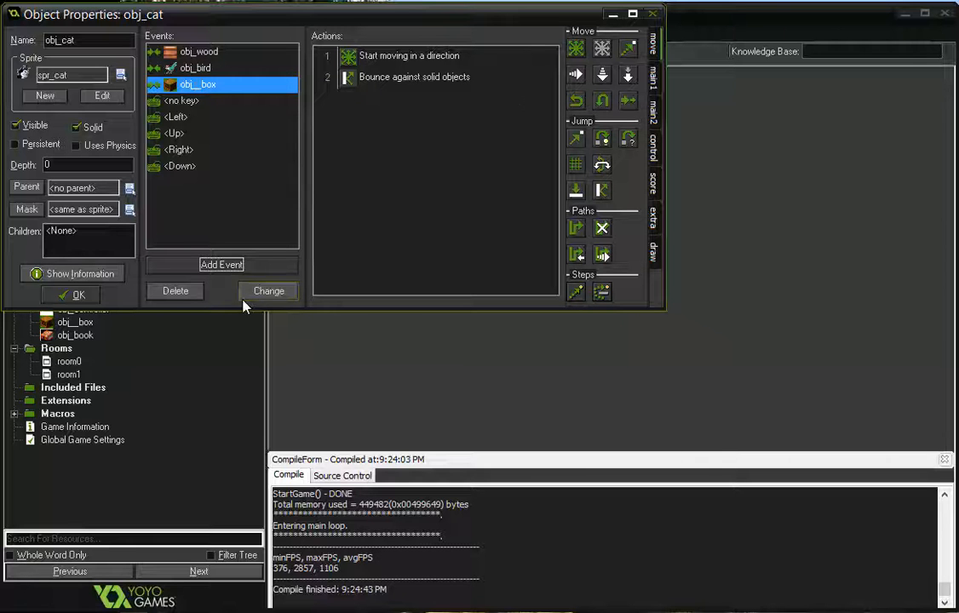
- Add an obj_book collision event to obj_cat with a Next Room action, then close obj_cat
click(221, 264)
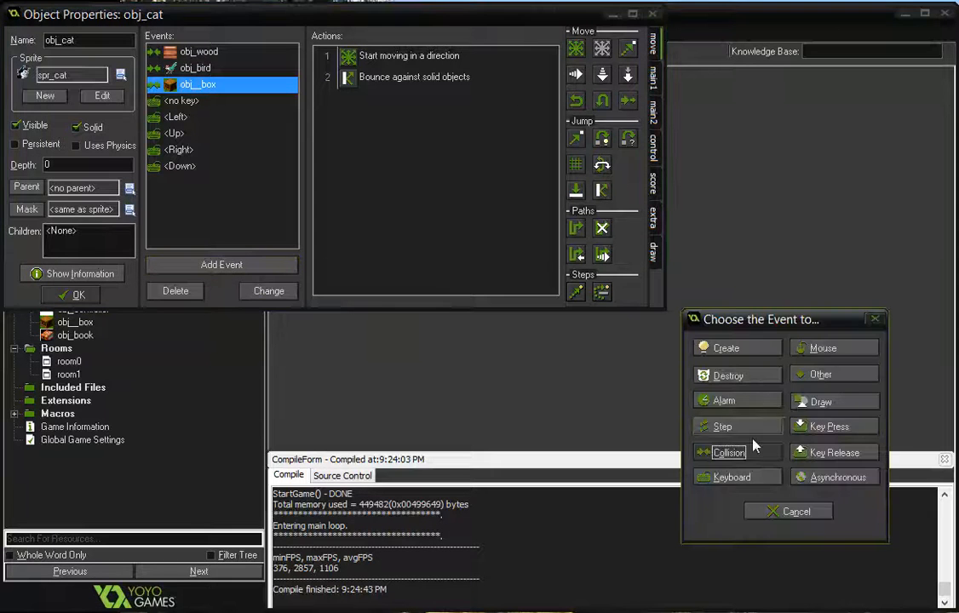
click(729, 452)
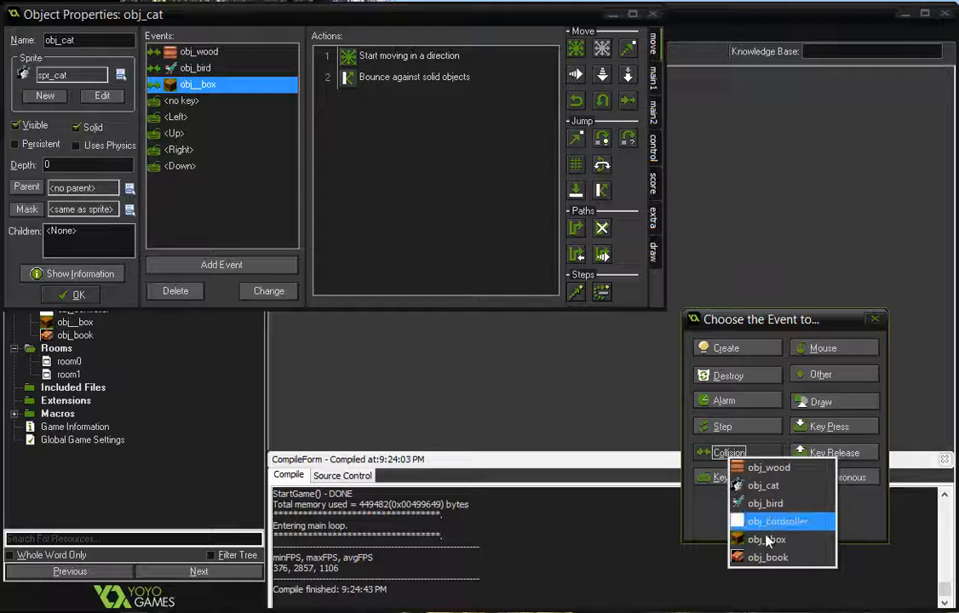
mouse_move(767, 557)
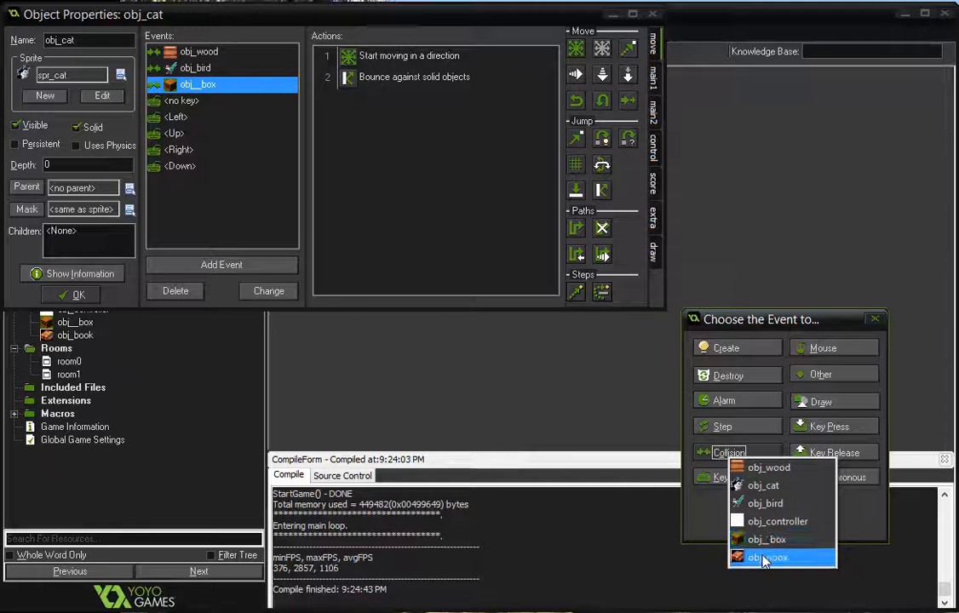
click(768, 557)
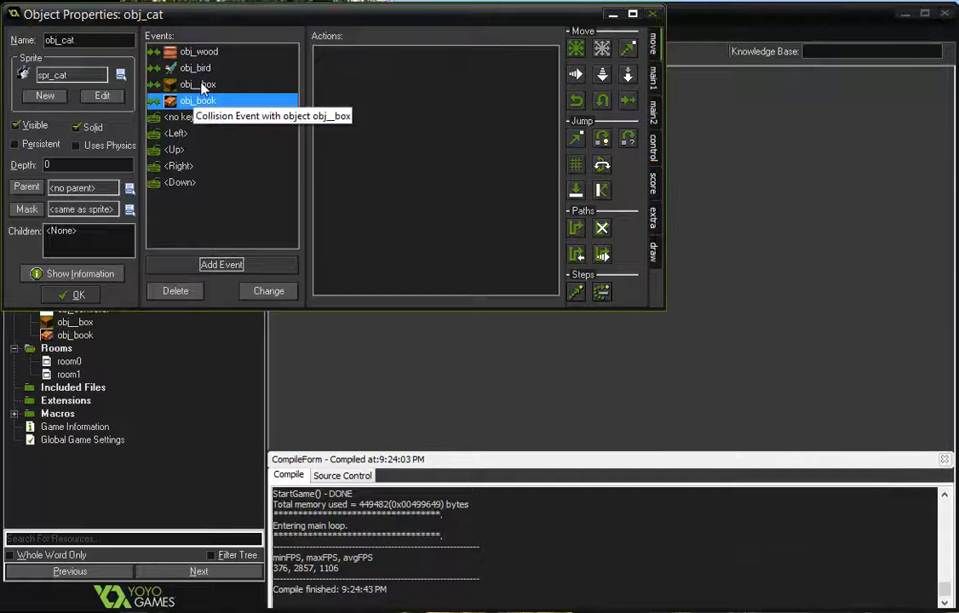
mouse_move(181, 106)
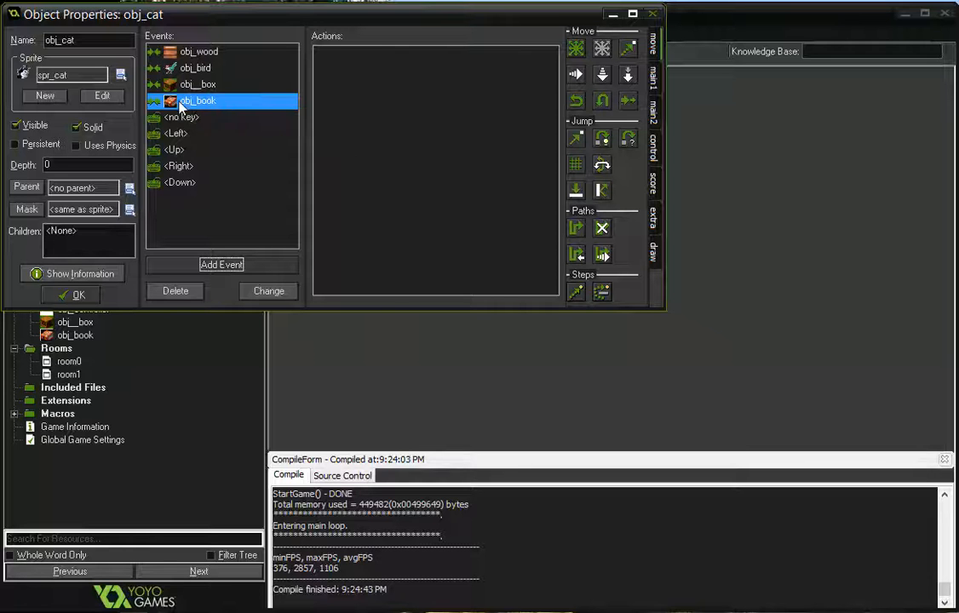
mouse_move(622, 173)
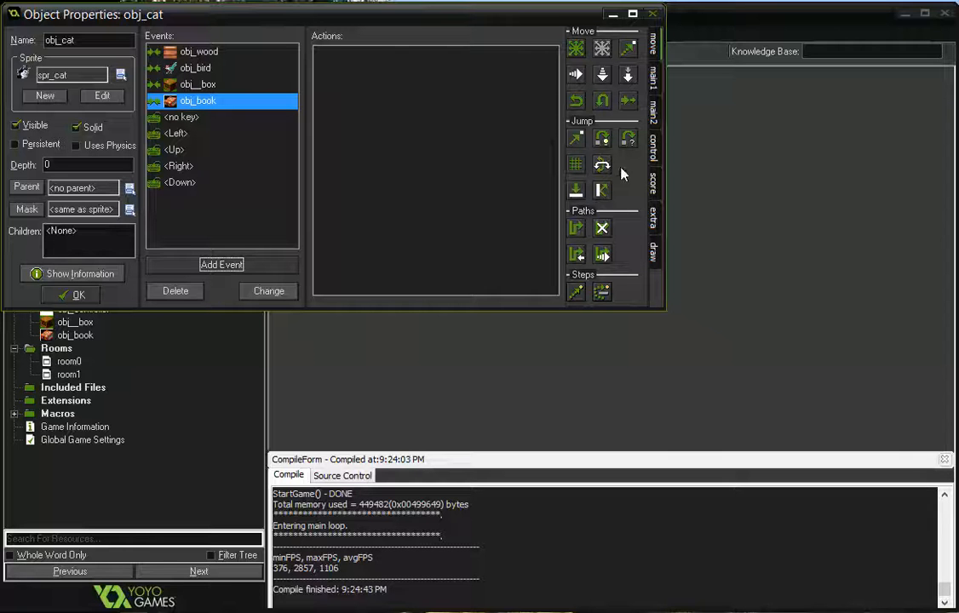
mouse_move(660, 81)
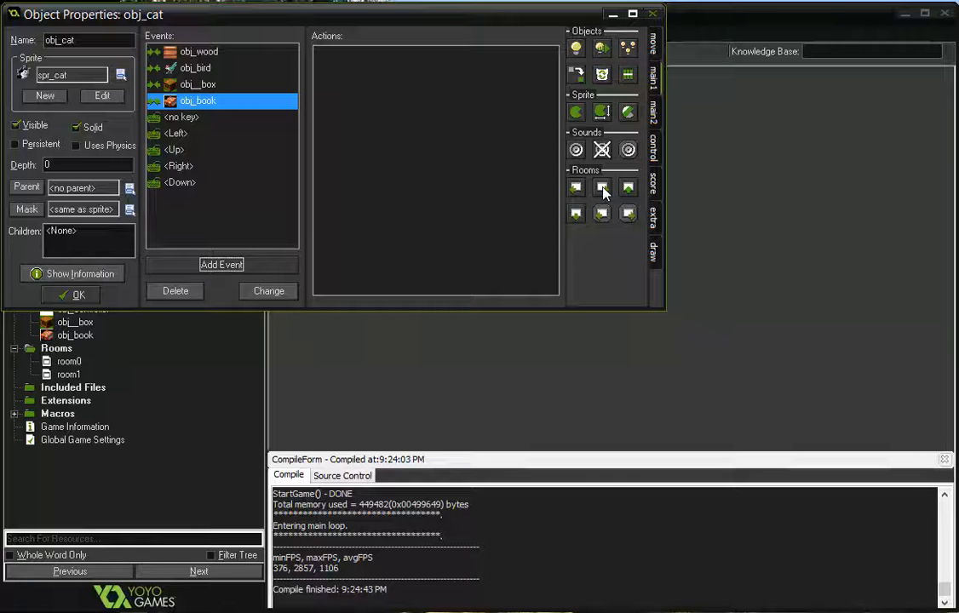
click(603, 188)
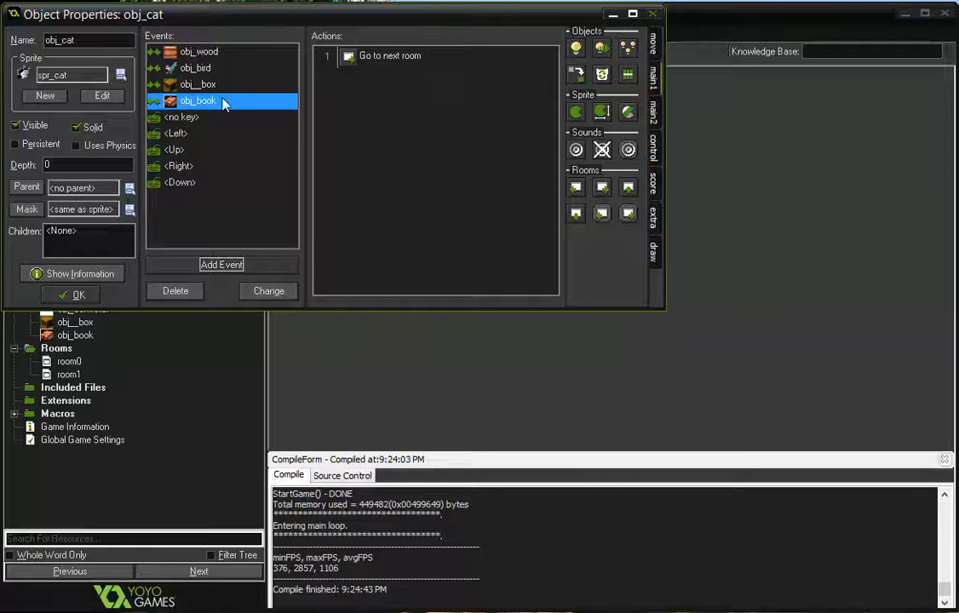
mouse_move(176, 290)
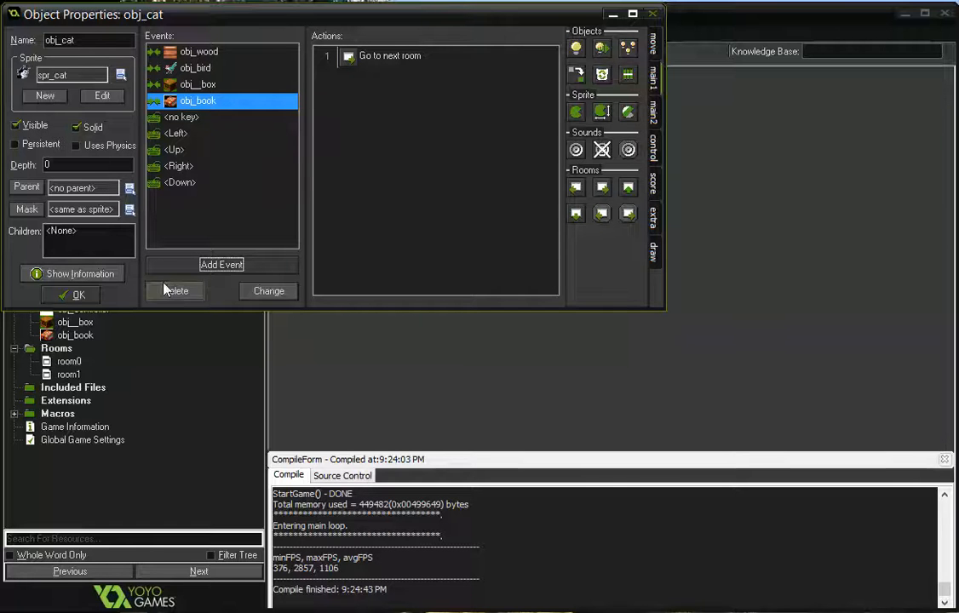
click(78, 295)
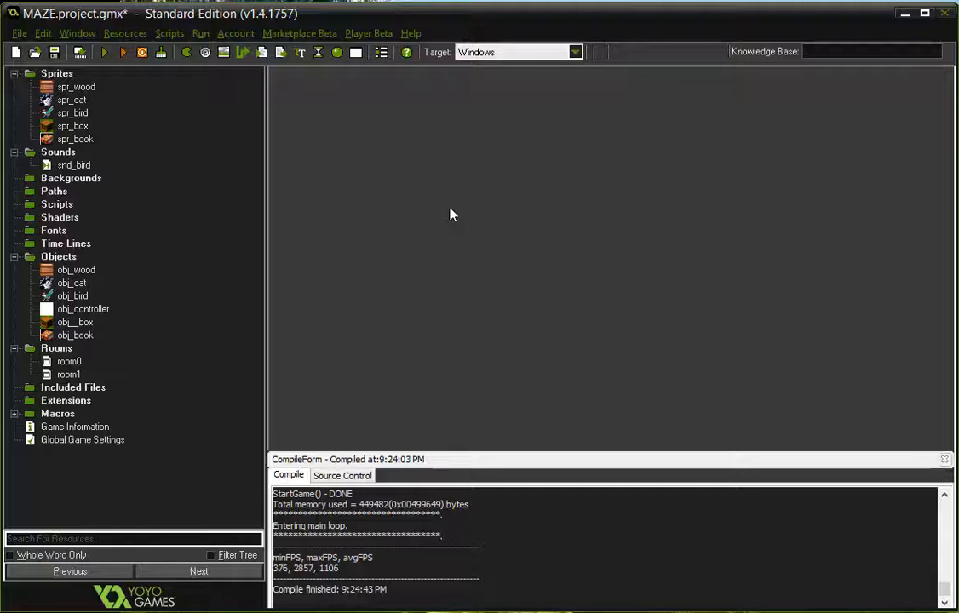
mouse_move(396, 191)
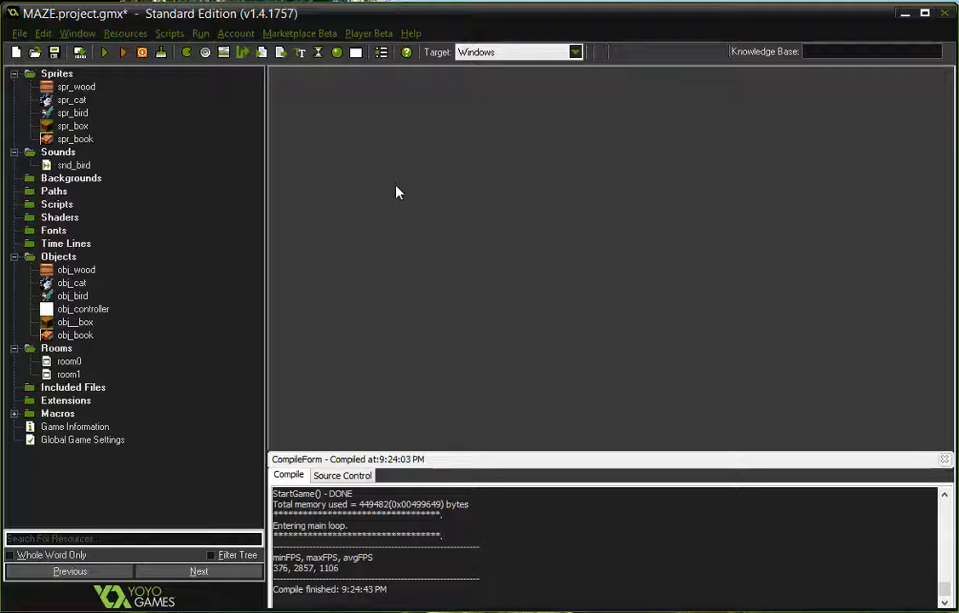
- Open room0 from the Rooms folder in the resource tree
click(69, 361)
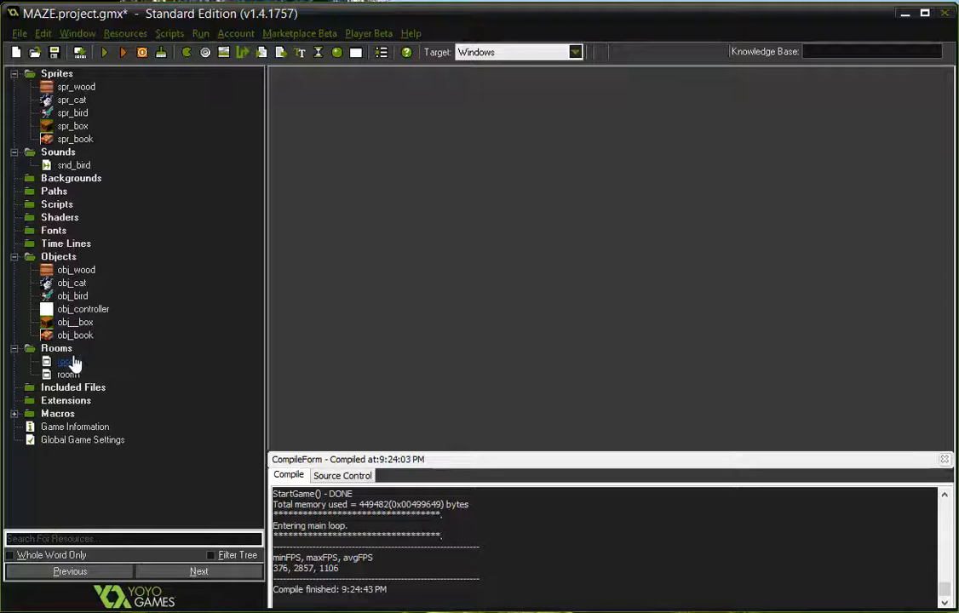
double_click(66, 361)
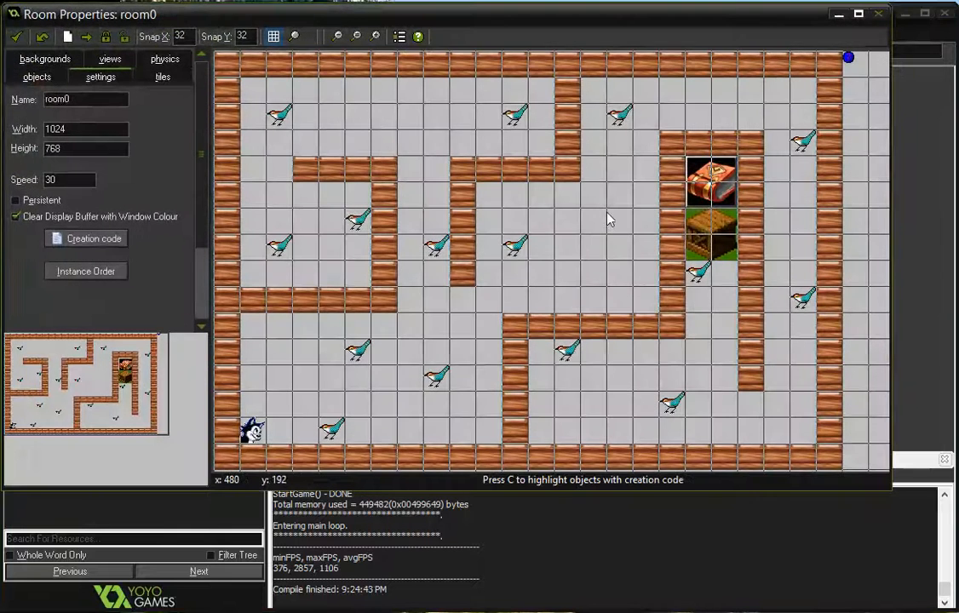
mouse_move(328, 430)
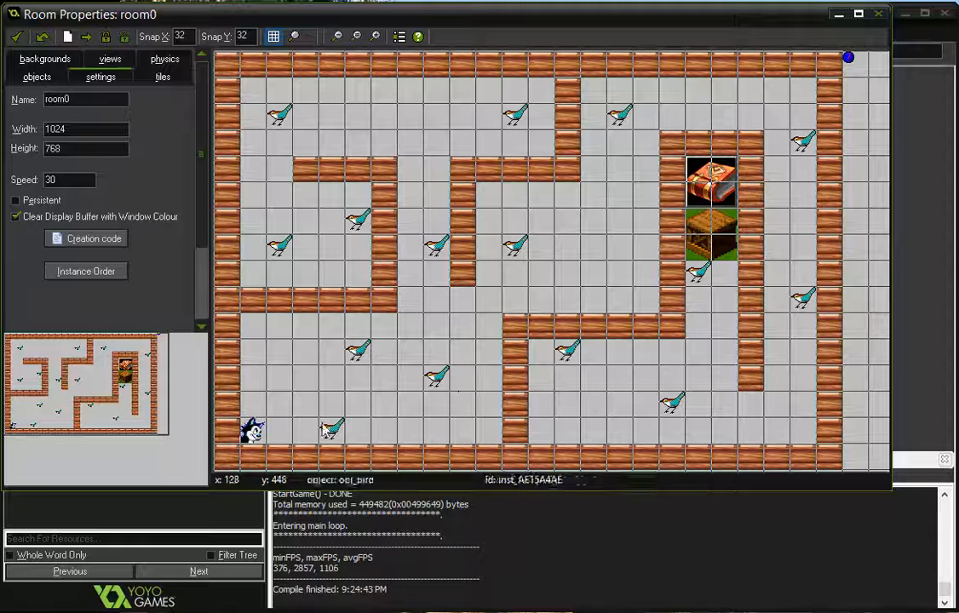
mouse_move(335, 130)
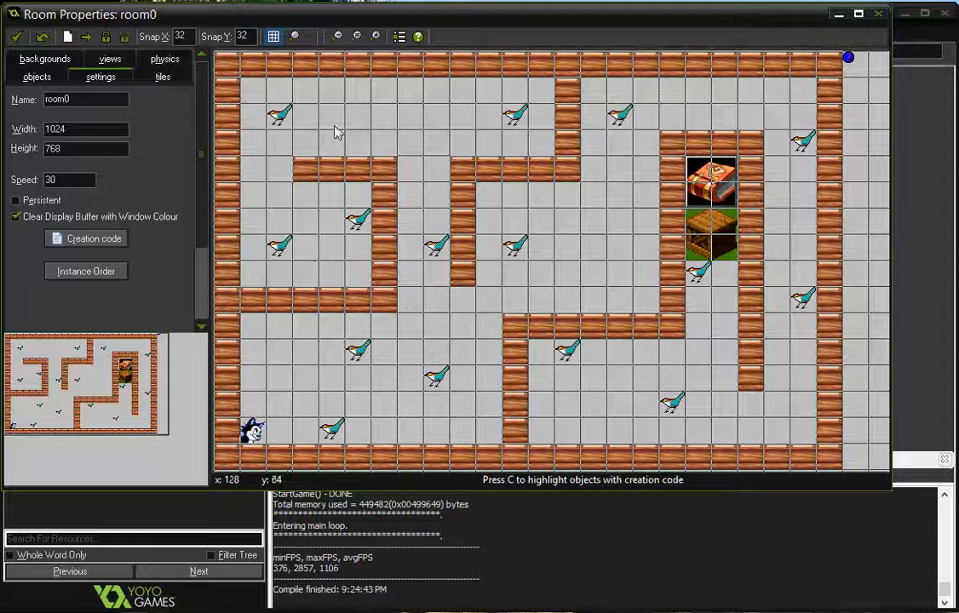
mouse_move(620, 174)
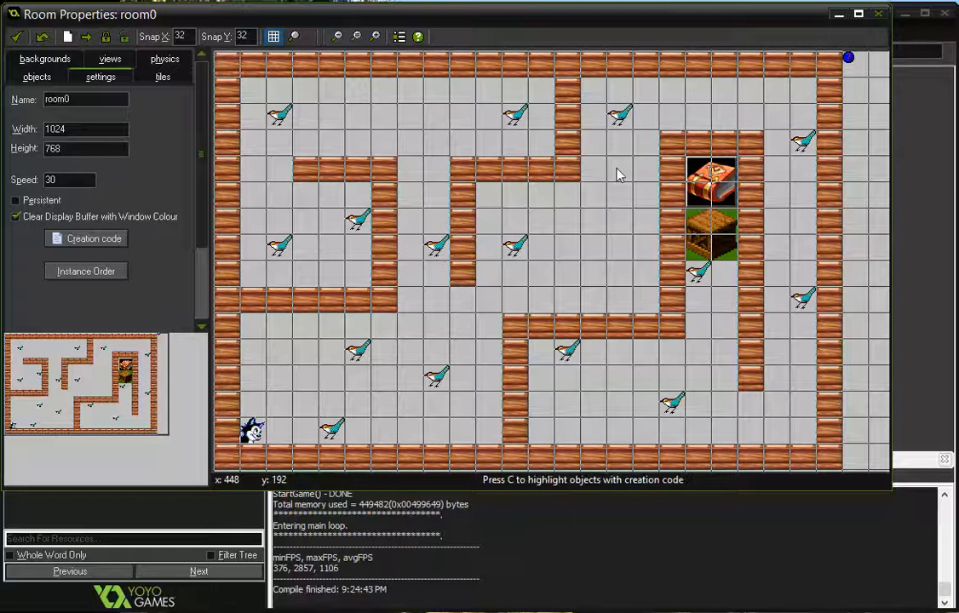
mouse_move(792, 300)
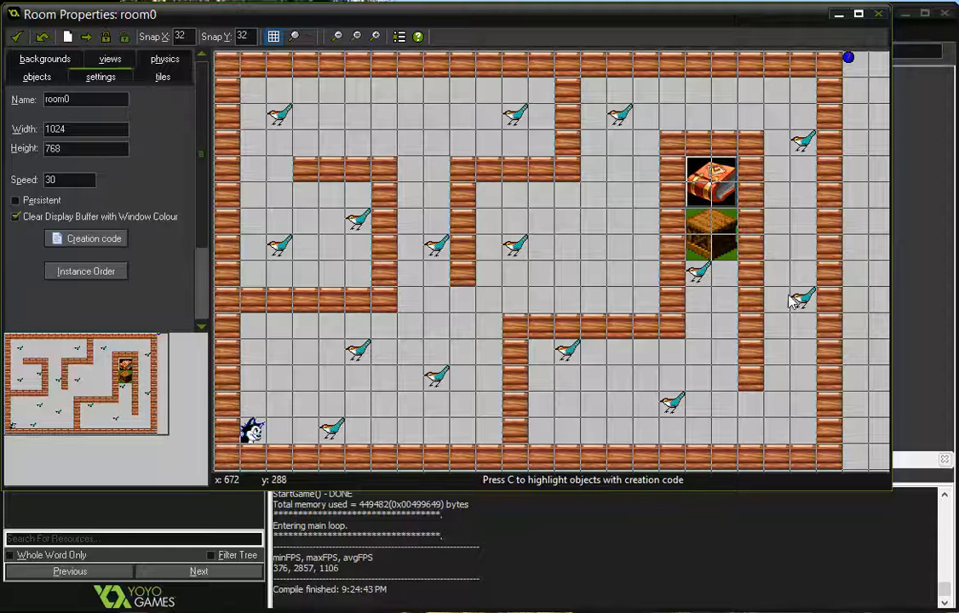
mouse_move(335, 223)
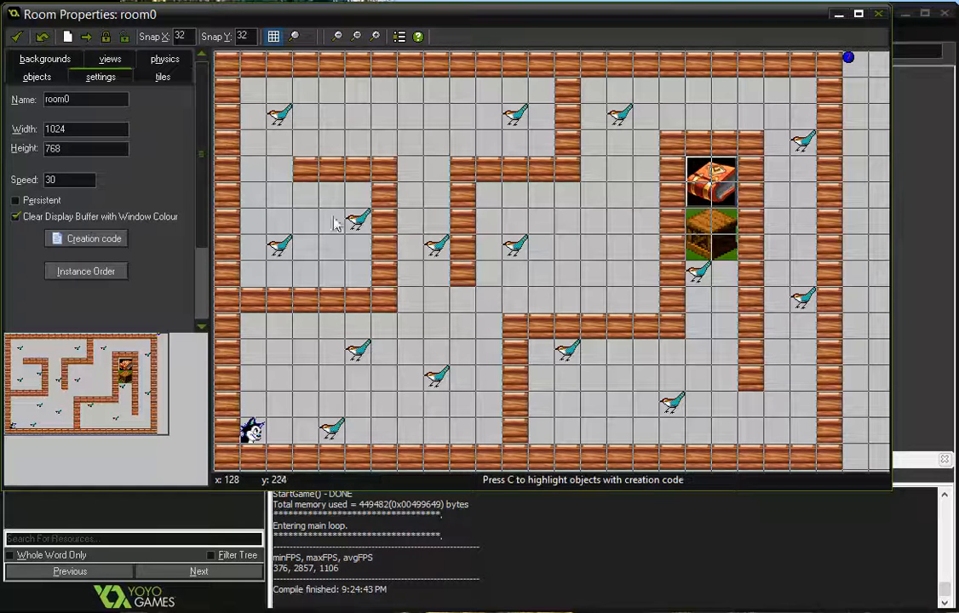
mouse_move(647, 245)
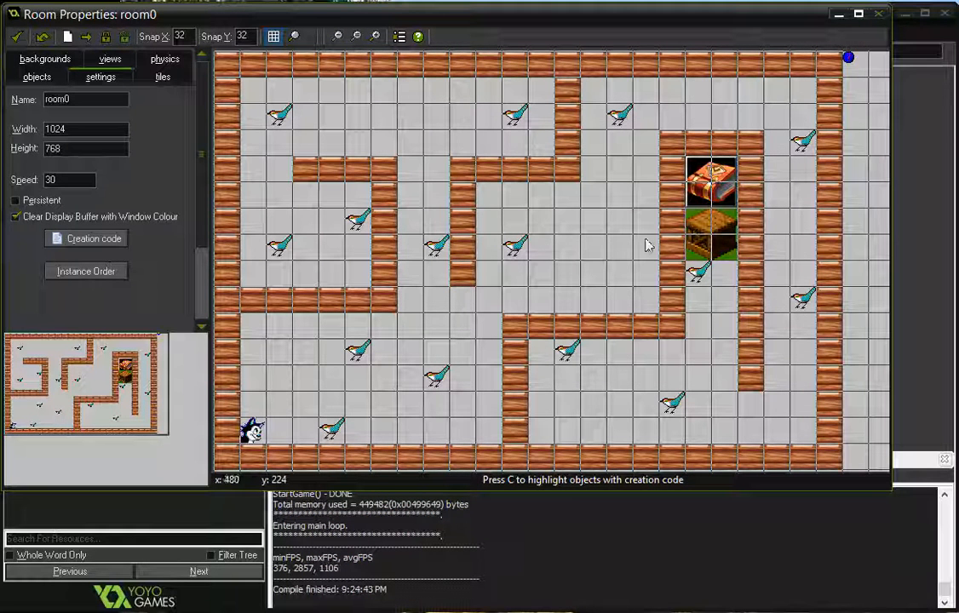
mouse_move(715, 247)
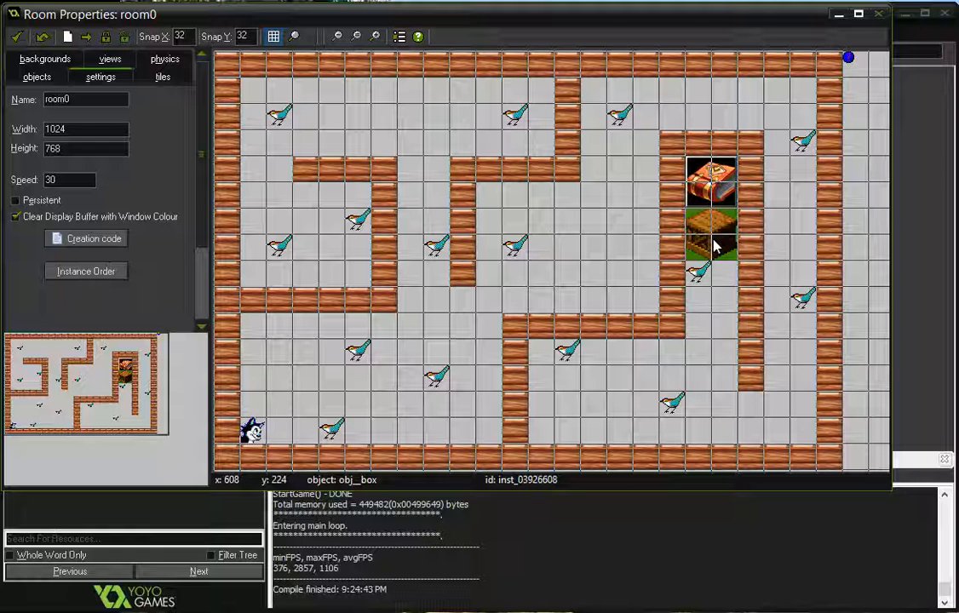
mouse_move(341, 356)
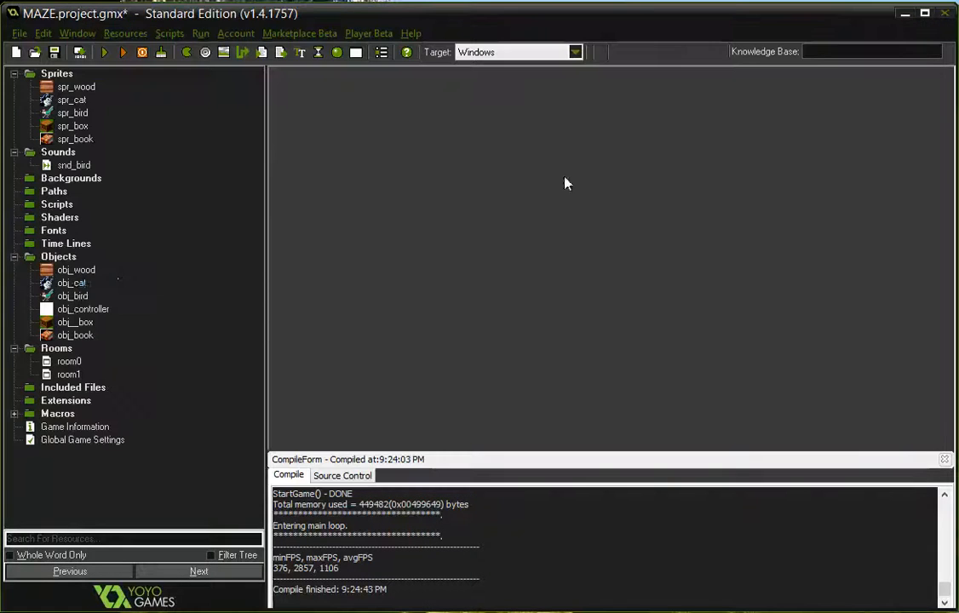
- Open obj_cat's properties and add a regular Step event with no actions
click(71, 283)
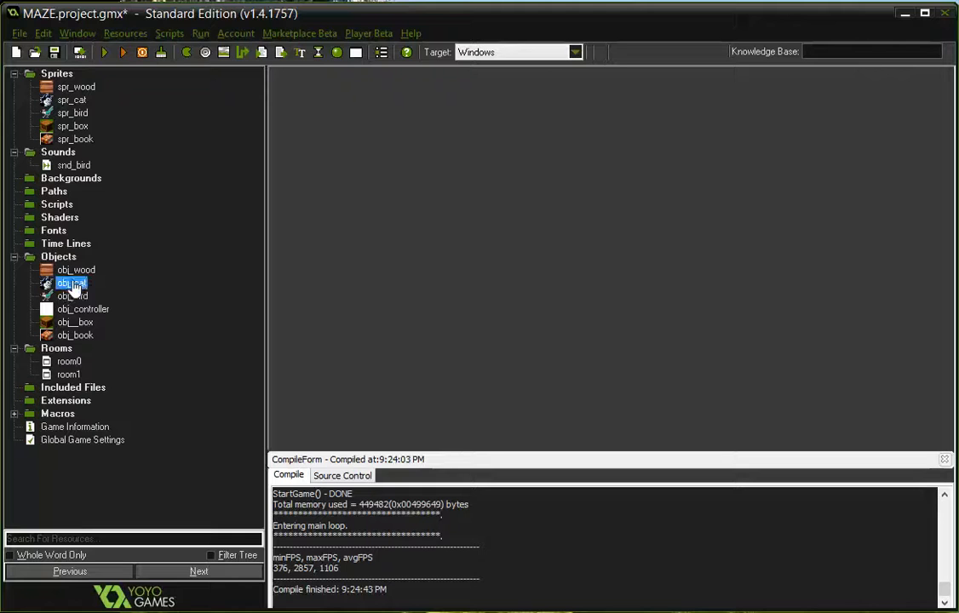
double_click(72, 282)
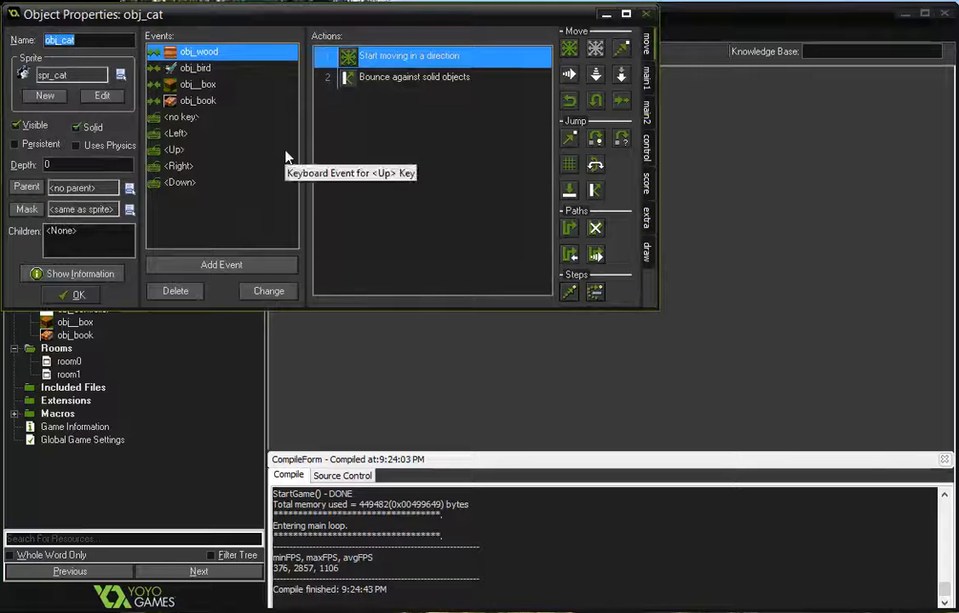
click(221, 264)
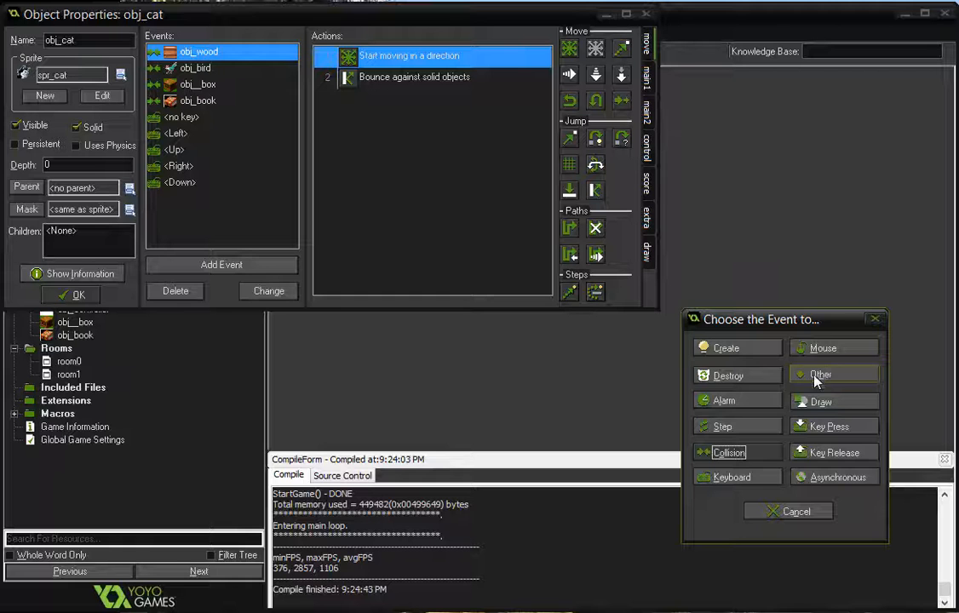
click(722, 426)
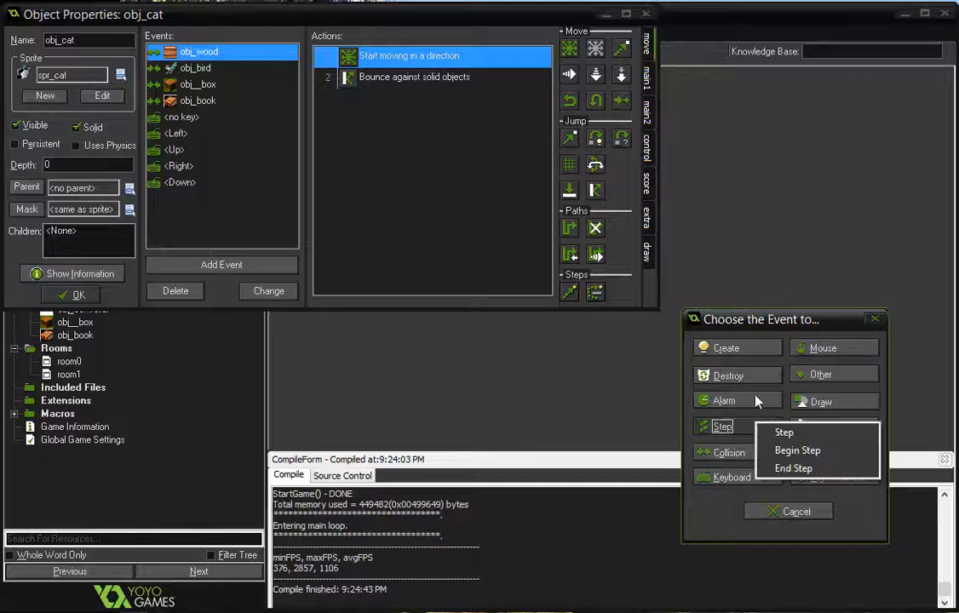
click(782, 432)
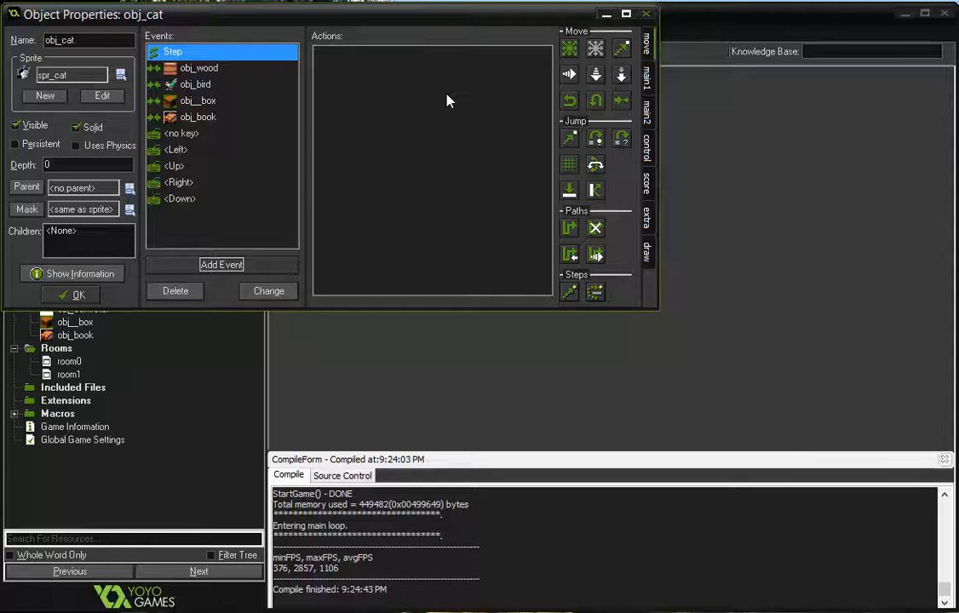
mouse_move(449, 101)
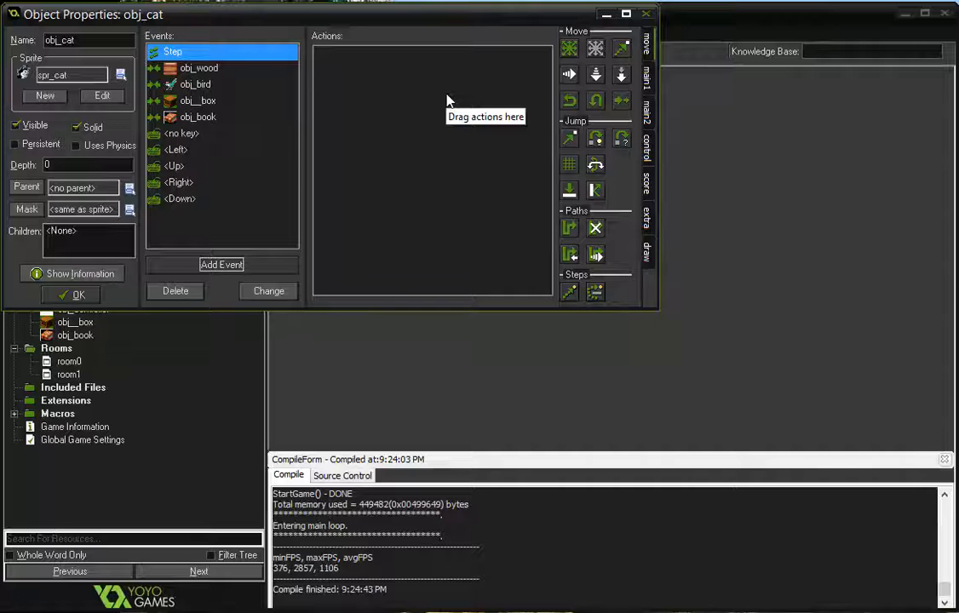
mouse_move(449, 100)
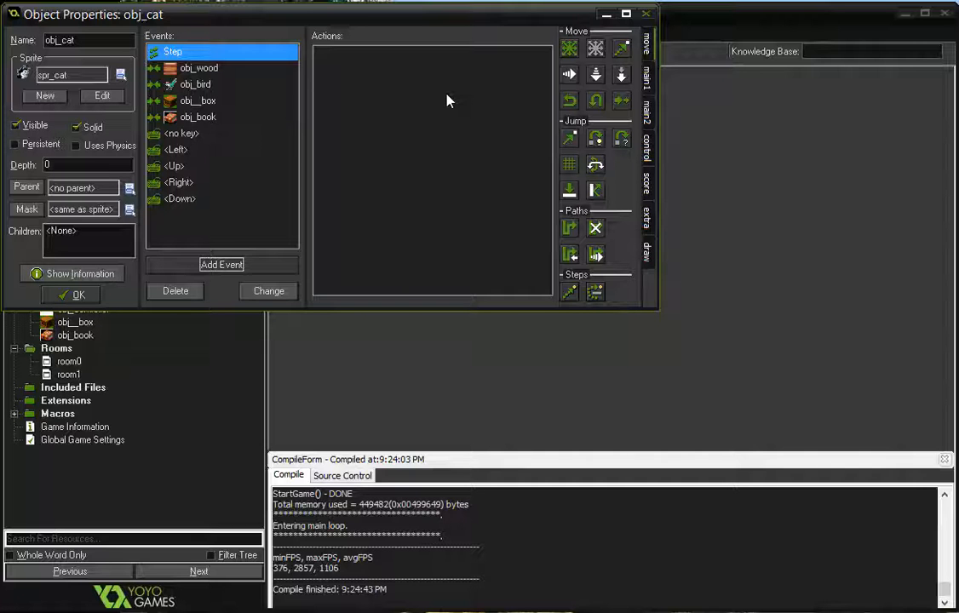
mouse_move(646, 122)
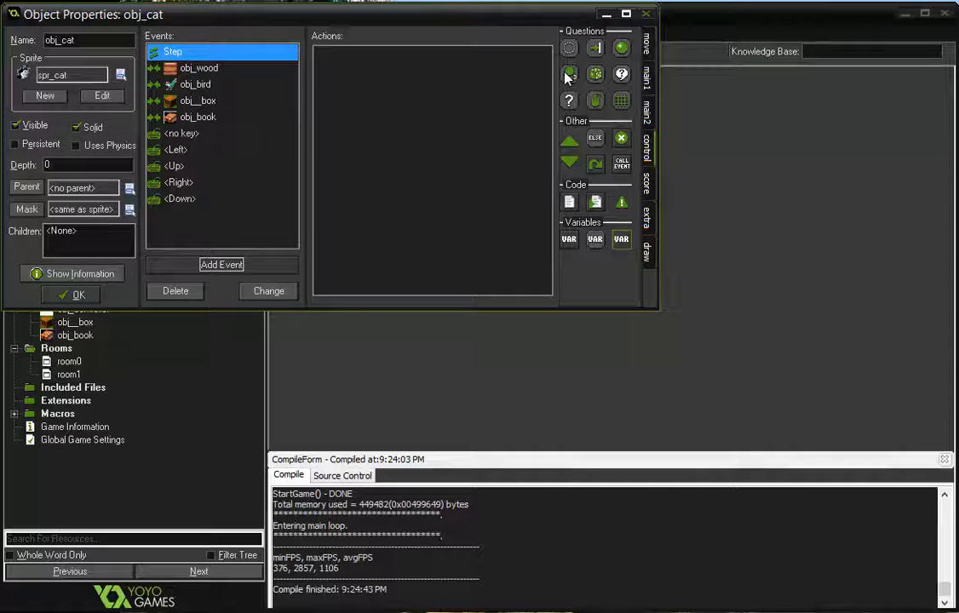
mouse_move(569, 74)
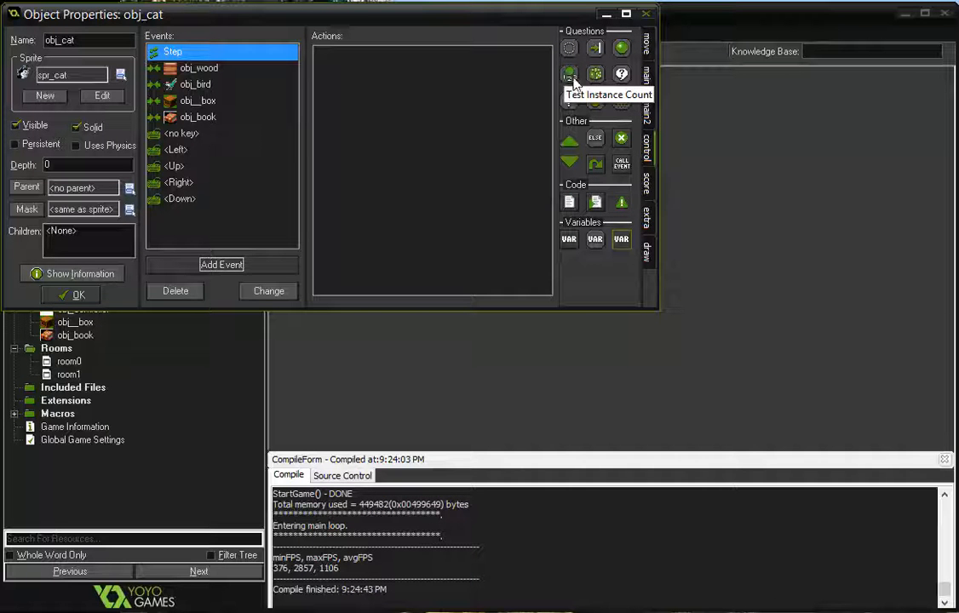
mouse_move(441, 86)
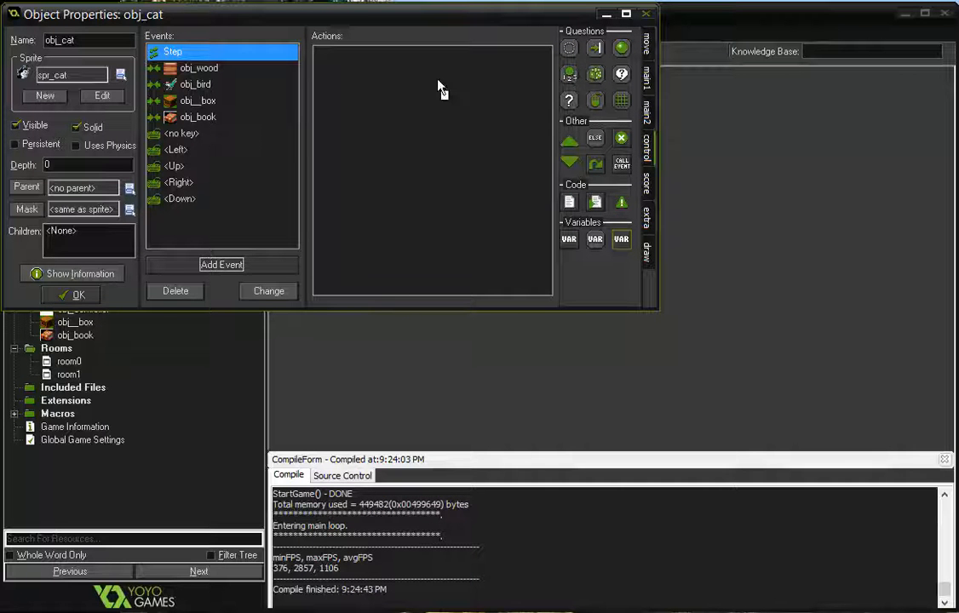
- Add a Test Instance Count condition: object obj_bird, number 1, operation smaller than
click(569, 73)
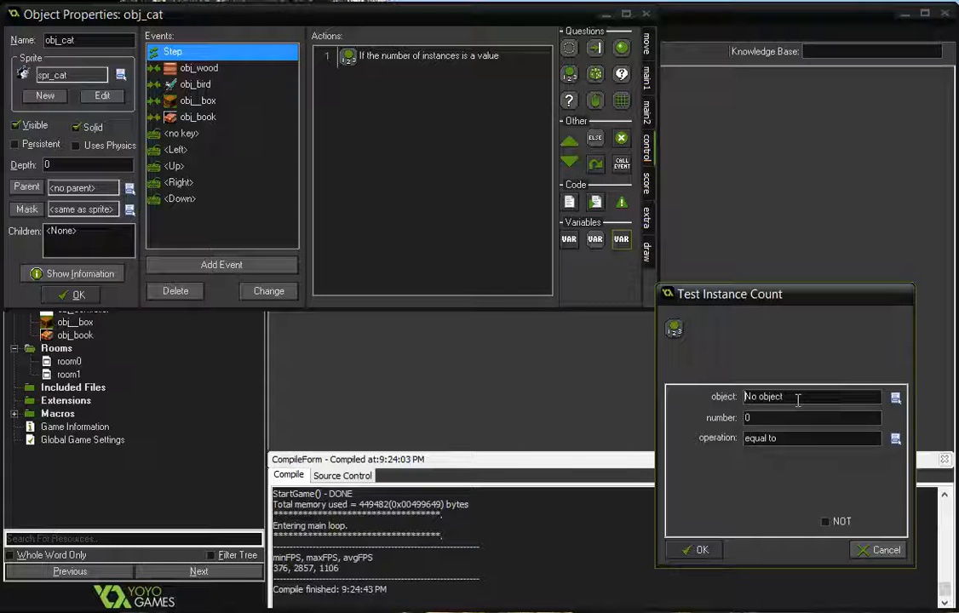
click(895, 397)
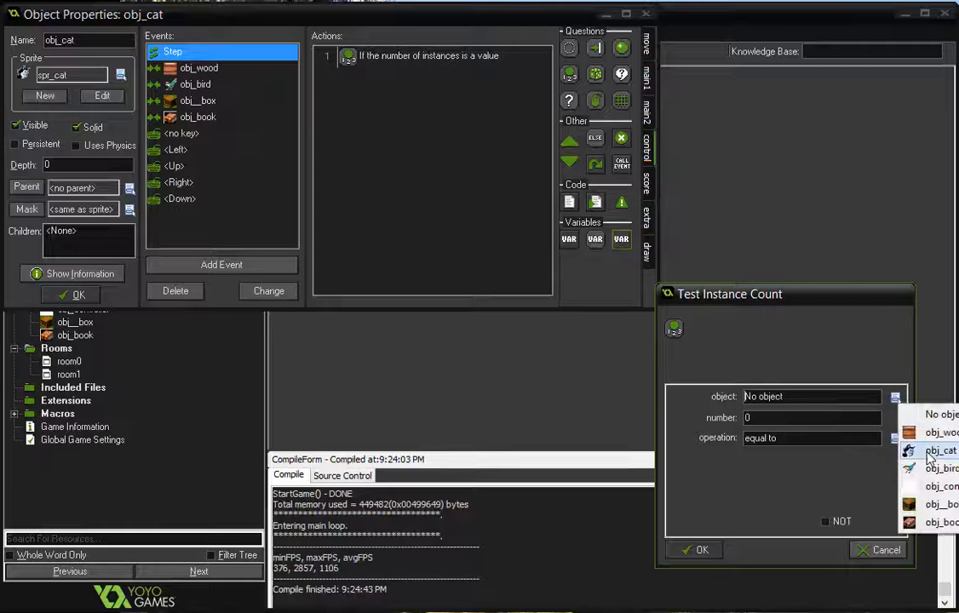
click(941, 469)
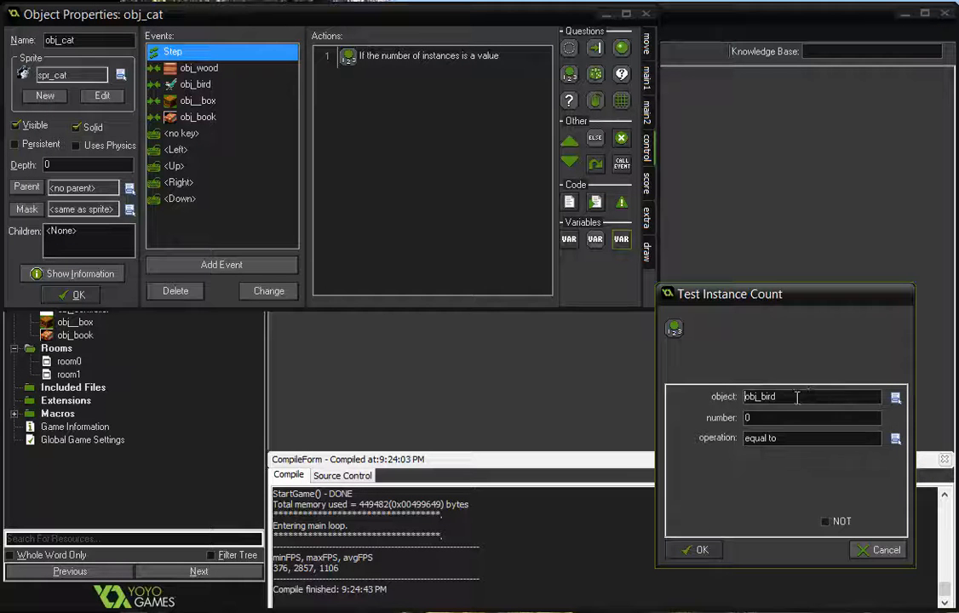
click(895, 438)
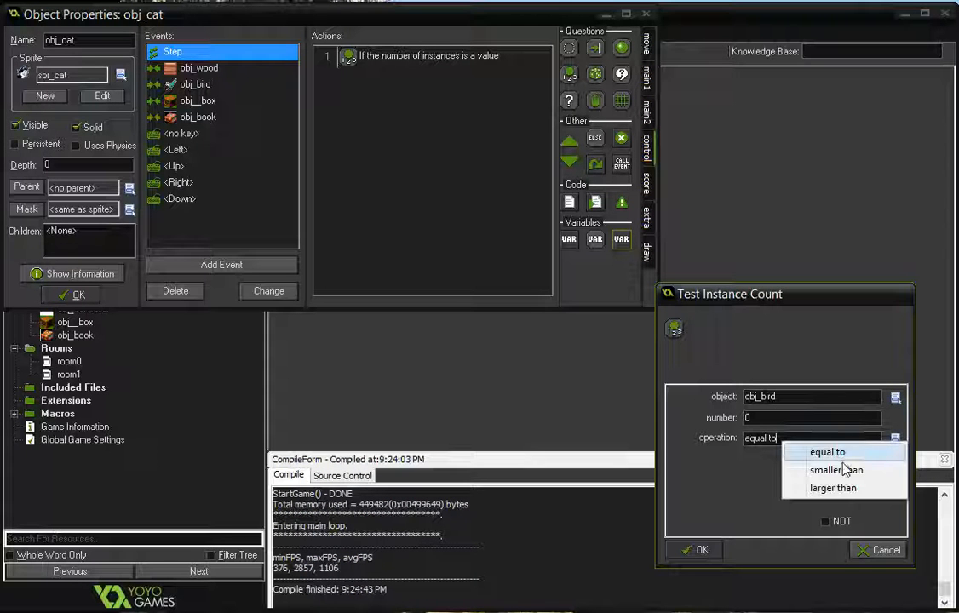
mouse_move(837, 469)
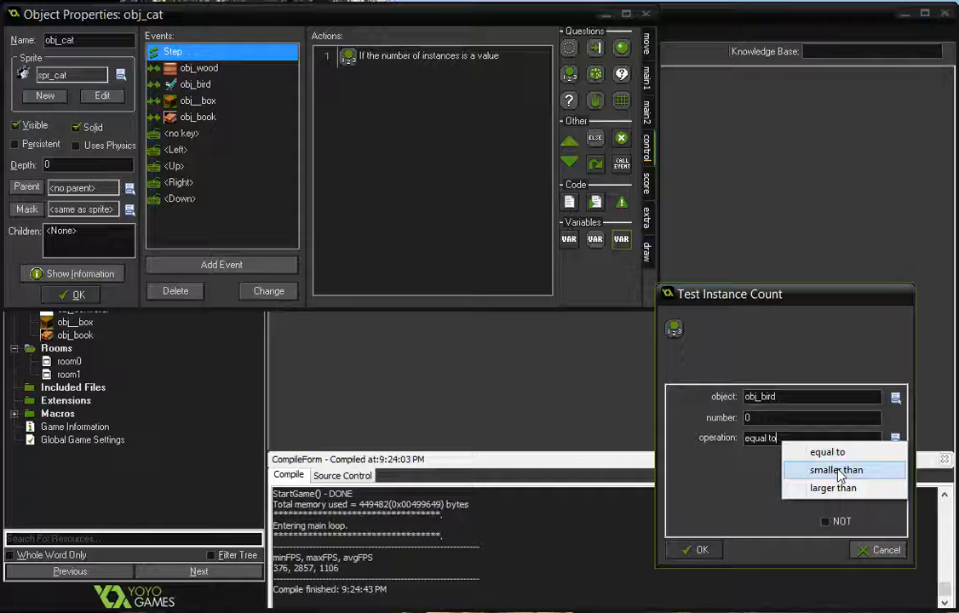
click(827, 451)
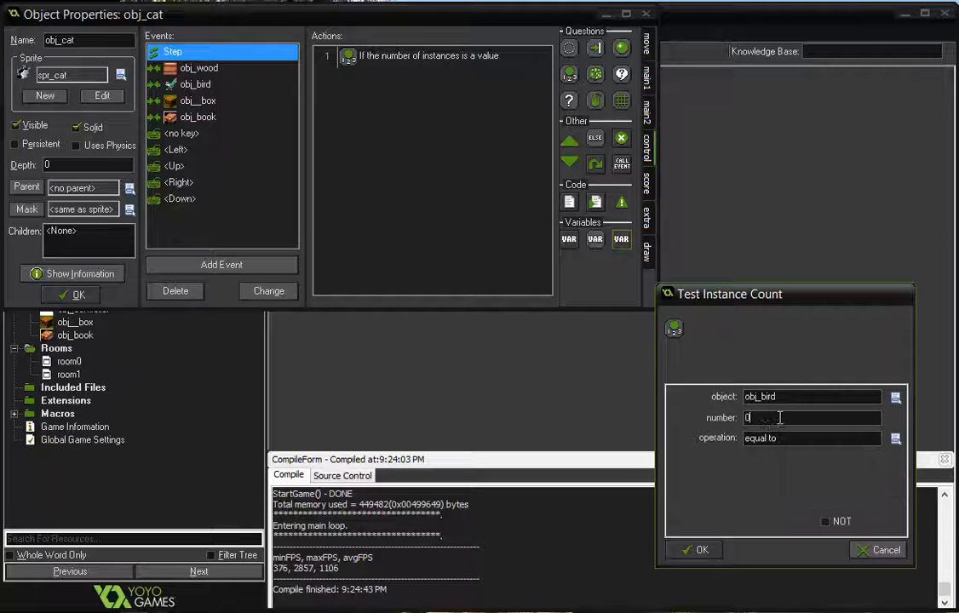
text(1)
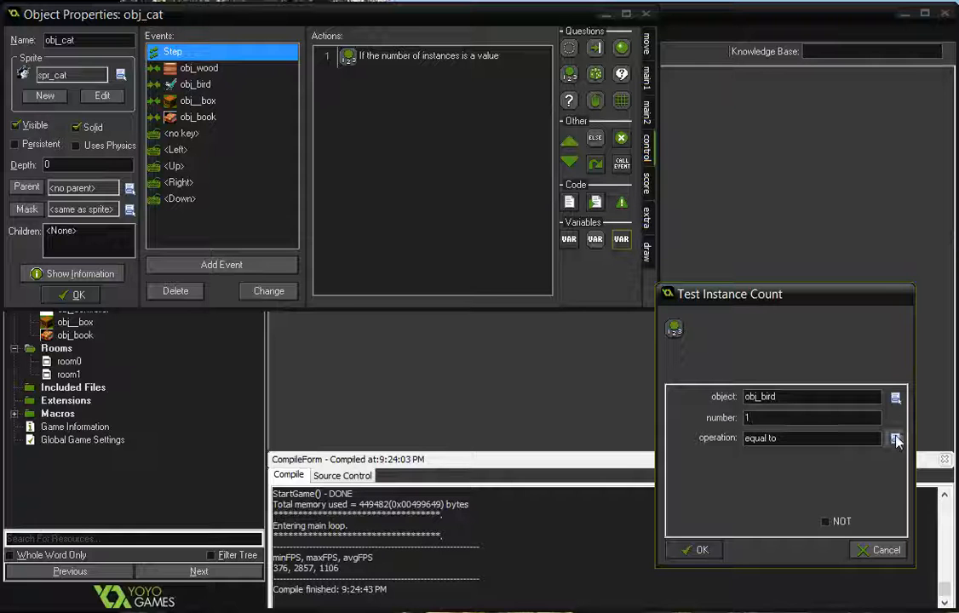
click(895, 438)
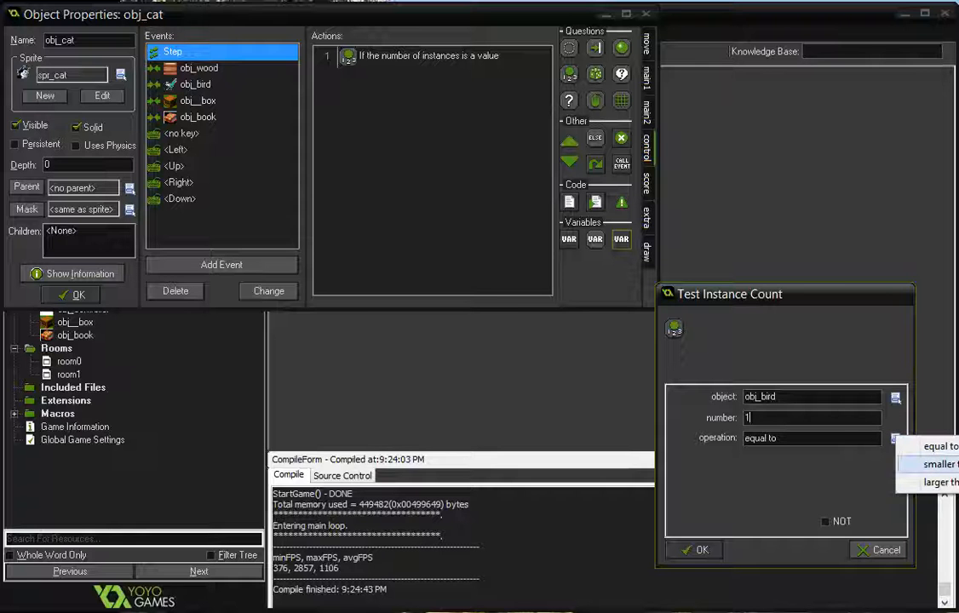
click(940, 464)
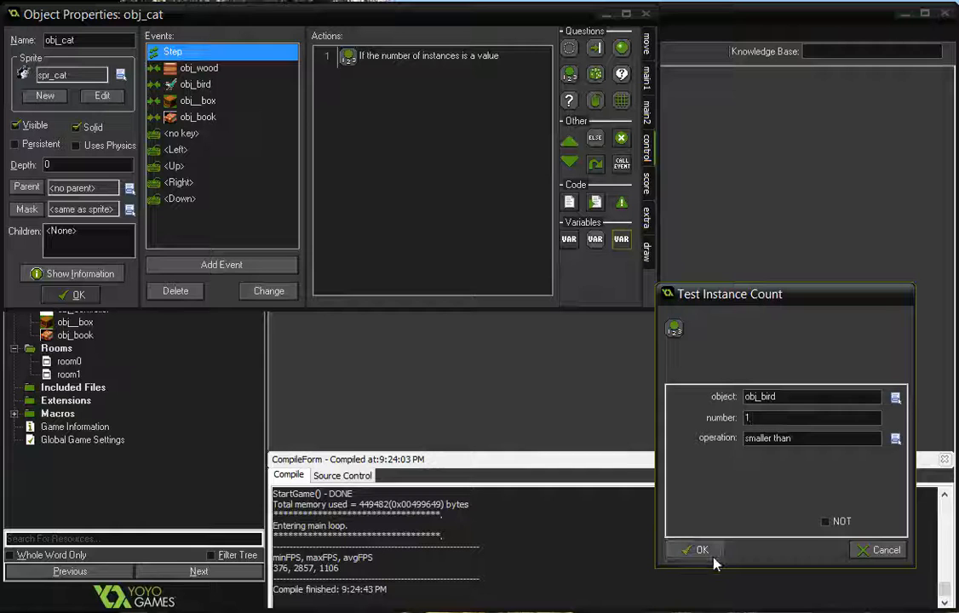
click(697, 549)
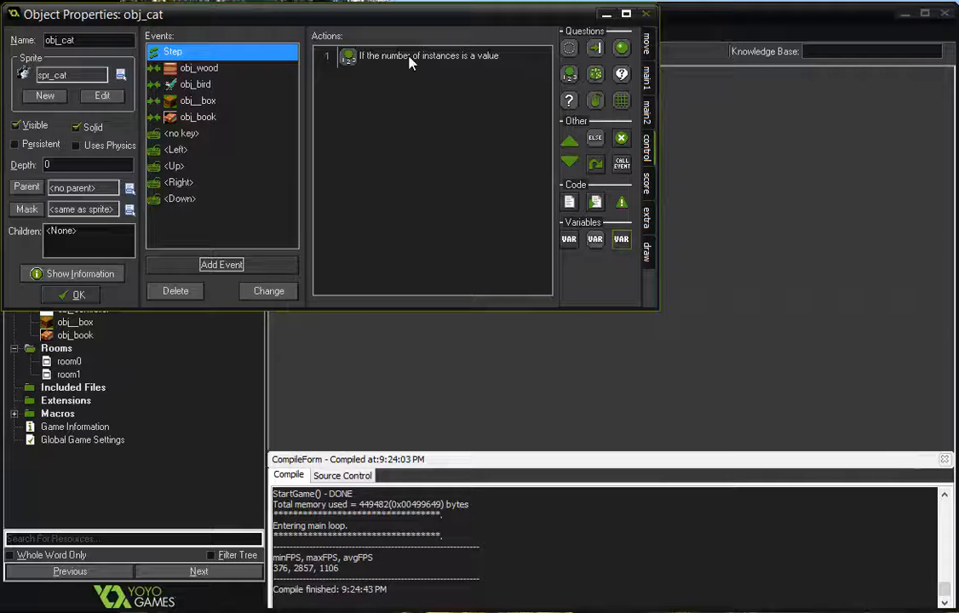
mouse_move(194, 112)
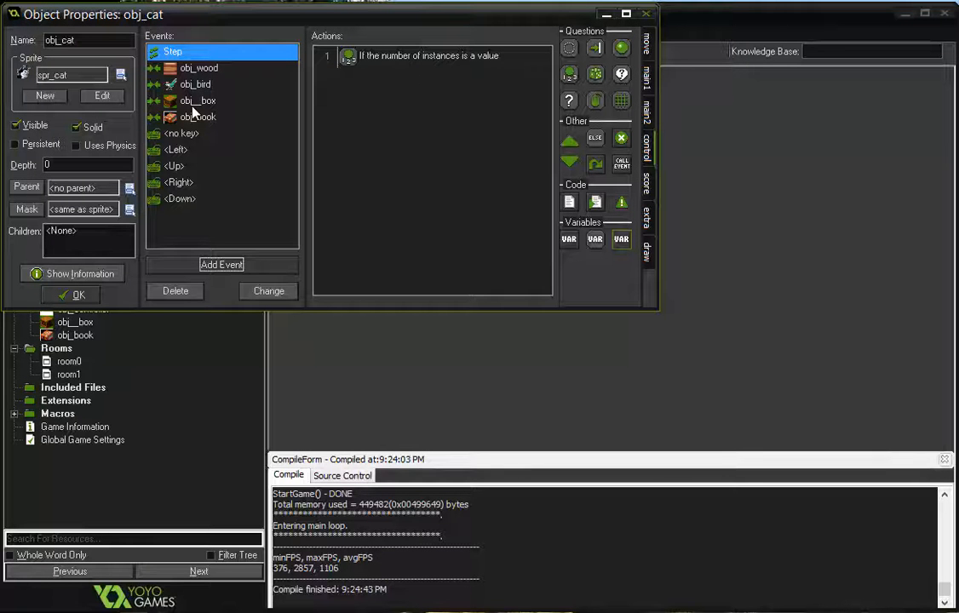
mouse_move(720, 89)
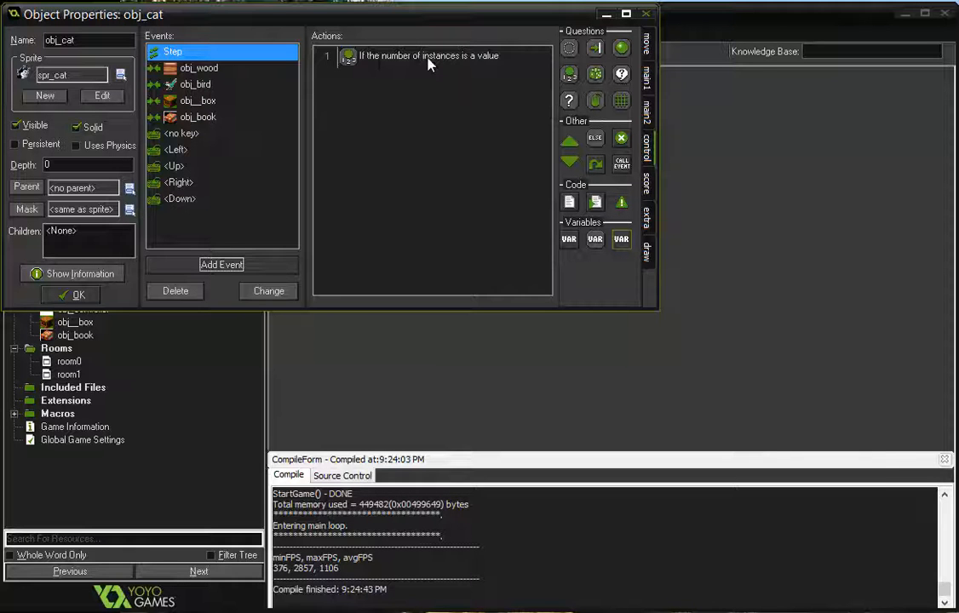
double_click(429, 56)
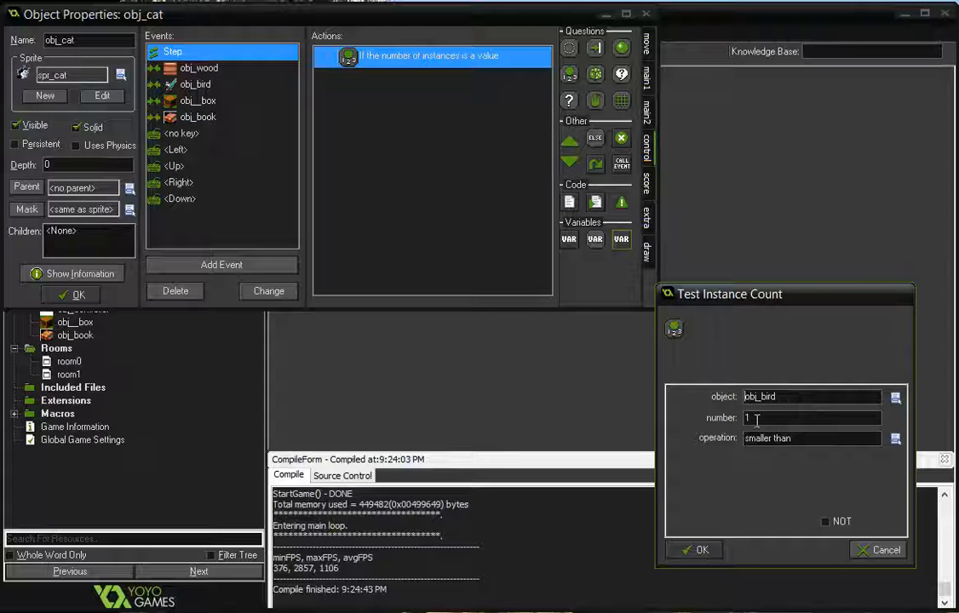
mouse_move(771, 494)
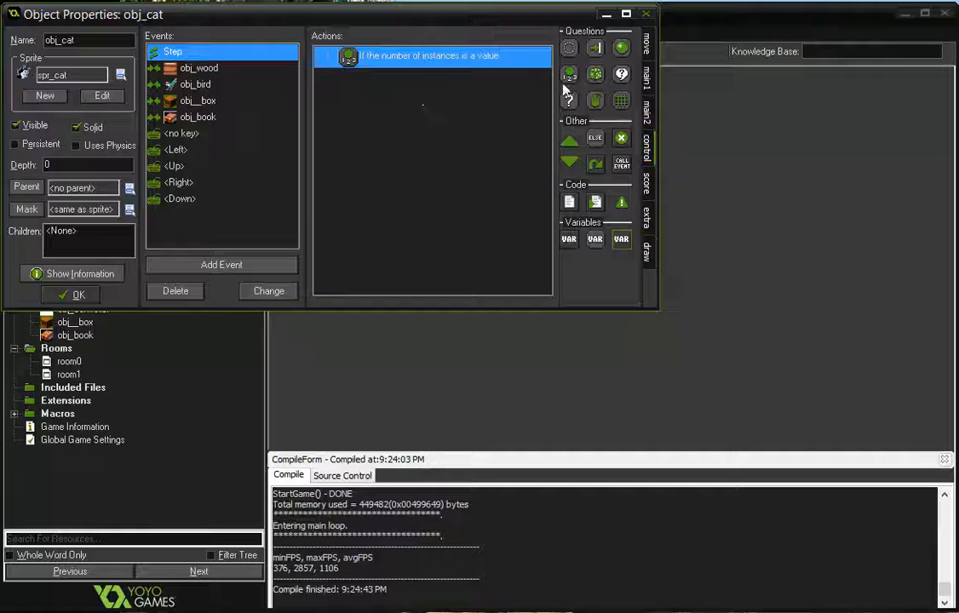
- Add a Destroy Instance action applied to obj__box below the condition, then close obj_cat
click(646, 73)
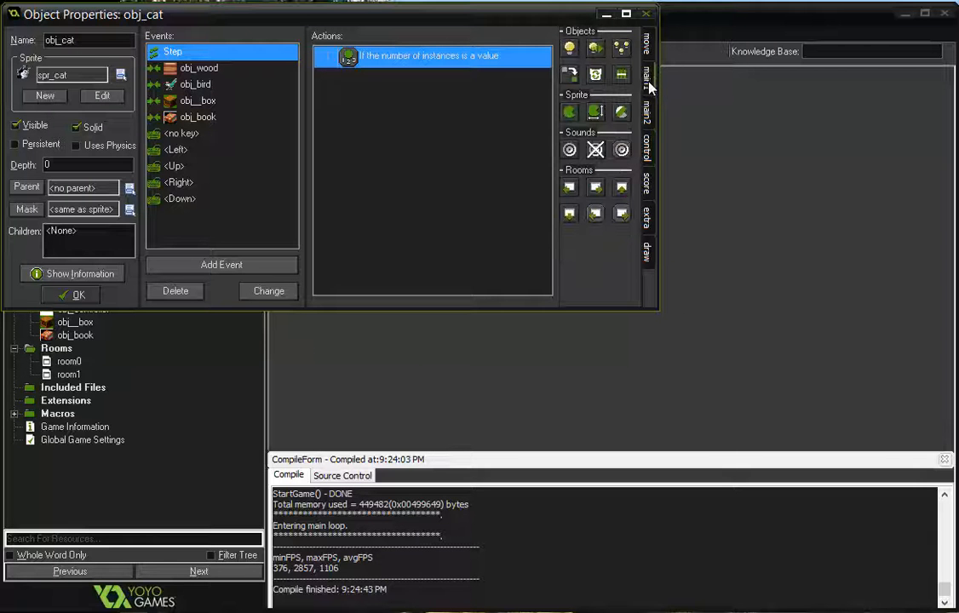
mouse_move(595, 74)
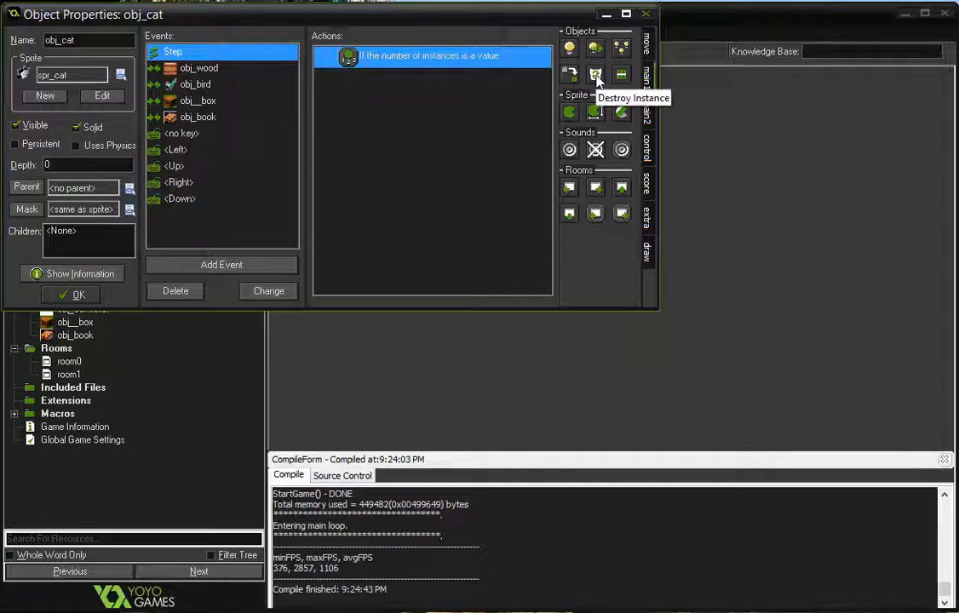
click(595, 74)
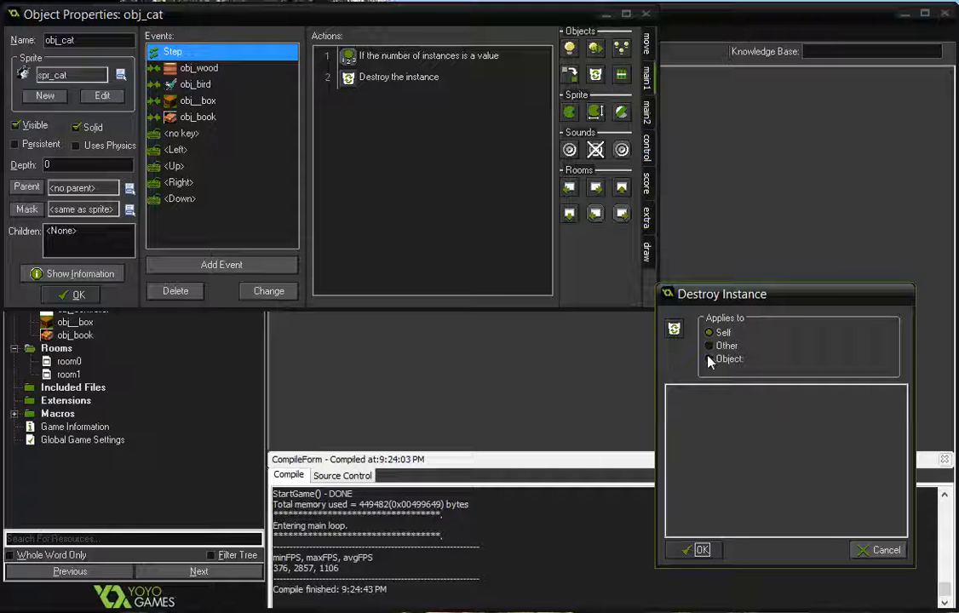
click(709, 359)
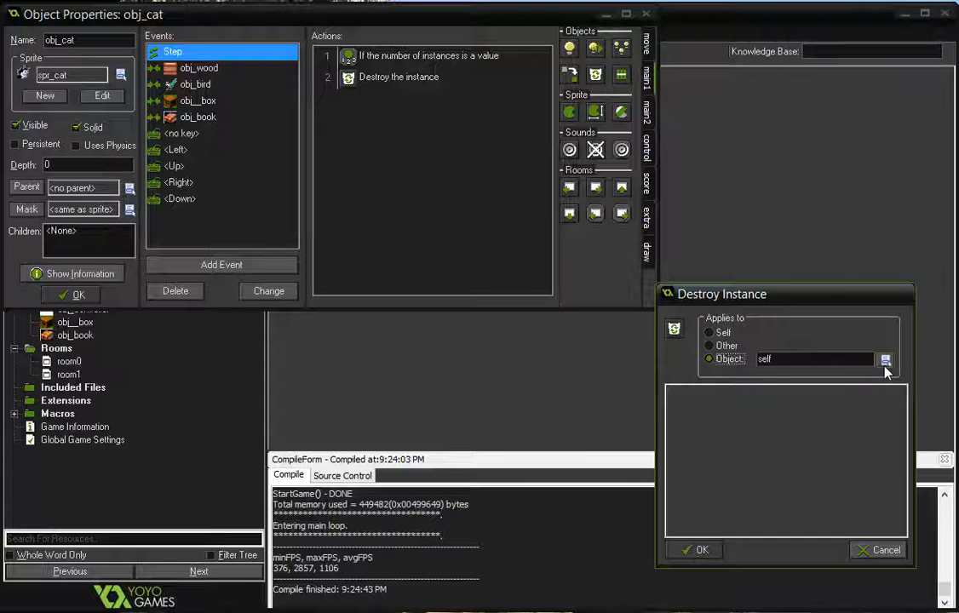
click(885, 359)
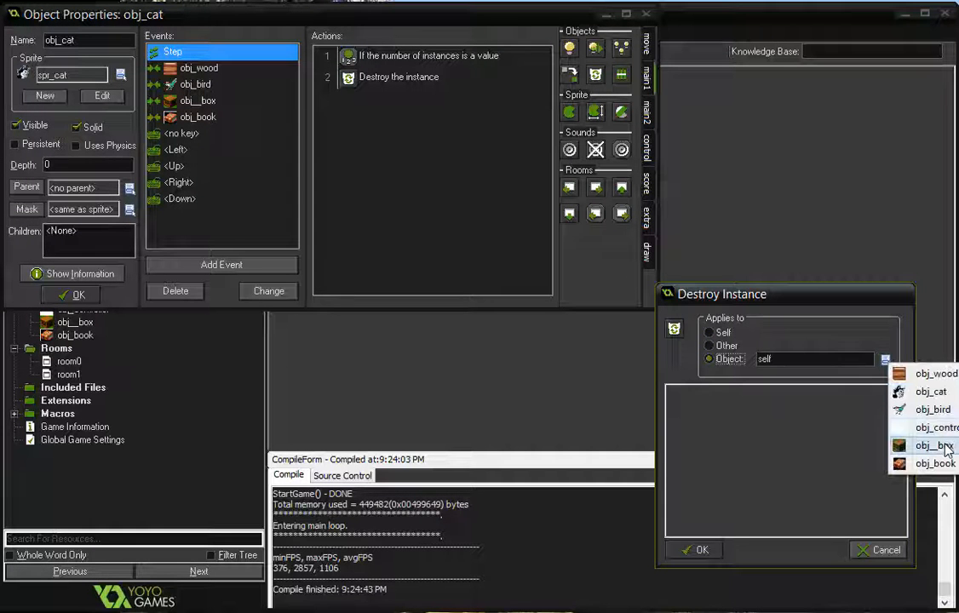
click(934, 445)
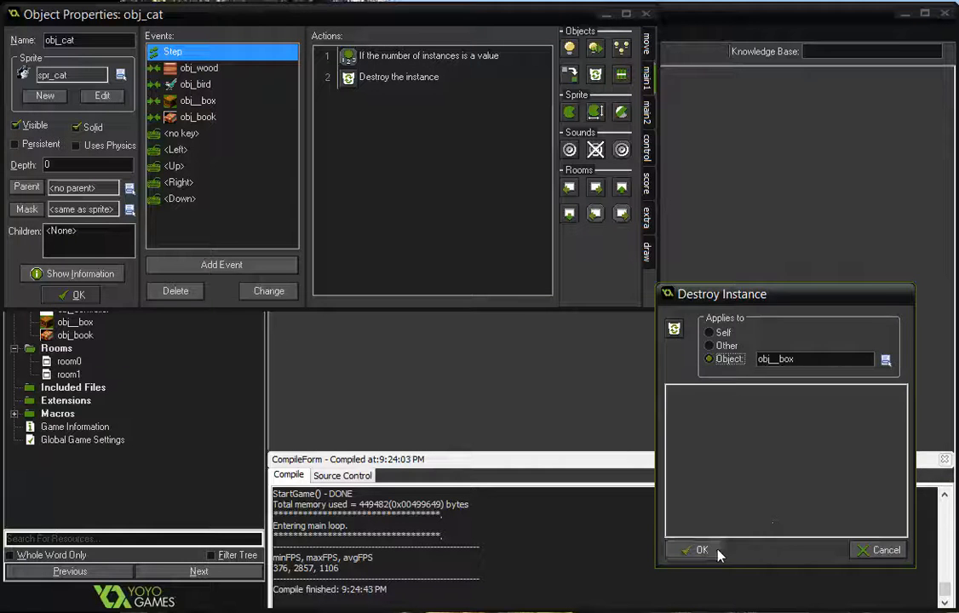
click(695, 550)
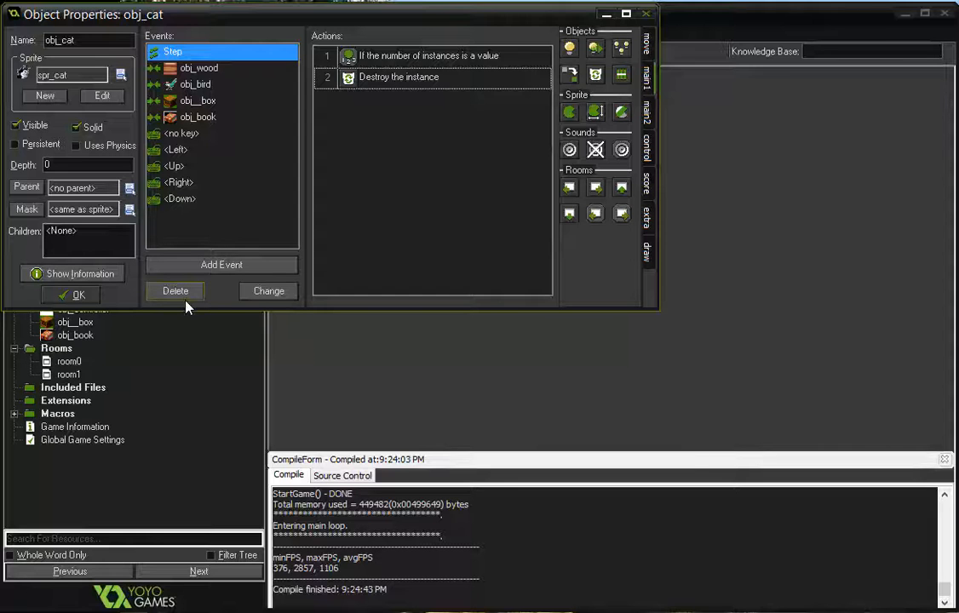
mouse_move(78, 295)
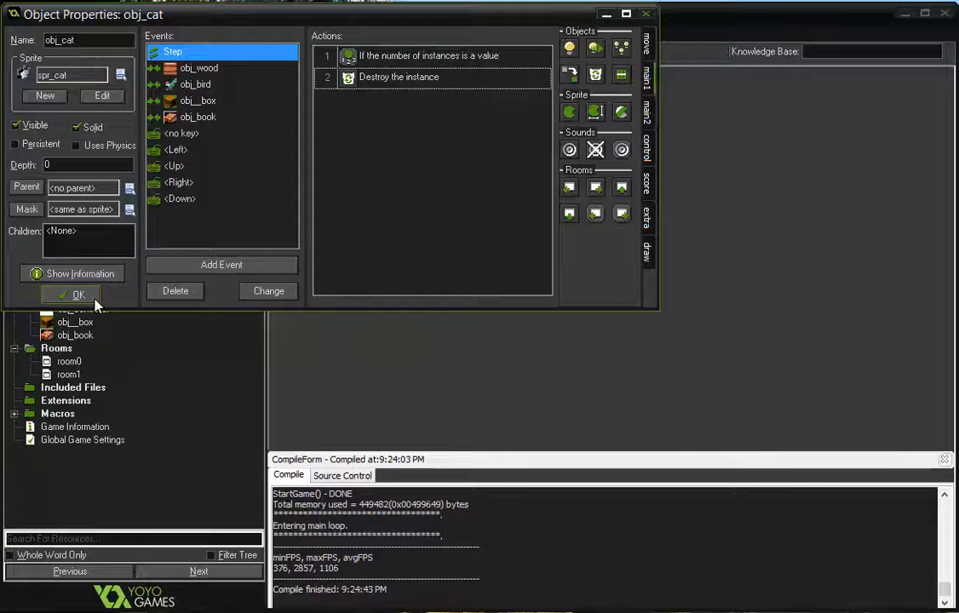
click(78, 295)
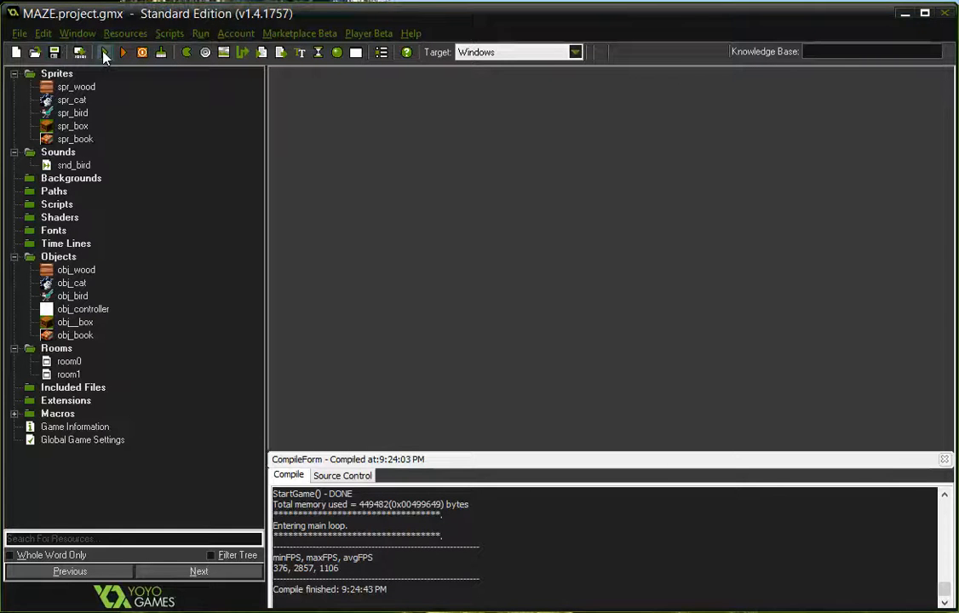
- Launch the MAZE game from the toolbar's Run button
click(104, 52)
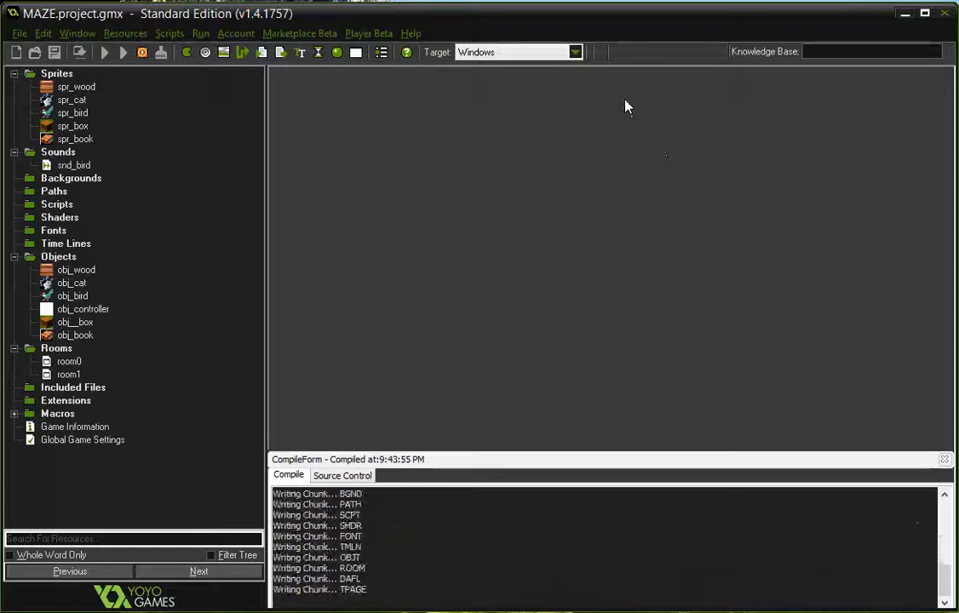
click(104, 51)
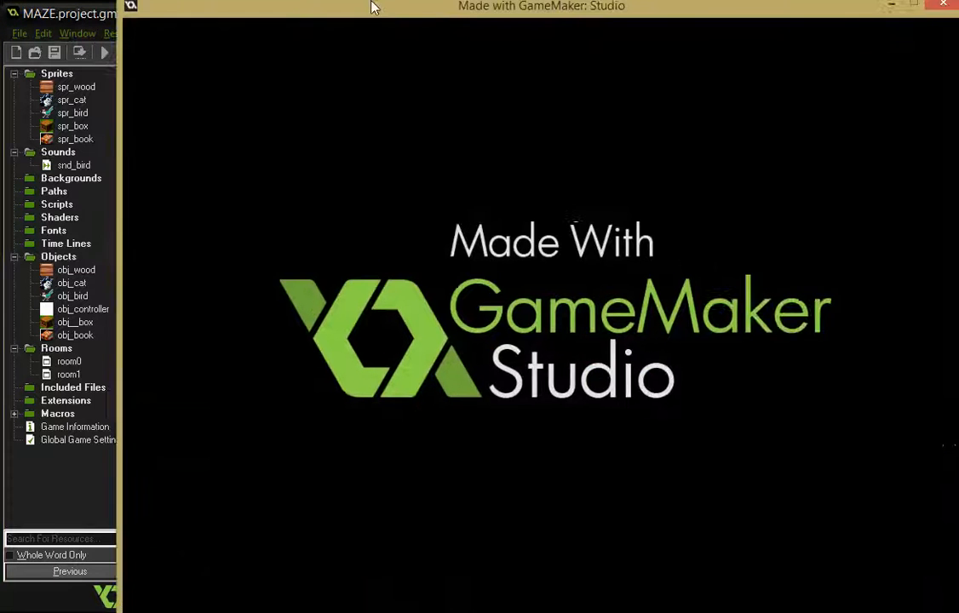